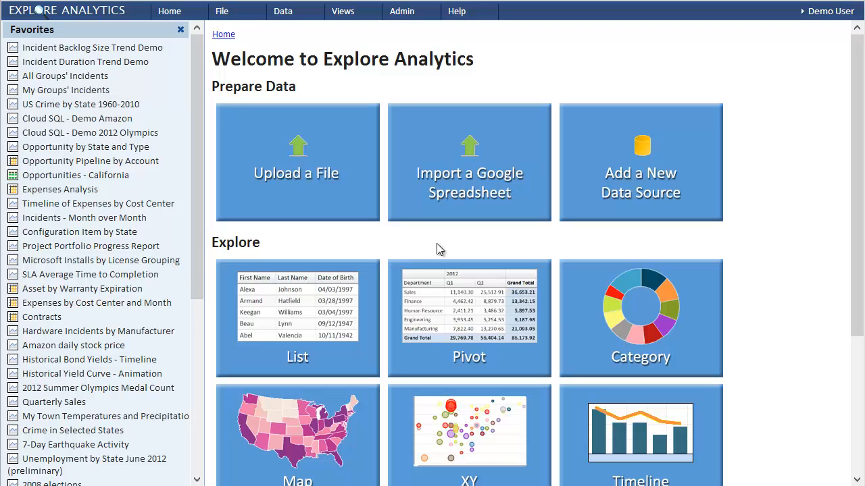
mouse_move(282, 130)
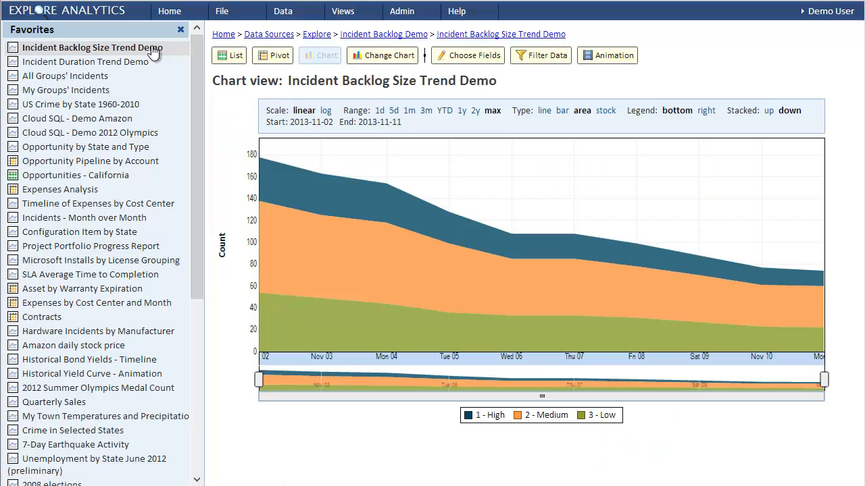
mouse_move(321, 173)
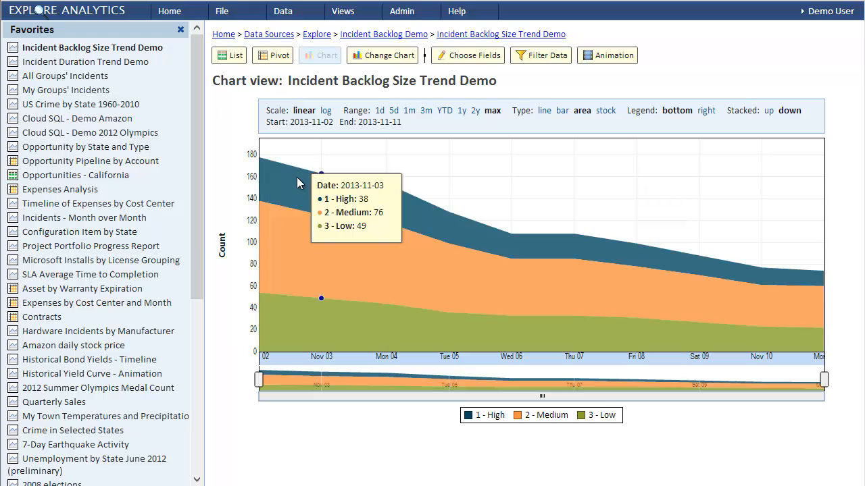
mouse_move(337, 199)
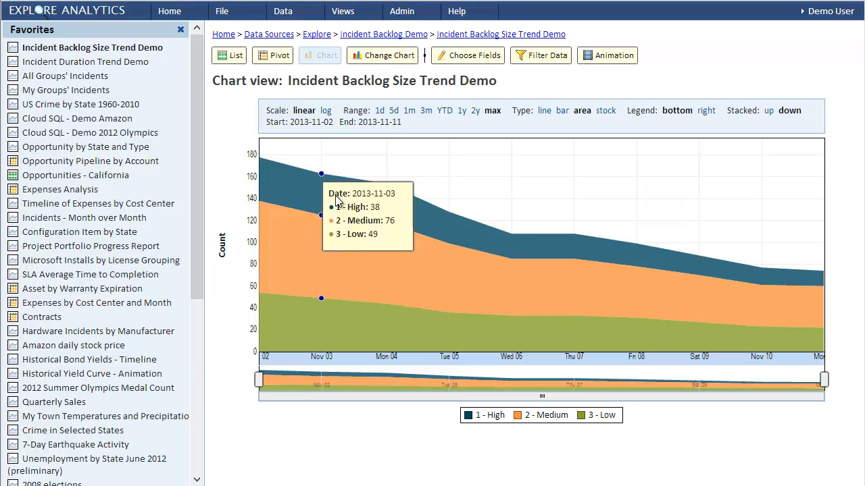
mouse_move(761, 300)
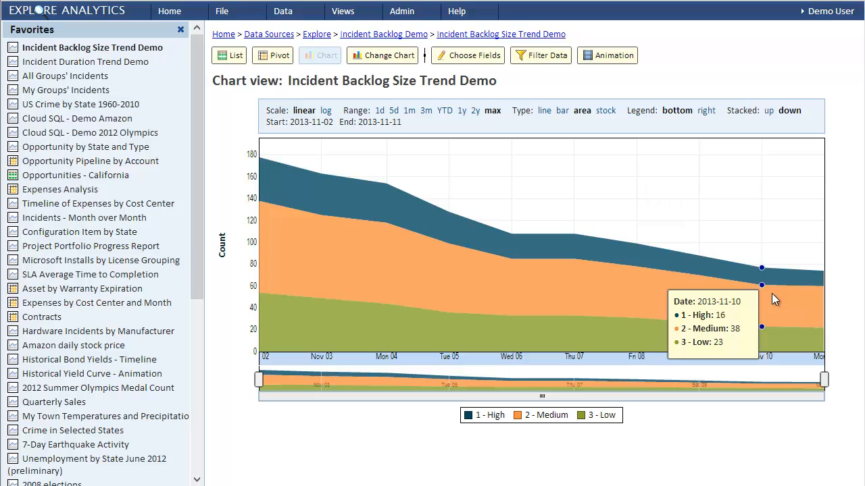
mouse_move(673, 268)
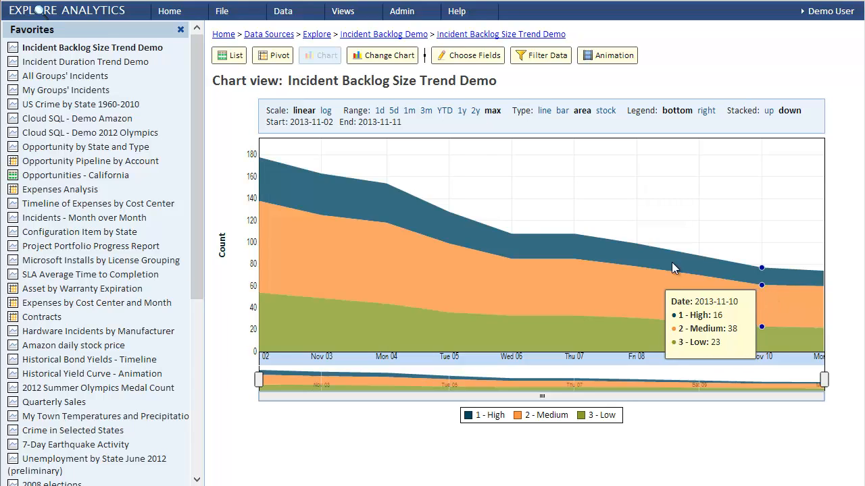
Drill Incident Duration Trend Demo from the 2013-11-03 point to High-severity Database incidents per assignee
left_click(84, 62)
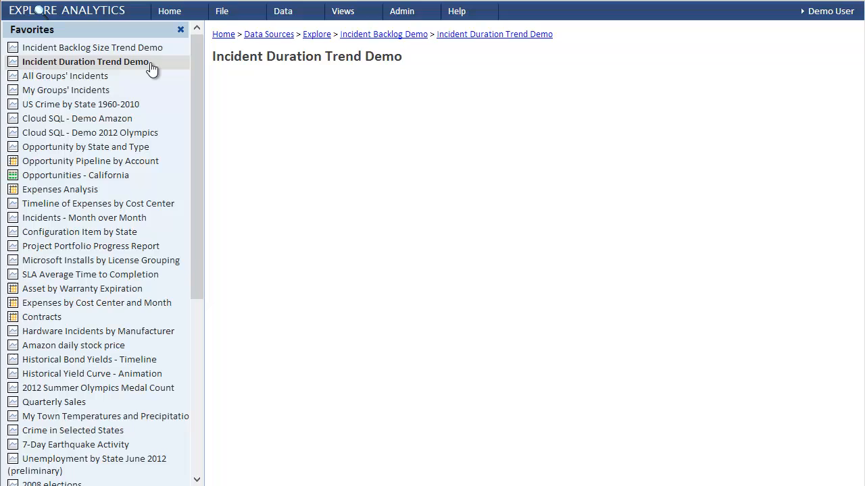
left_click(86, 62)
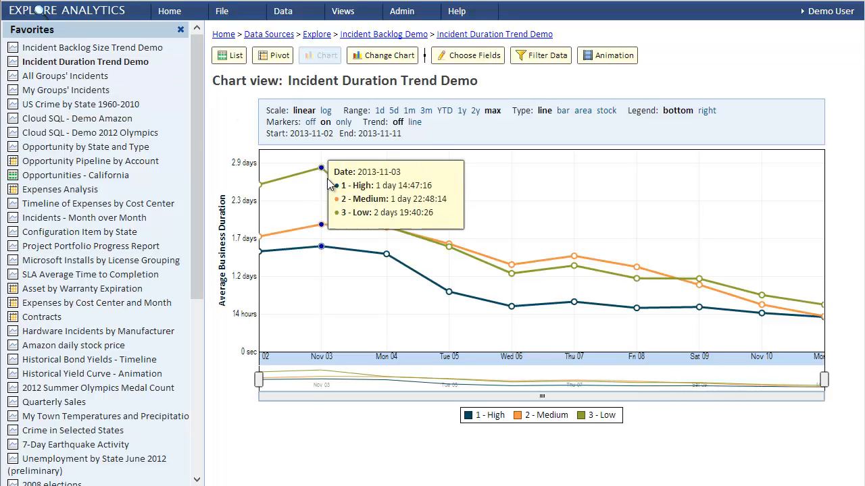
mouse_move(338, 191)
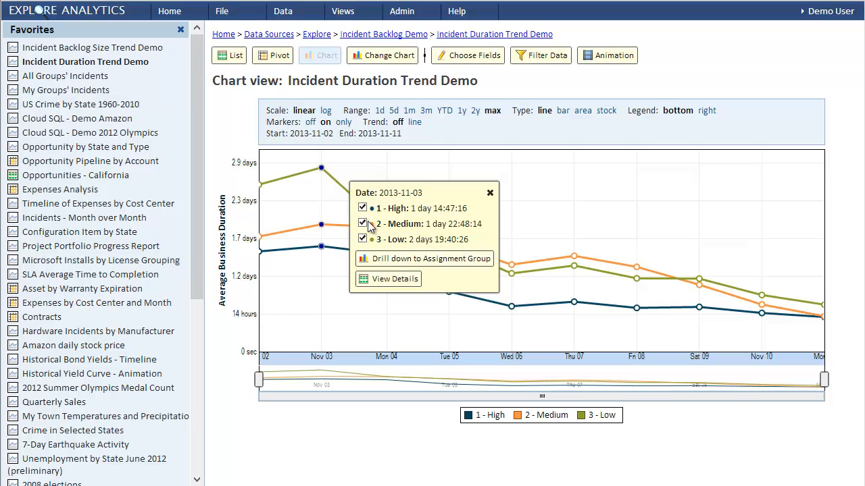
left_click(363, 223)
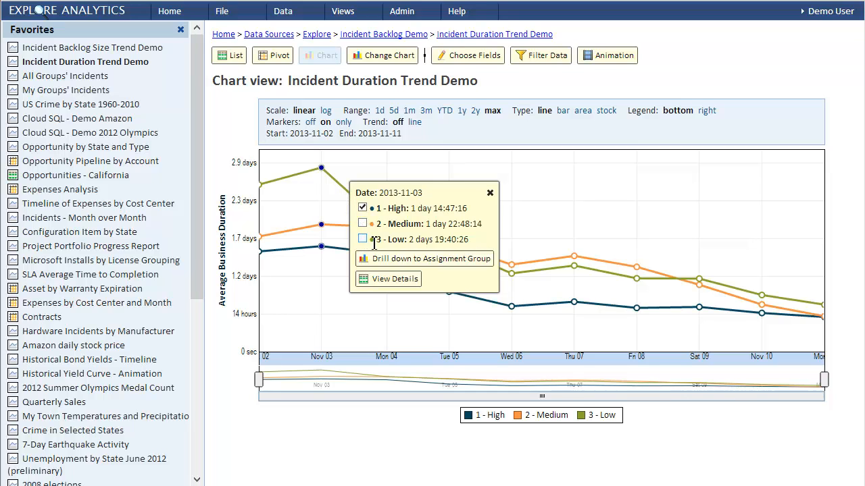
left_click(431, 259)
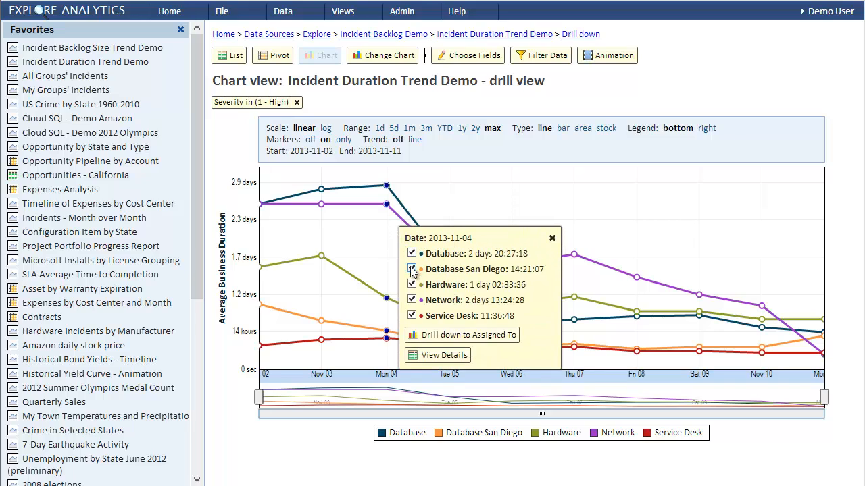
left_click(412, 269)
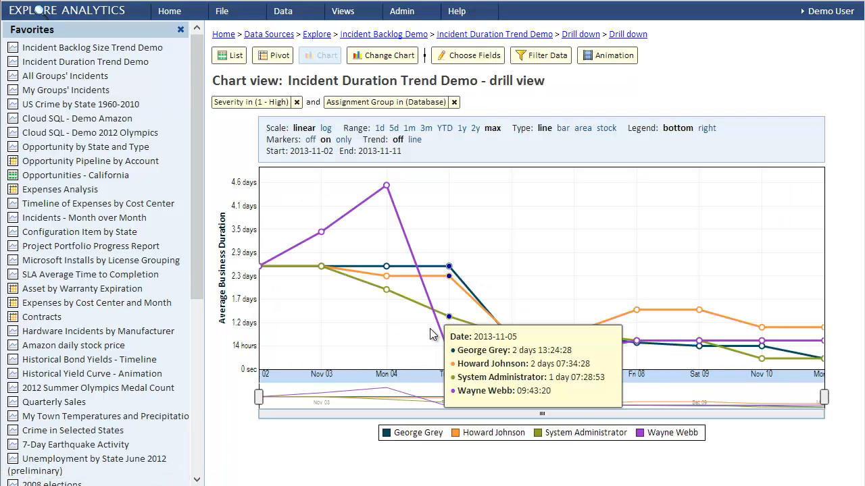
mouse_move(385, 229)
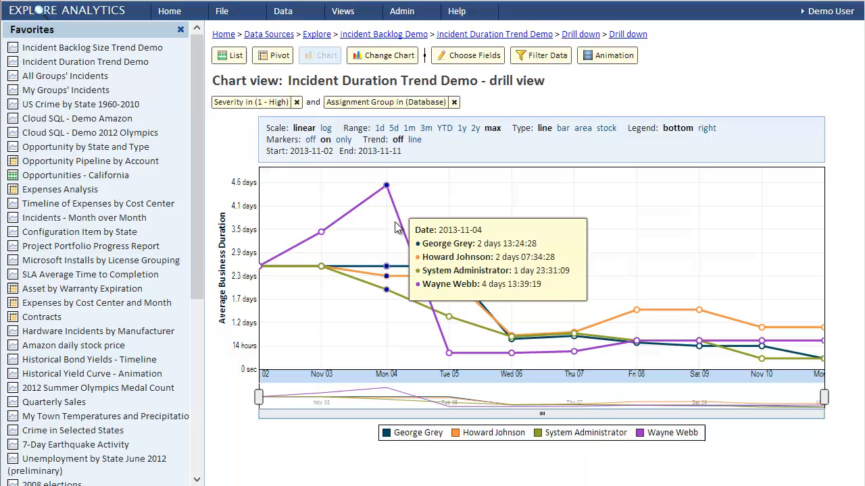
Create a pivot view 'Incident Backlog Pivot' from the ServiceNow (Admin) Incident table
left_click(221, 11)
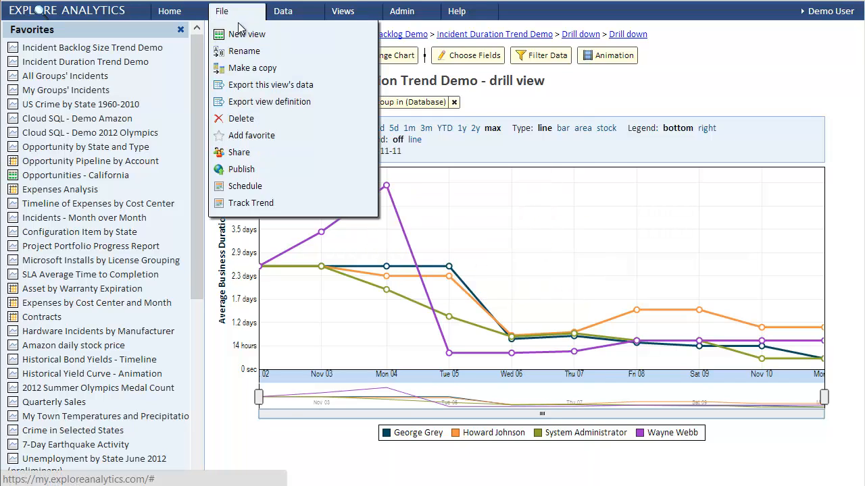
left_click(247, 34)
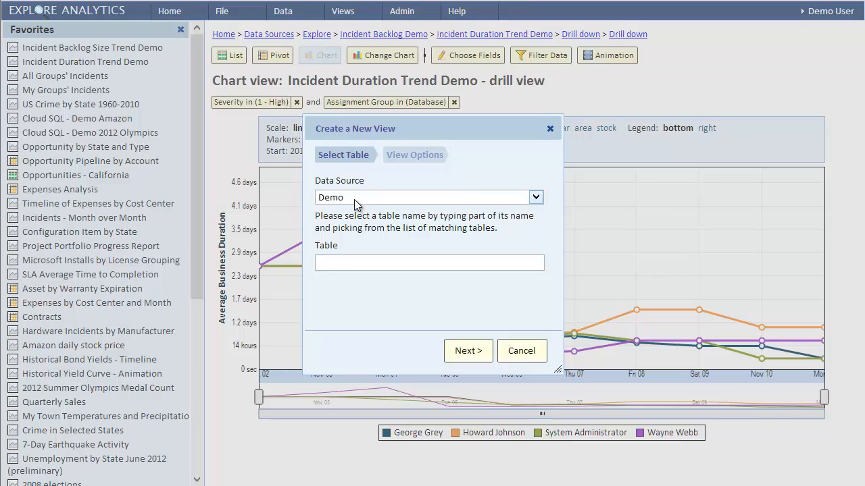
left_click(534, 197)
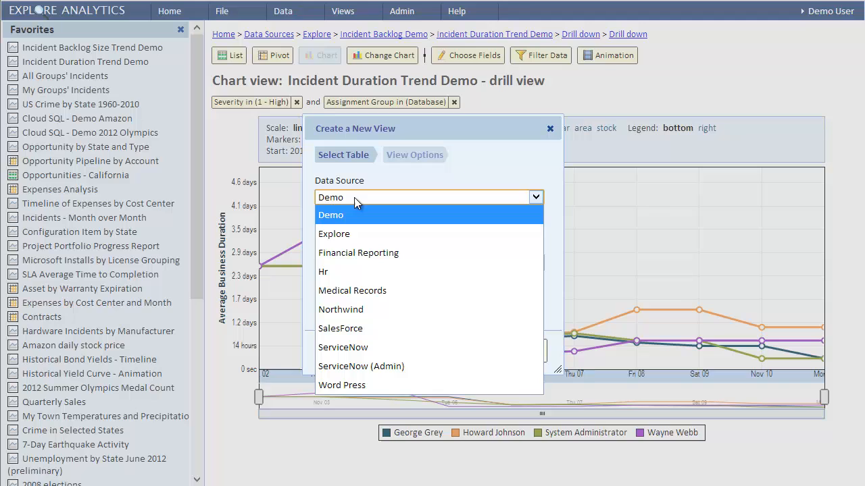
left_click(360, 366)
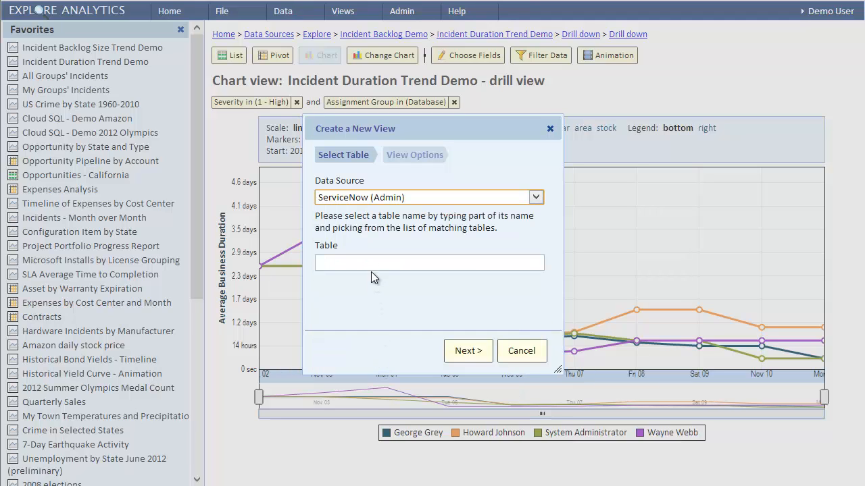
type("Incident")
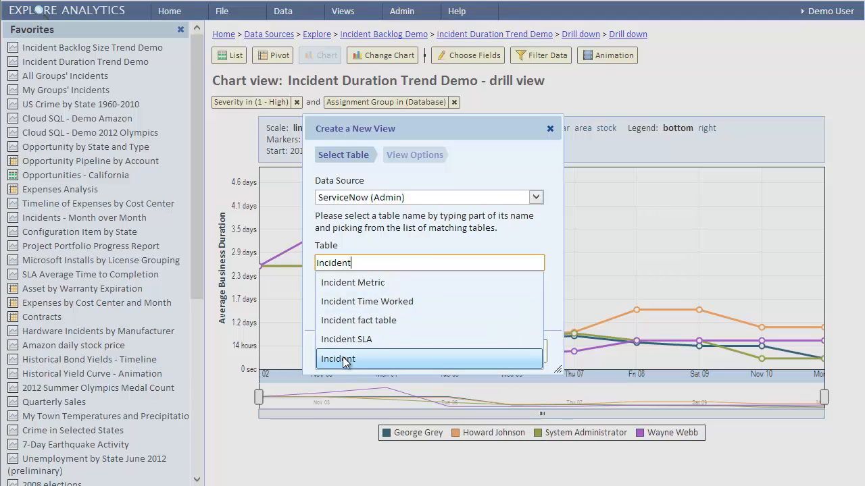
left_click(337, 358)
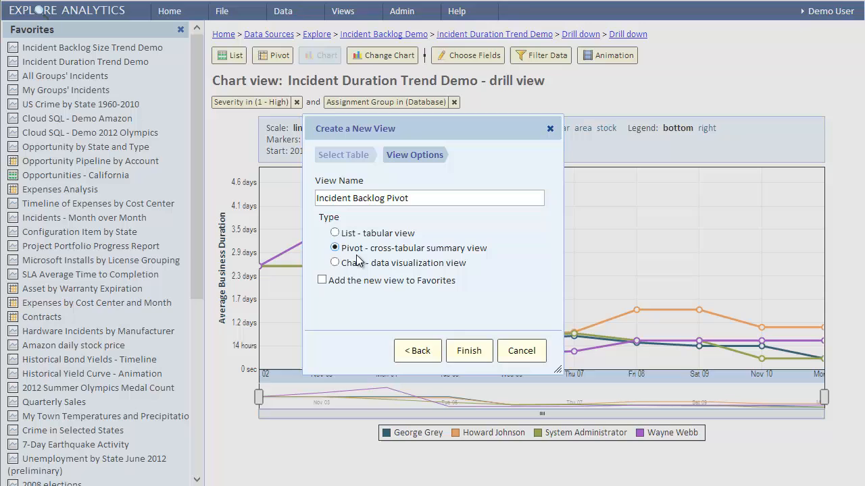
left_click(468, 351)
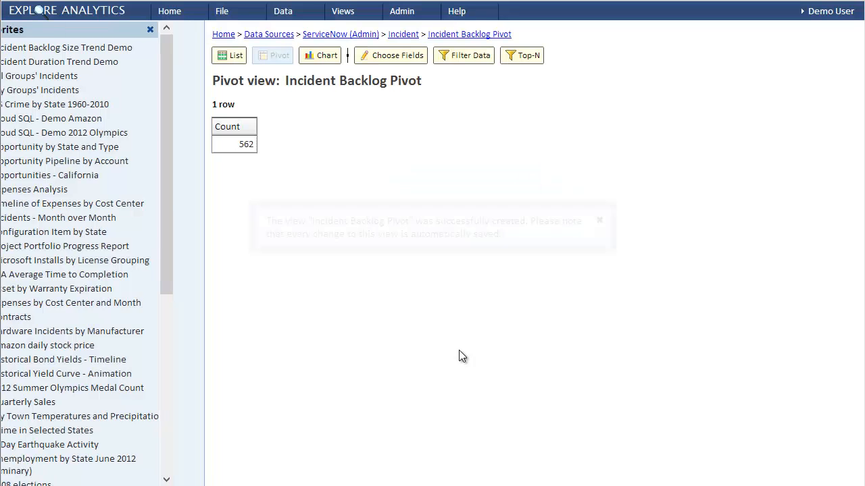
Filter the pivot to Active = true incidents and list counts by Severity
left_click(396, 56)
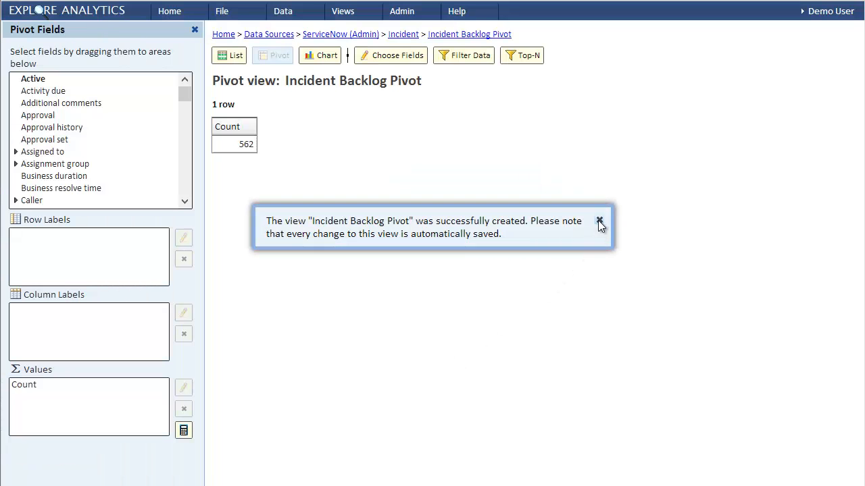
left_click(464, 55)
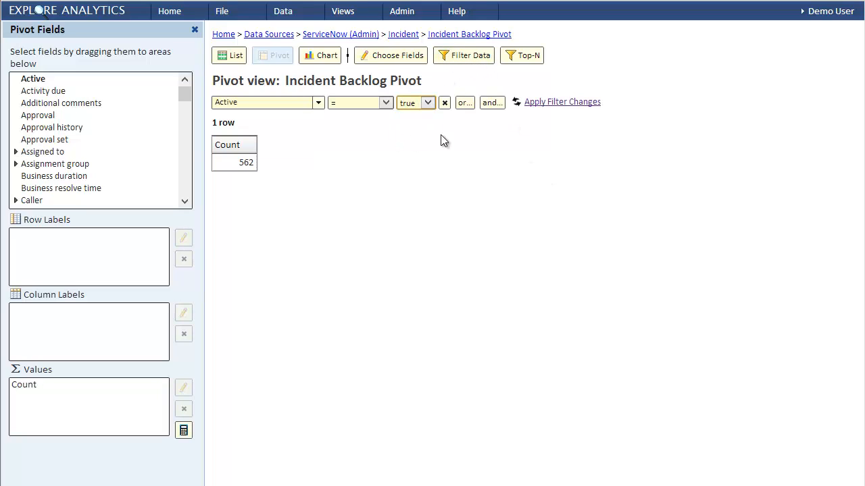
left_click(562, 101)
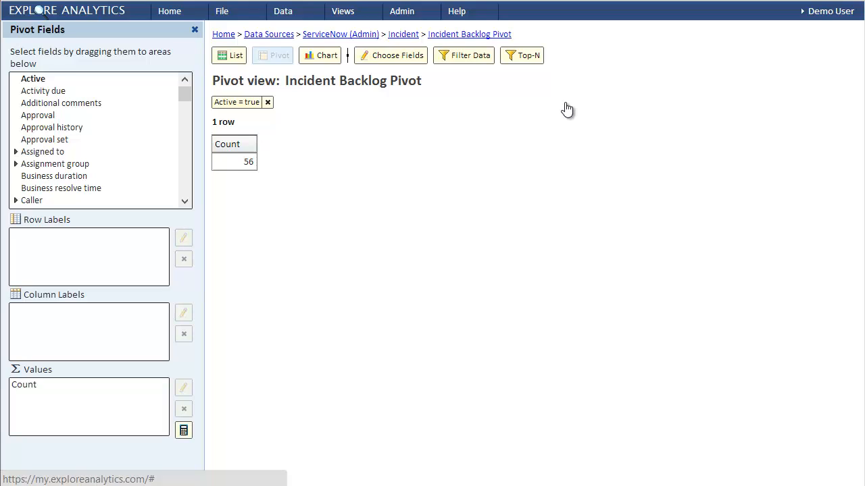
mouse_move(185, 94)
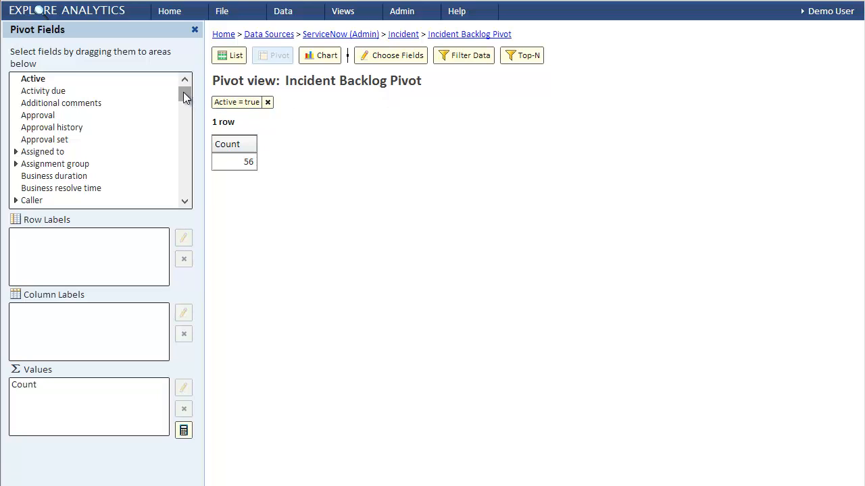
scroll("down", 3)
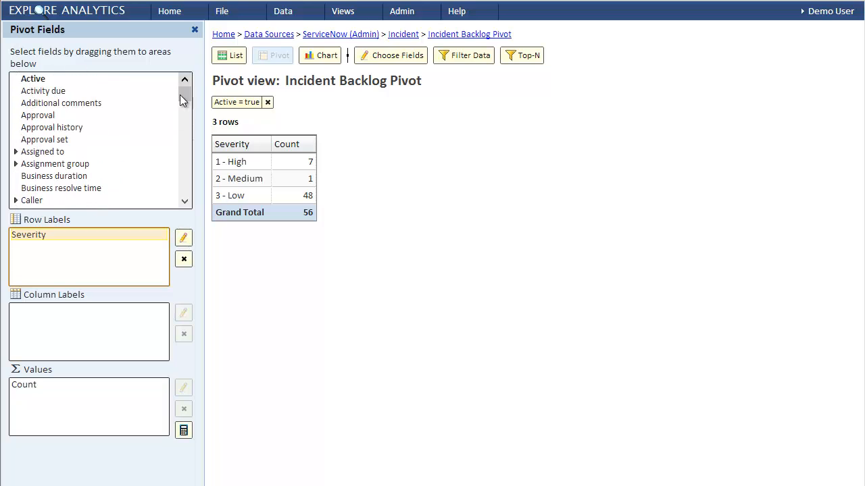
Add Assignment group and Assigned to as pivot row labels
left_click_drag(55, 164, 83, 250)
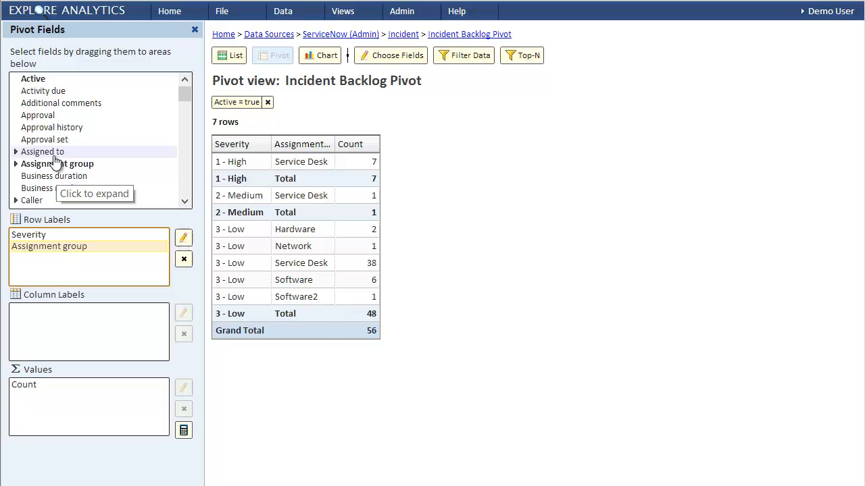
left_click_drag(42, 151, 67, 257)
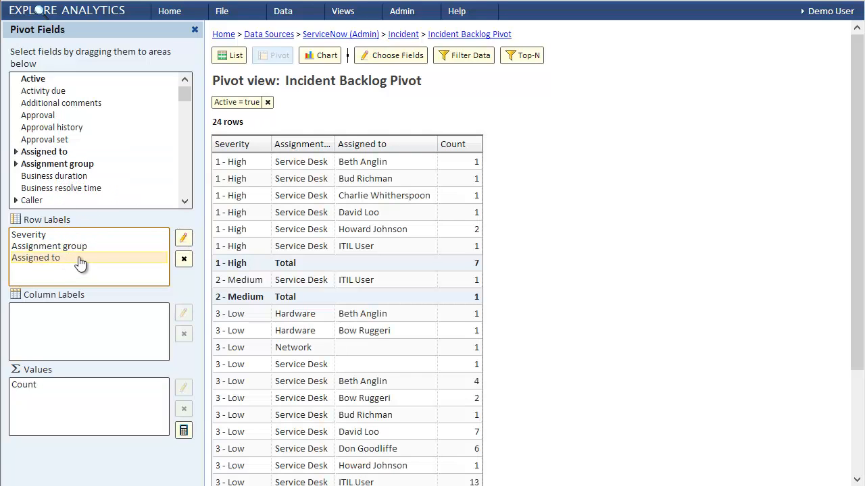
mouse_move(99, 260)
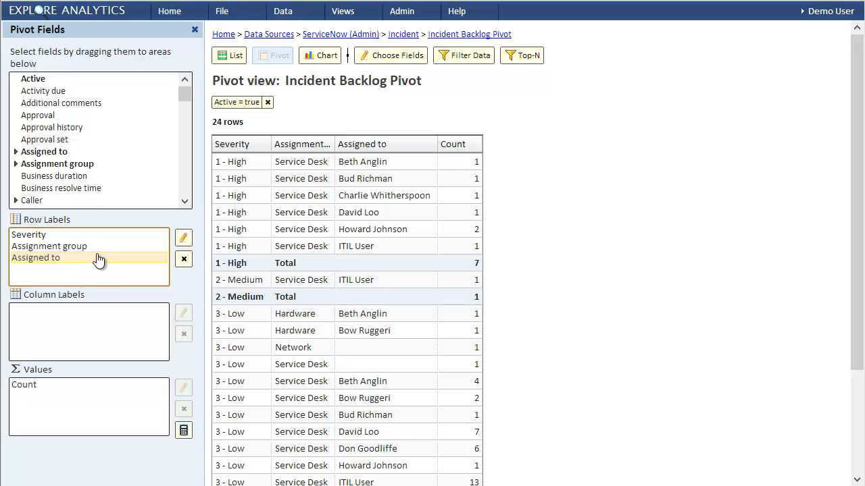
mouse_move(64, 188)
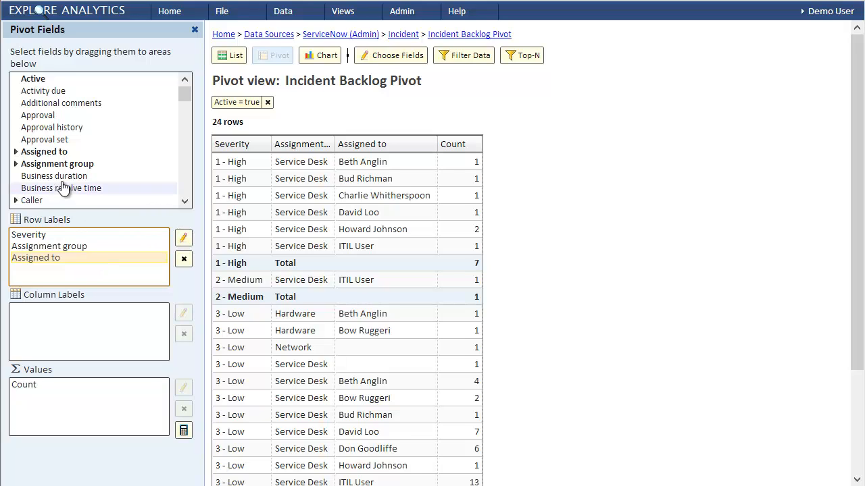
Add Business duration to pivot Values and set its calculation to sum
left_click_drag(53, 175, 47, 413)
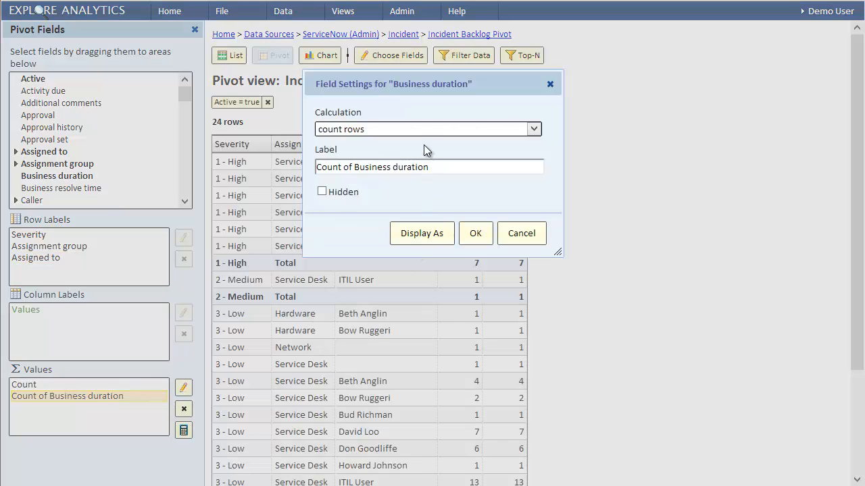
left_click(426, 129)
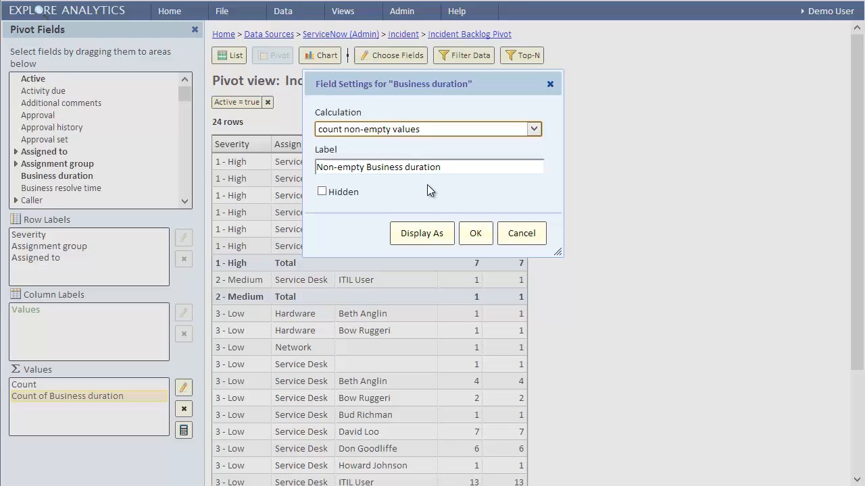
left_click(475, 234)
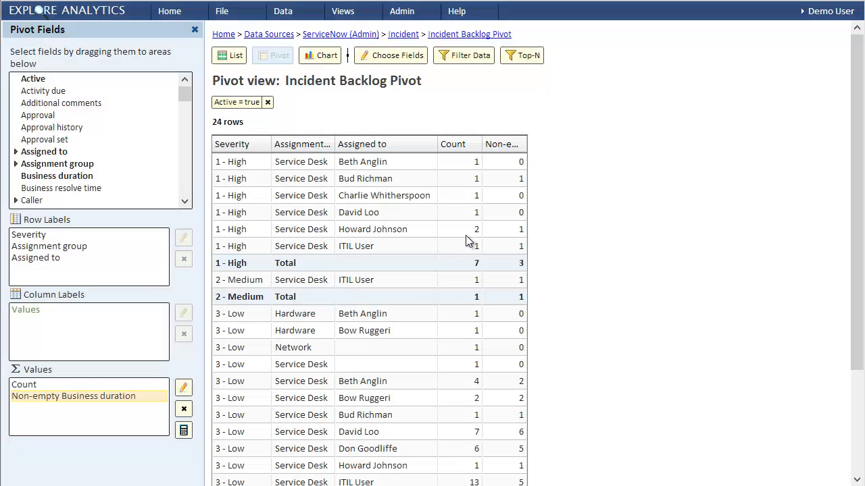
mouse_move(310, 221)
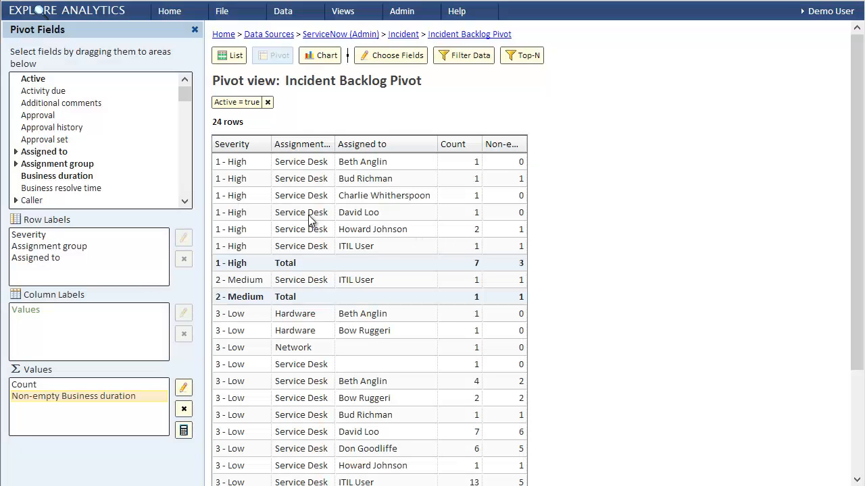
mouse_move(54, 396)
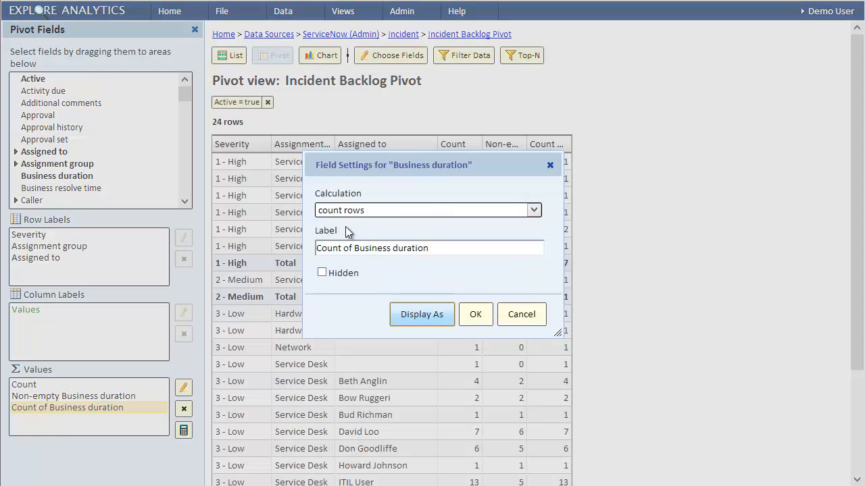
left_click(533, 210)
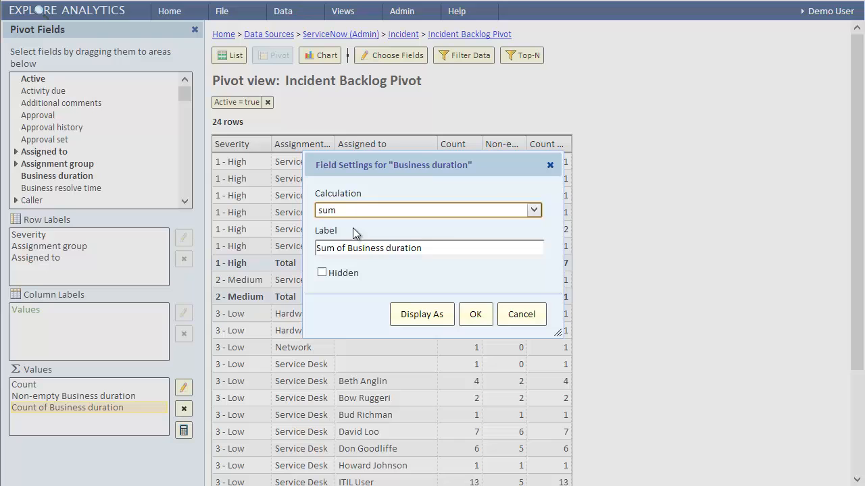
left_click(475, 314)
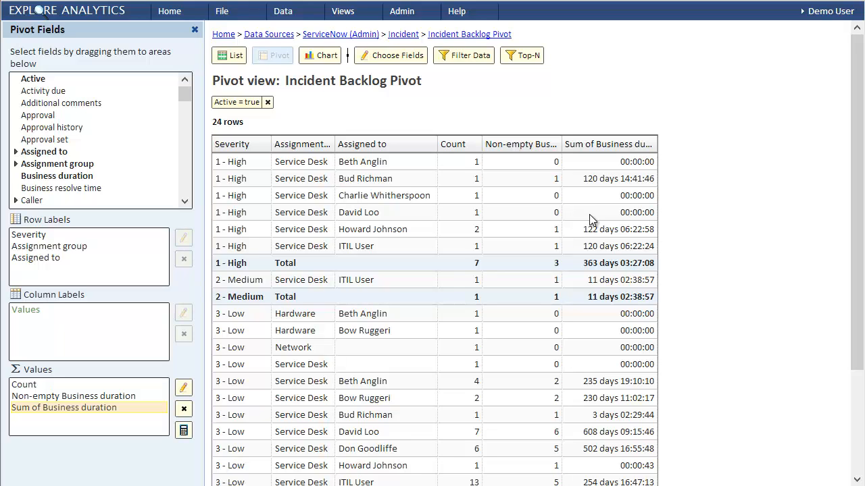
mouse_move(240, 29)
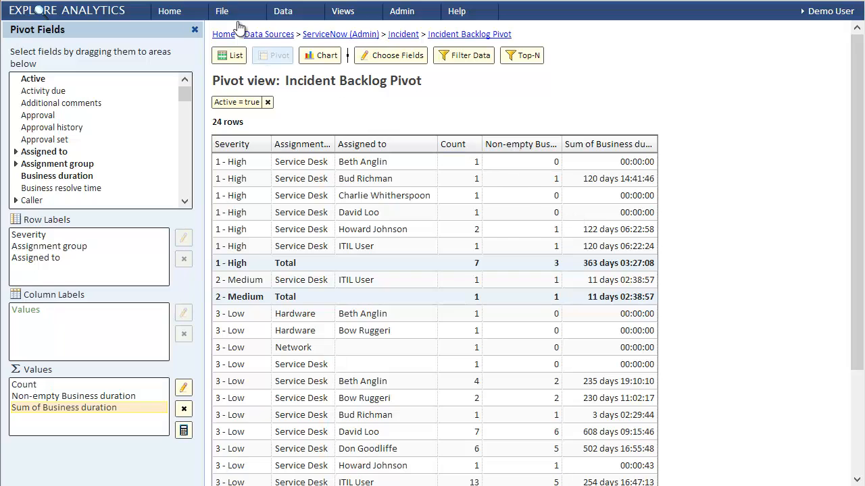
Schedule a daily 10:55 Track Trend job saving the pivot into table 'Incident Backlog'
left_click(221, 11)
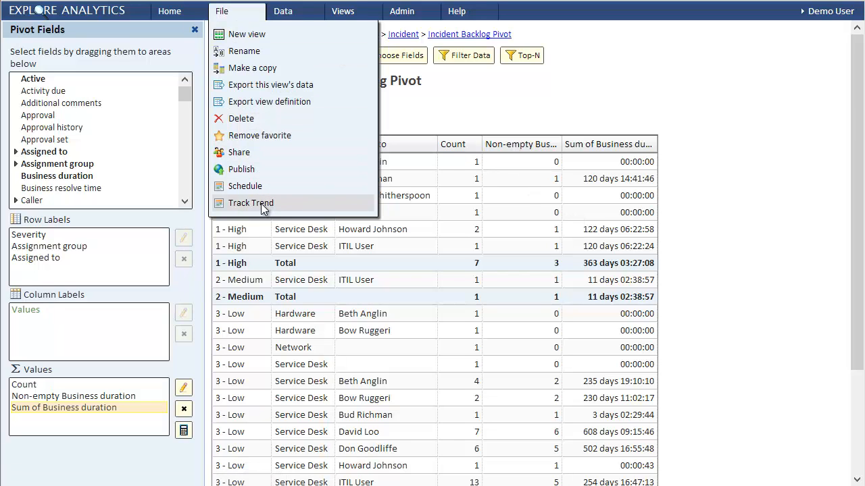
left_click(250, 203)
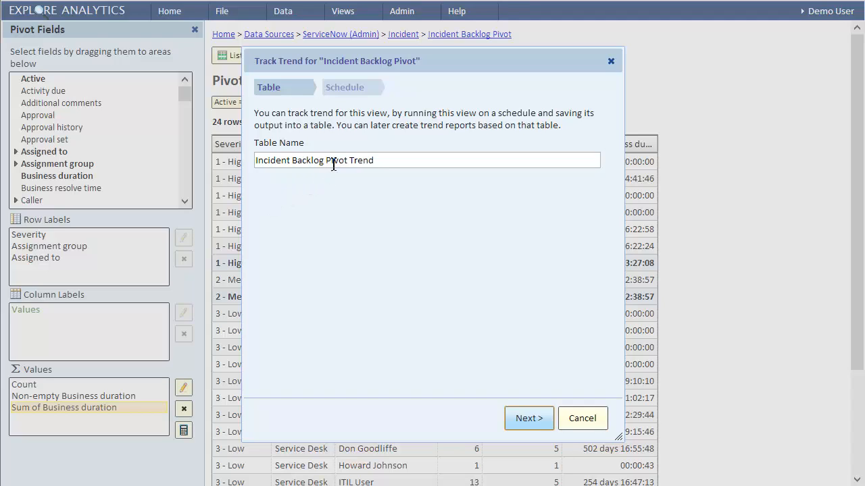
double_click(349, 160)
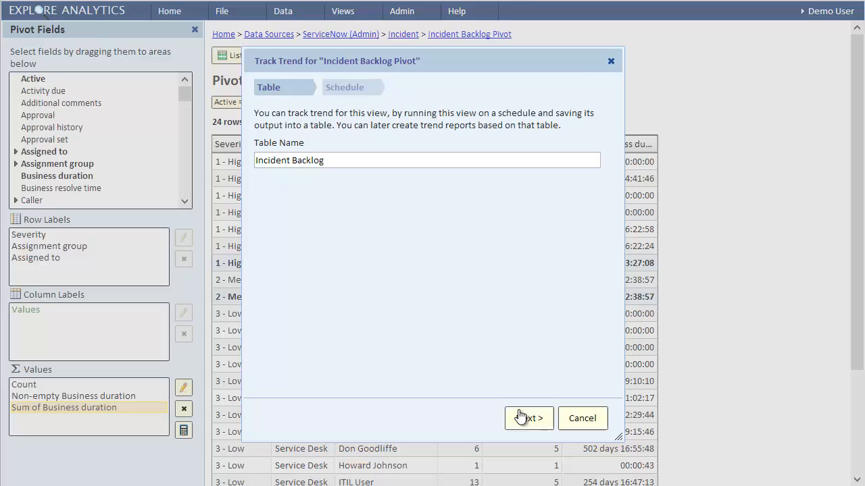
left_click(528, 418)
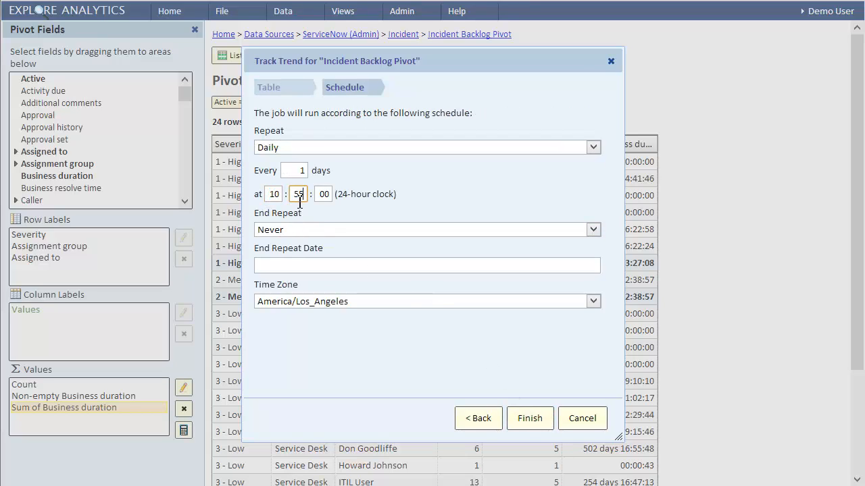
mouse_move(529, 418)
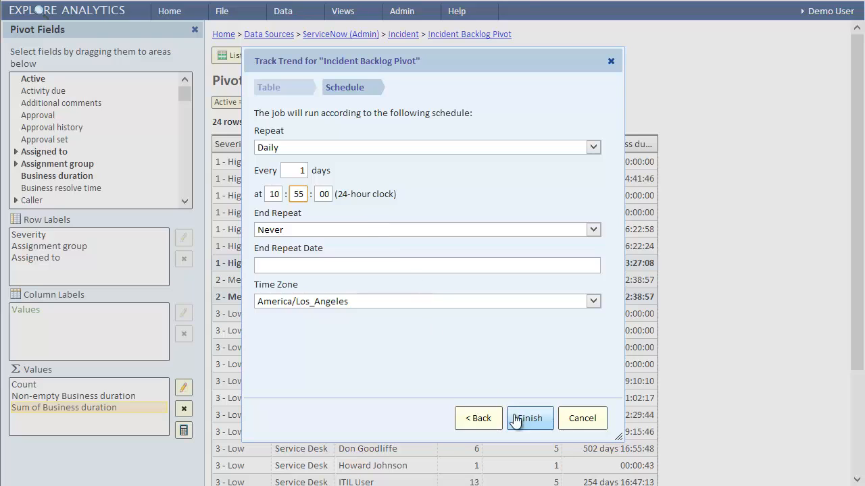
left_click(530, 418)
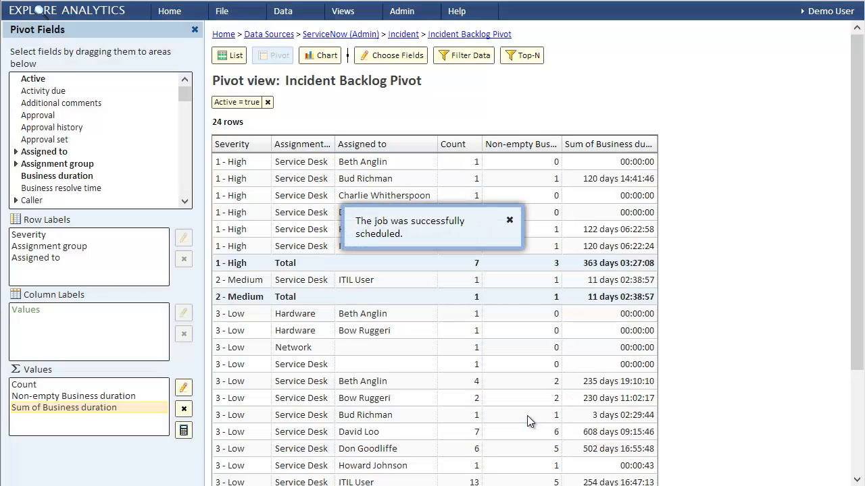
Show My track trend jobs, listing the daily Incident Backlog Pivot job
left_click(410, 11)
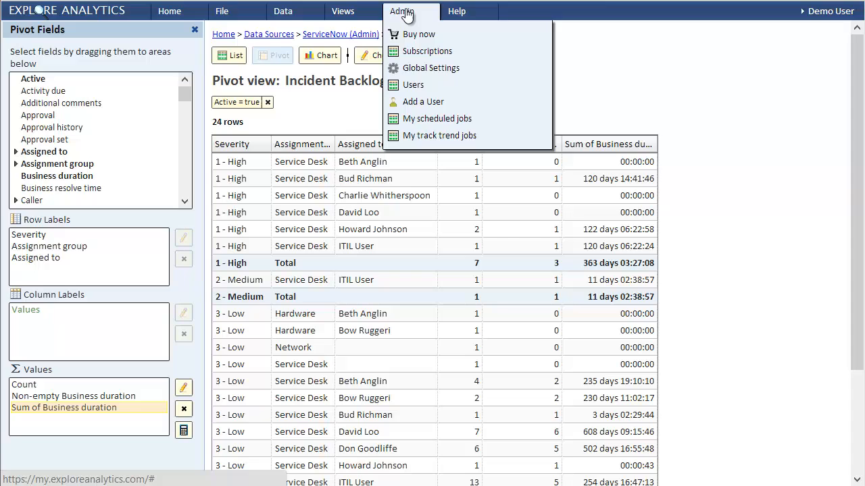
mouse_move(439, 135)
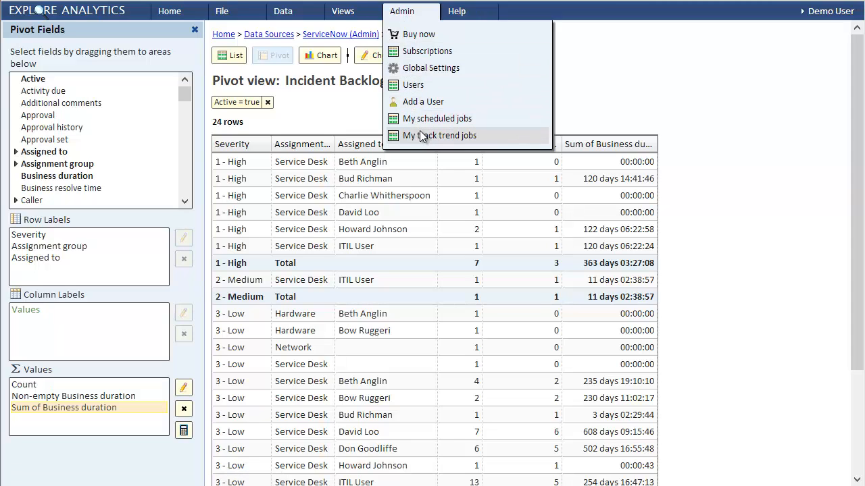
left_click(439, 135)
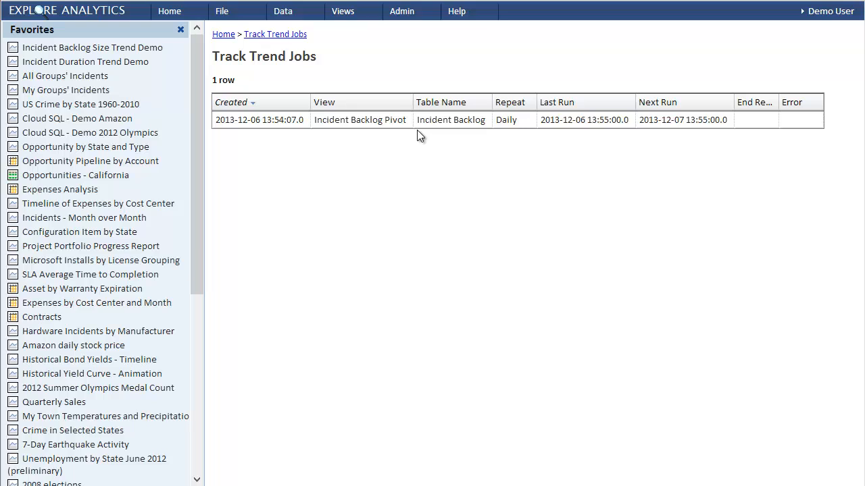
mouse_move(295, 29)
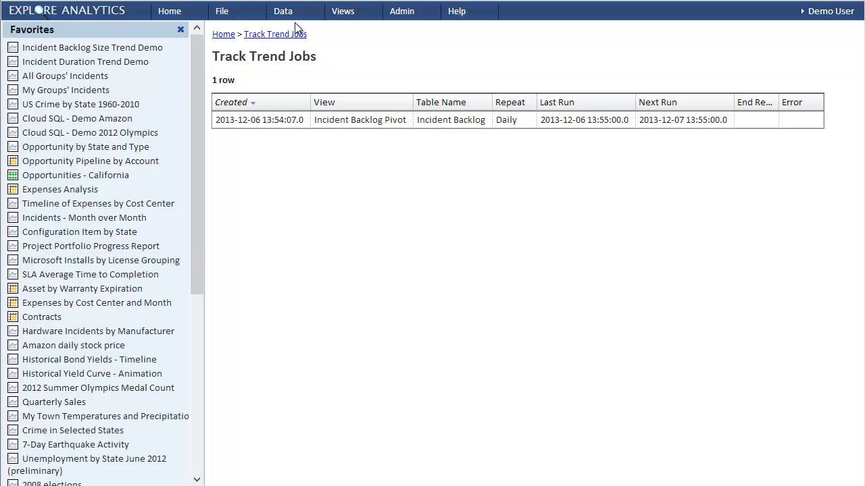
left_click(283, 11)
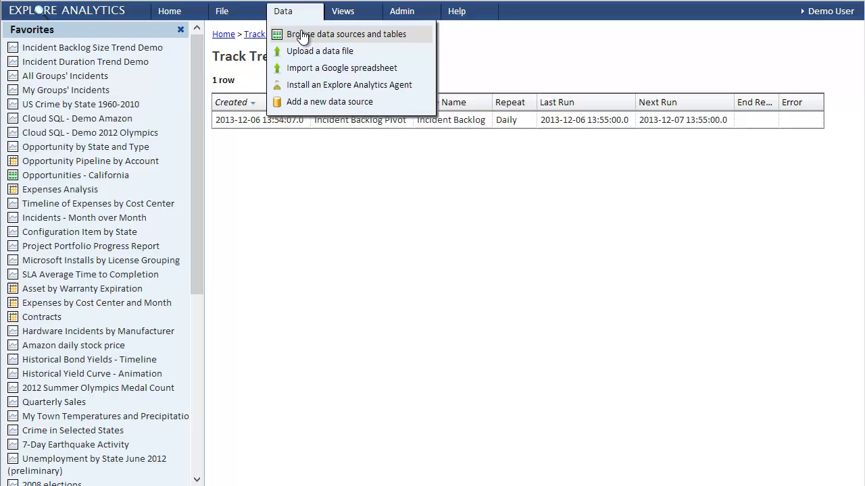
Create the Incident Backlog view from the explore data source's Incident Backlog table
left_click(345, 34)
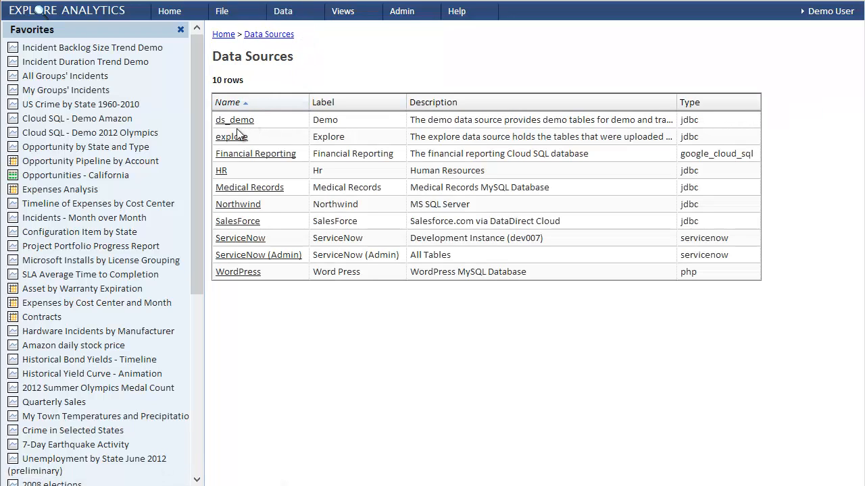
mouse_move(232, 137)
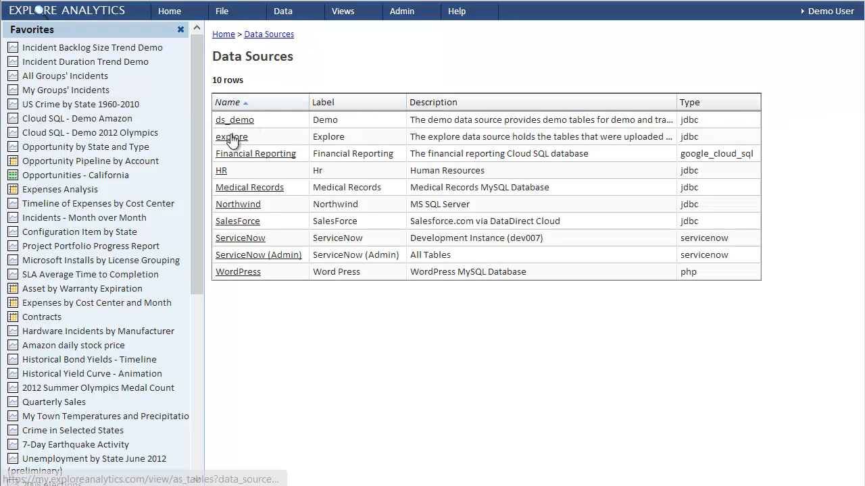
left_click(232, 136)
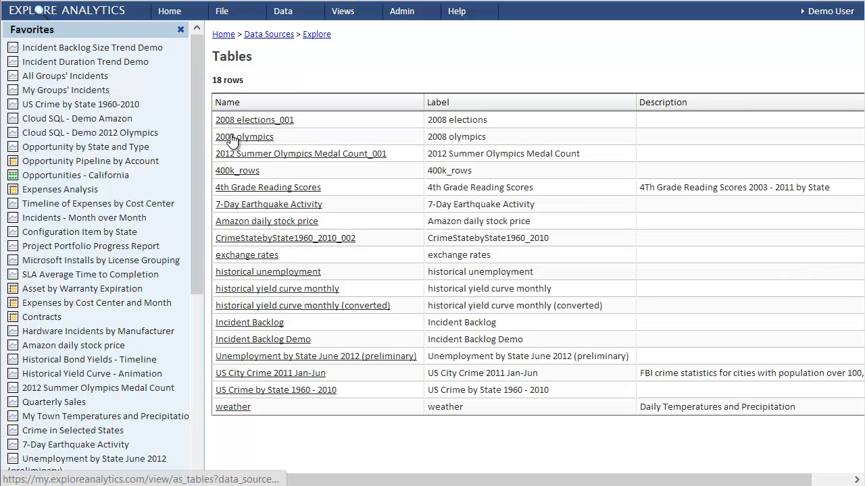
mouse_move(247, 157)
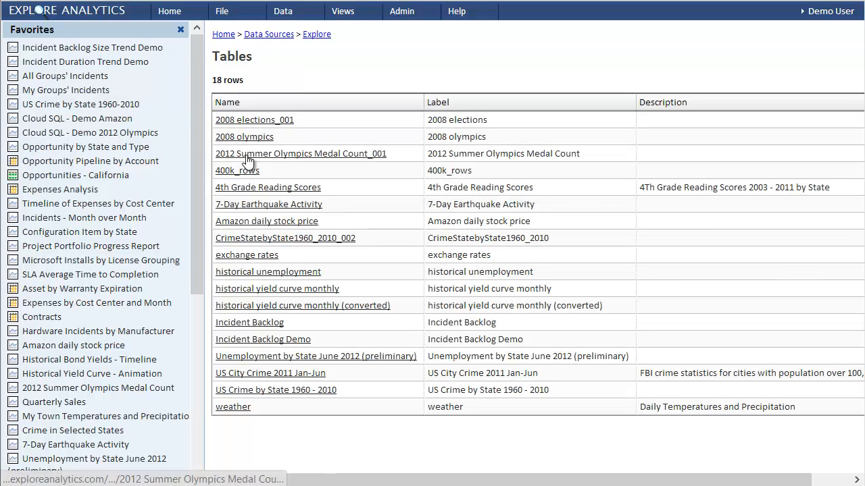
left_click(249, 322)
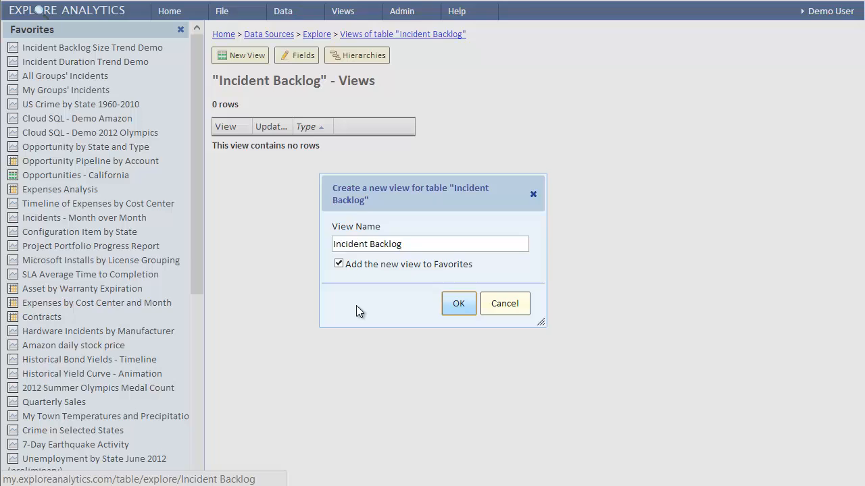
left_click(458, 304)
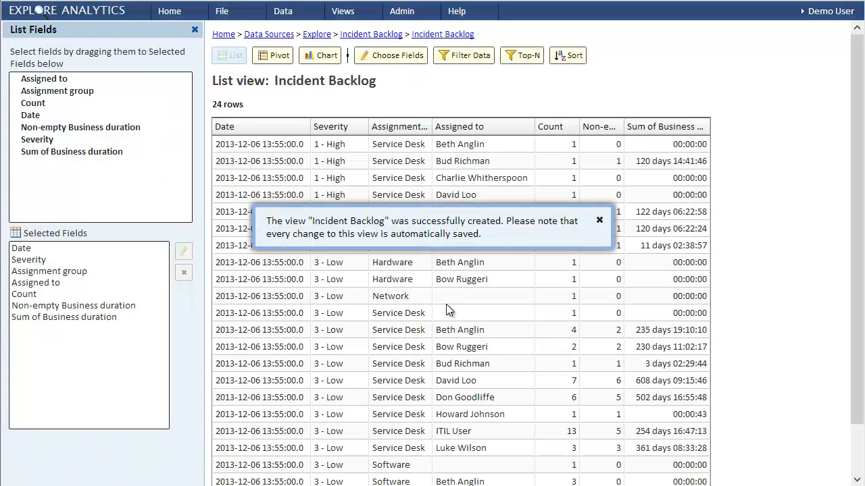
left_click(599, 220)
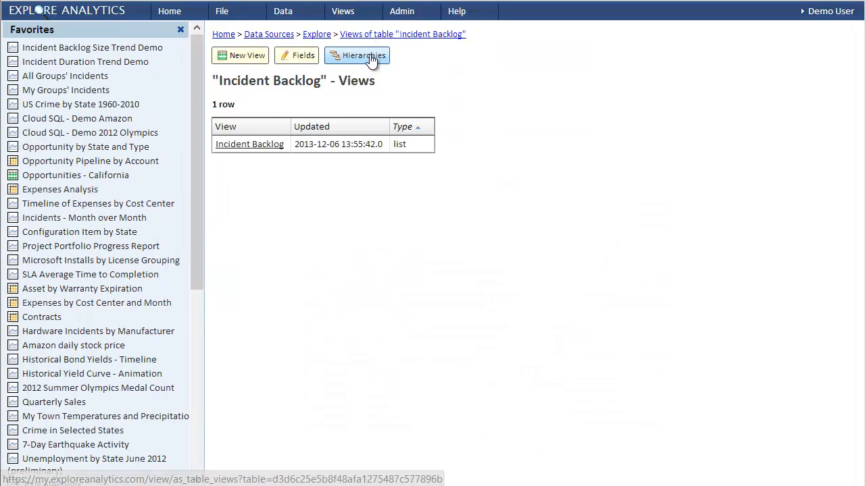
Create drill-down hierarchy 'team' with levels Severity, Assignment group, and Assigned to
left_click(357, 55)
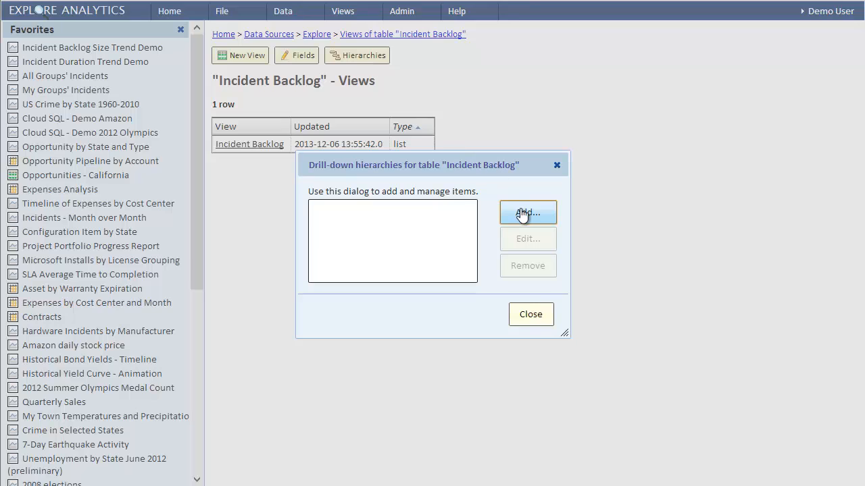
left_click(527, 213)
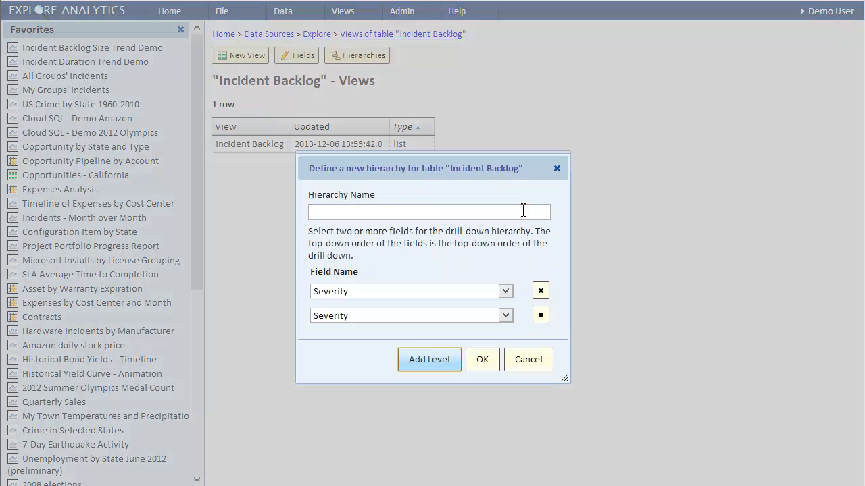
type("te")
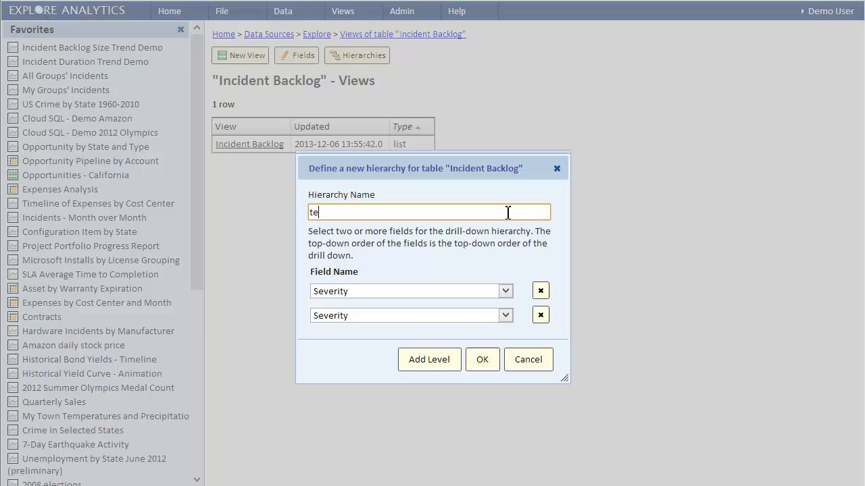
type("am")
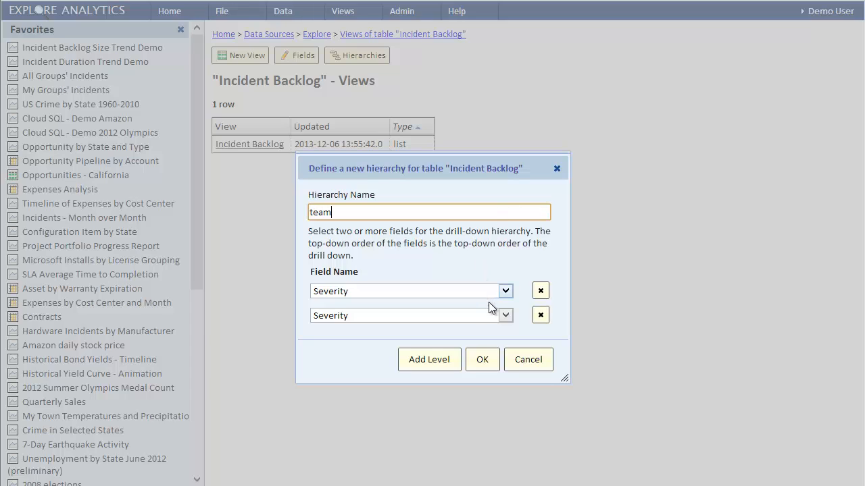
left_click(504, 316)
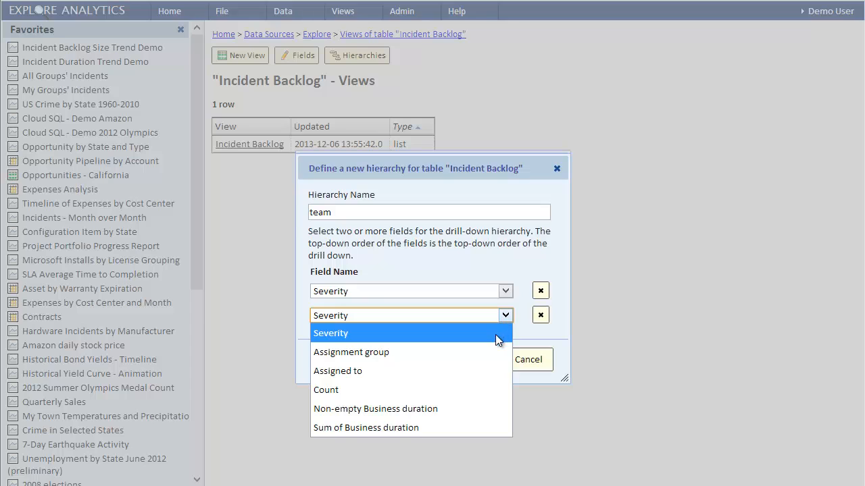
left_click(351, 352)
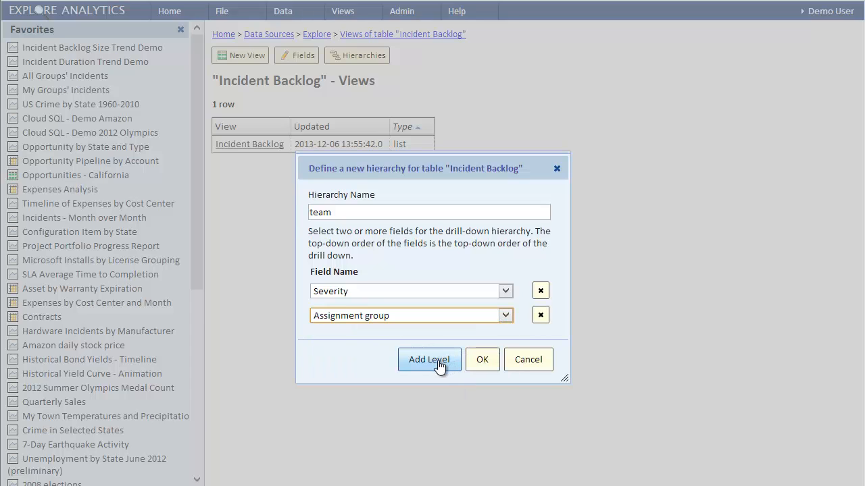
left_click(429, 360)
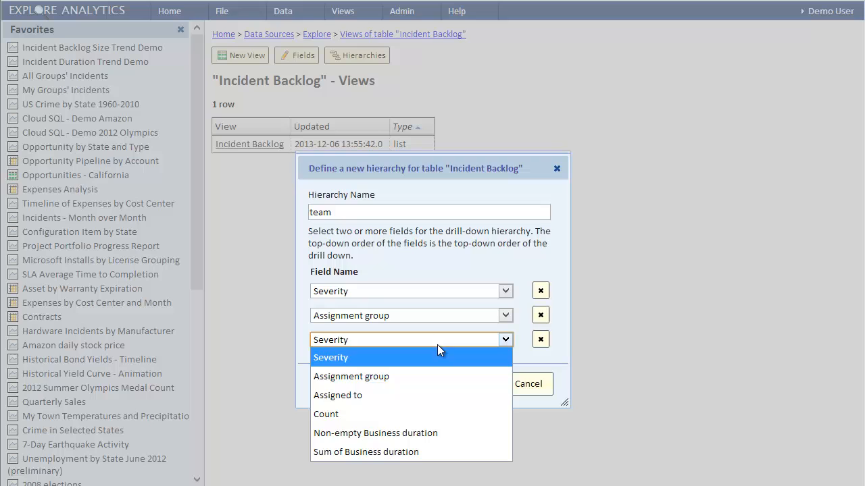
left_click(337, 395)
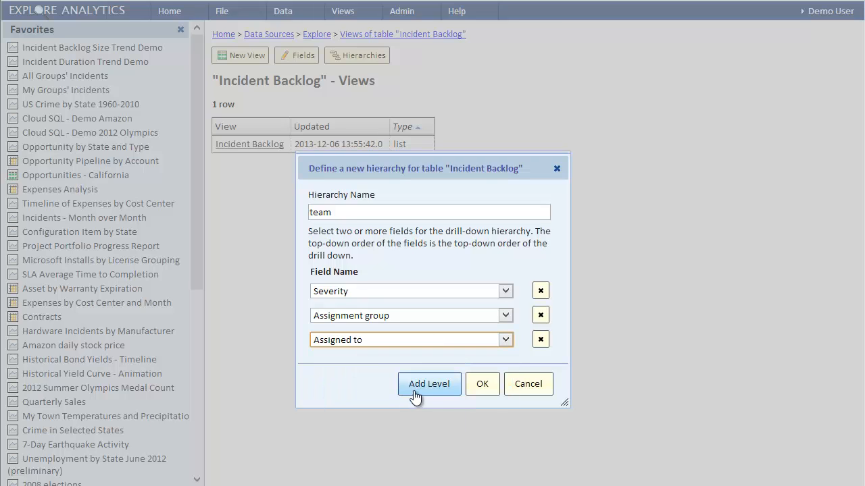
left_click(482, 383)
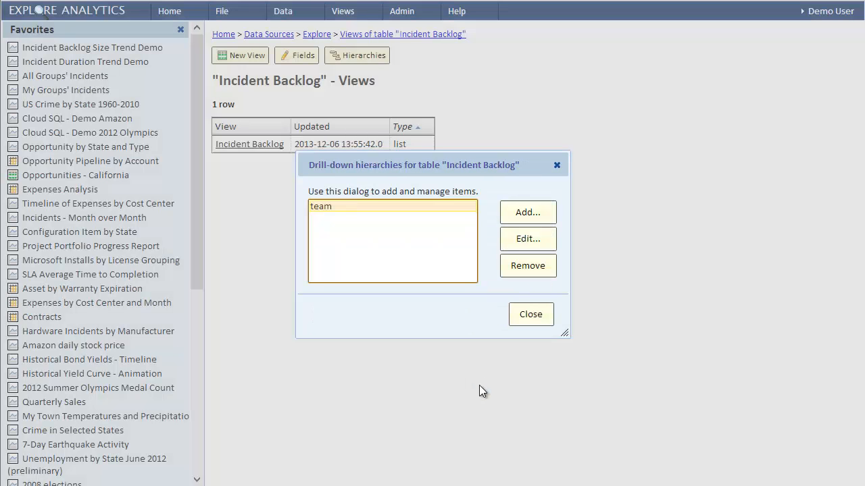
left_click(530, 314)
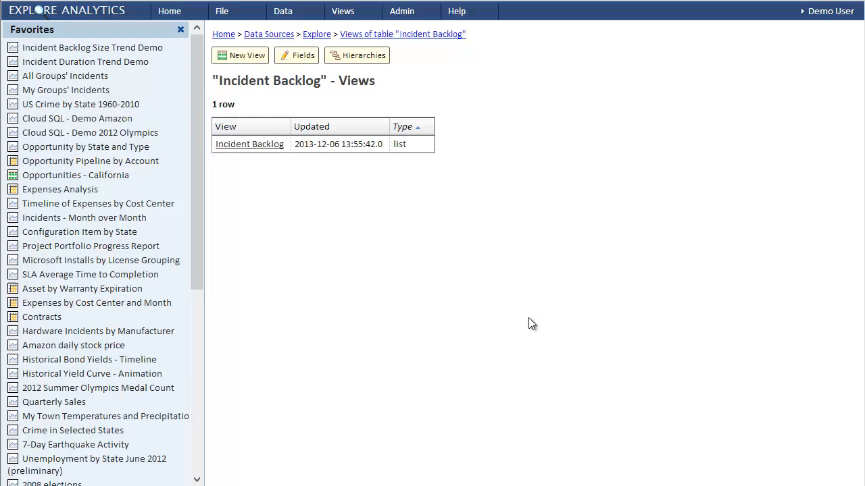
mouse_move(341, 77)
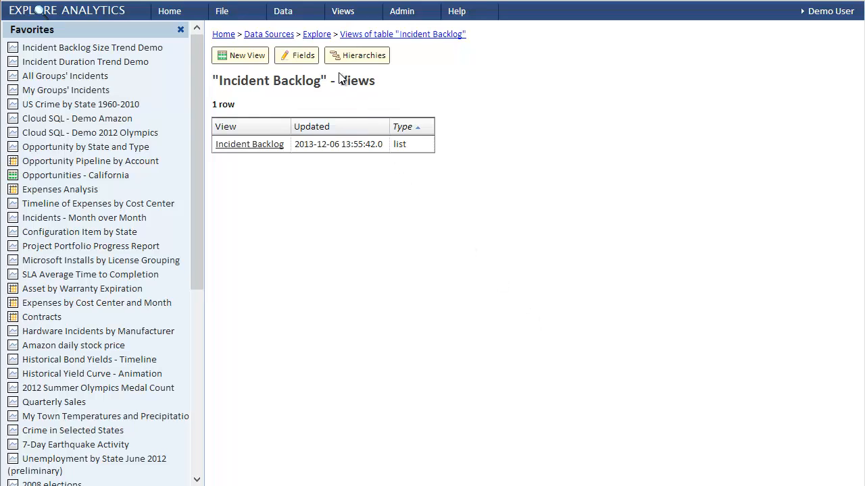
Go to Explore > Incident Backlog Demo and open its Incident Backlog List view (670 rows)
left_click(317, 33)
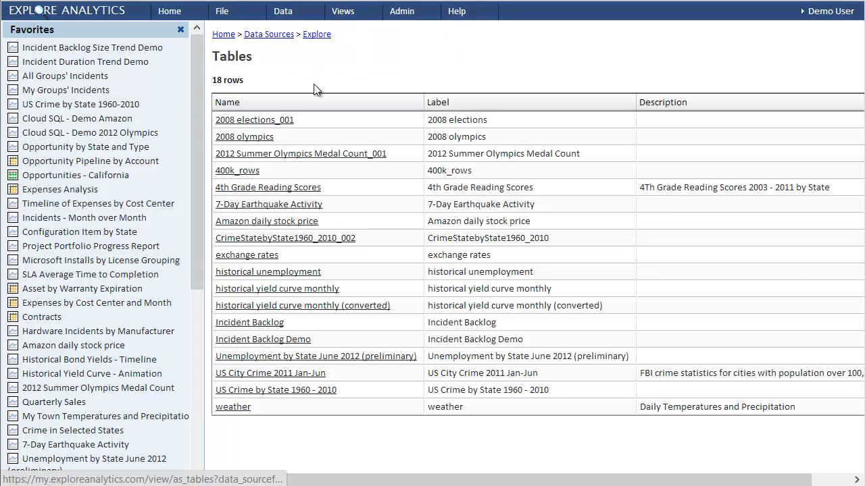
mouse_move(290, 345)
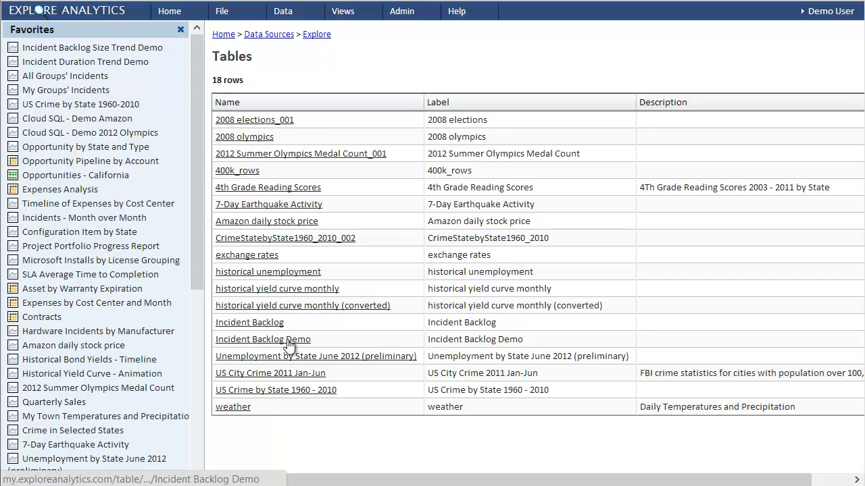
left_click(263, 339)
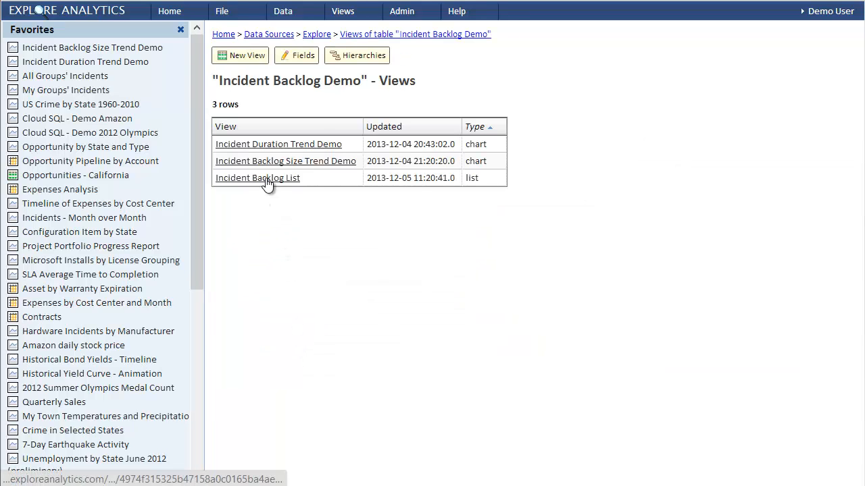
left_click(258, 178)
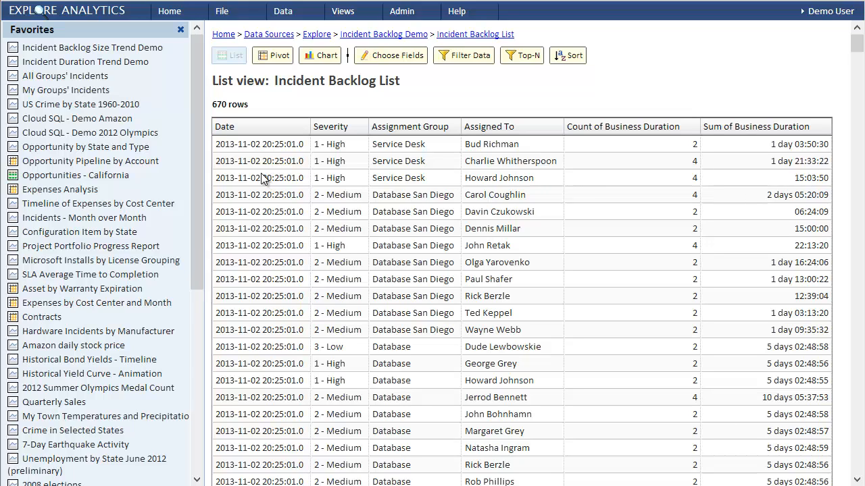
Create a favourite chart view 'Incident Backlog Size Trend' from the Explore source's Incident Backlog Demo table
left_click(222, 11)
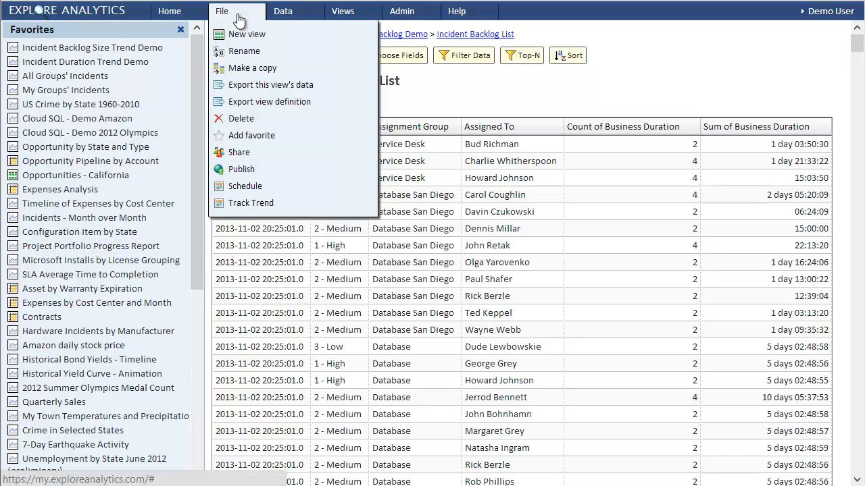
left_click(247, 34)
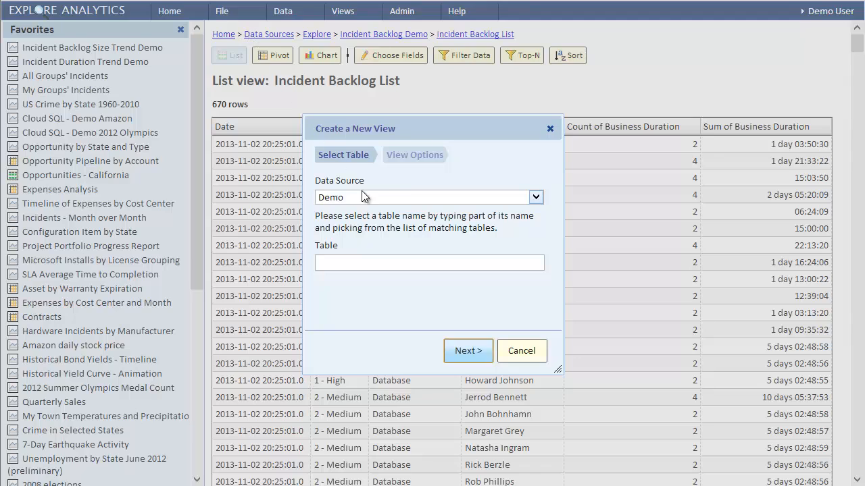
left_click(534, 197)
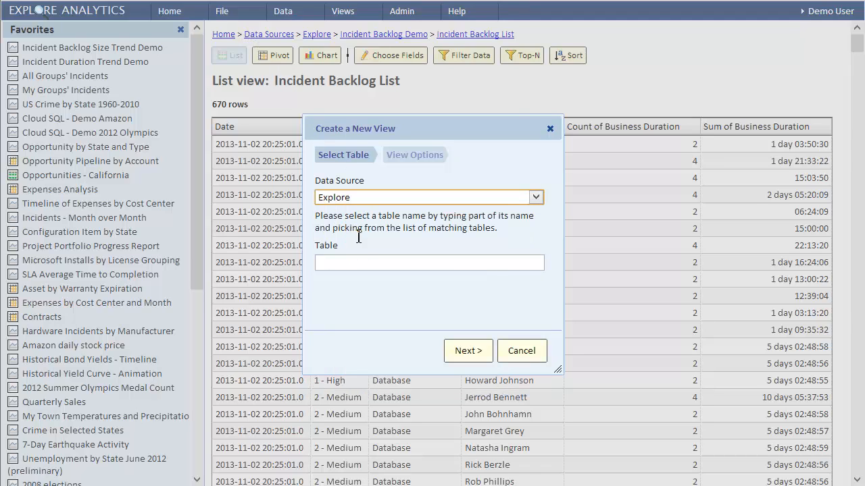
left_click(429, 263)
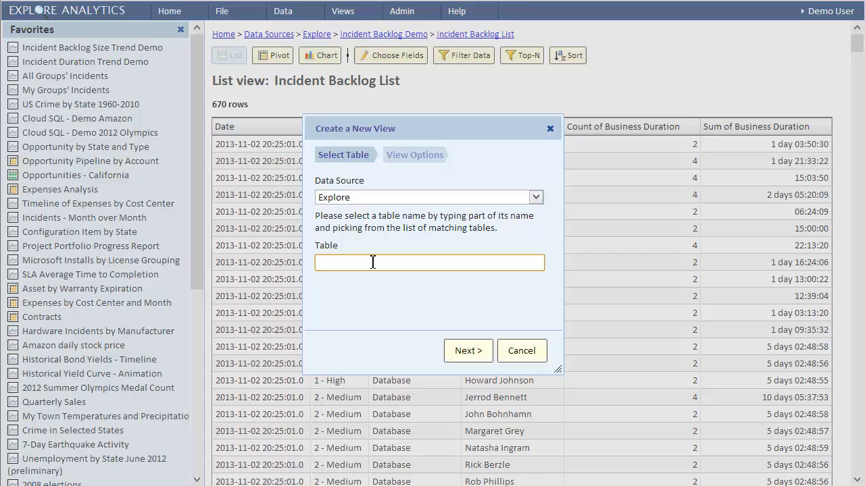
type("Incident")
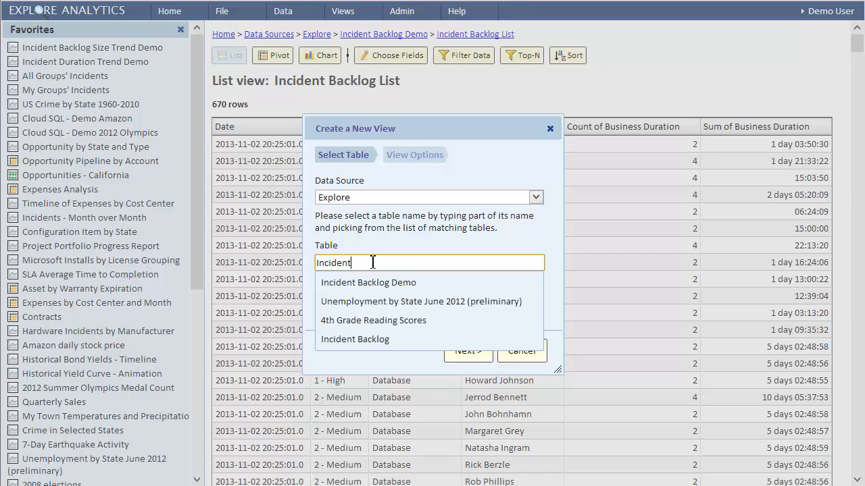
left_click(368, 282)
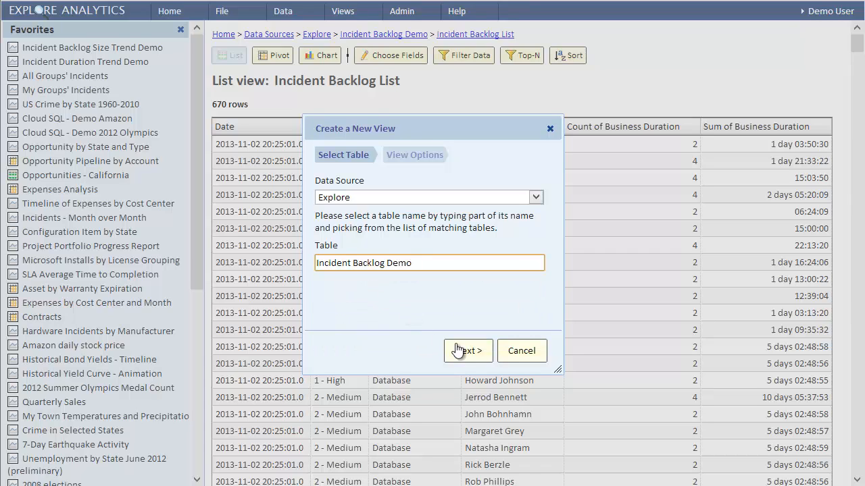
left_click(466, 351)
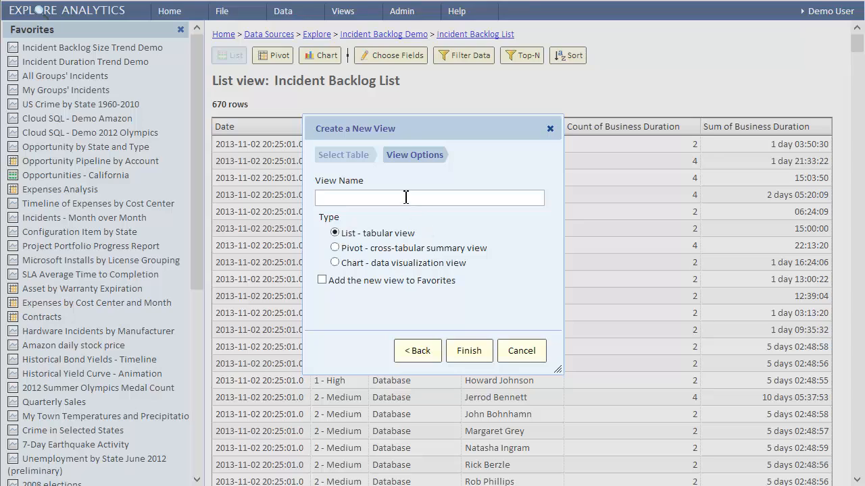
type("In")
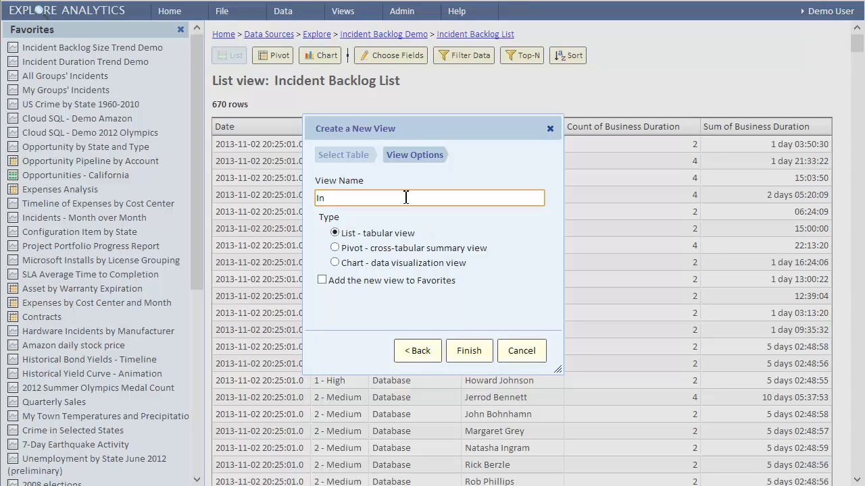
type("Incident Backlog Size Trend")
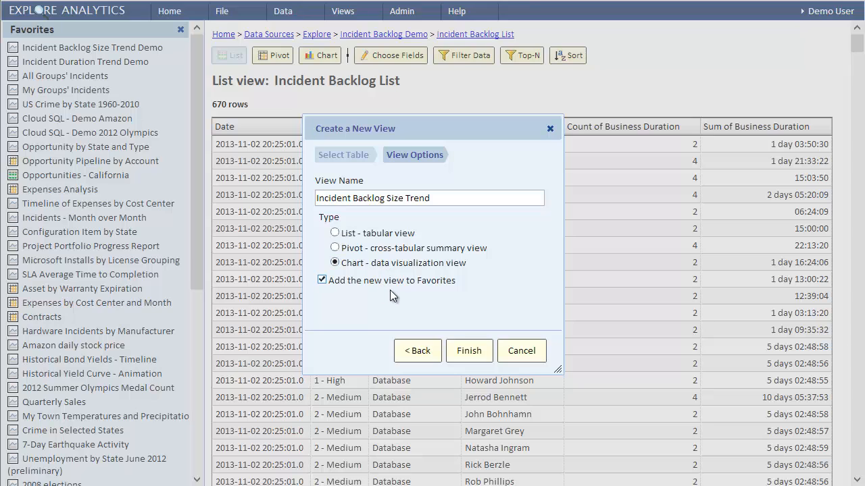
left_click(469, 350)
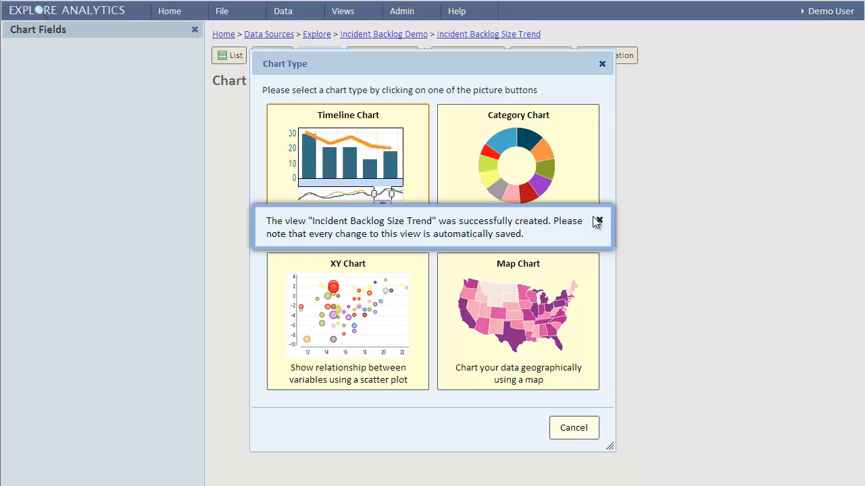
Make the view a Timeline Chart grouped by Day
left_click(597, 222)
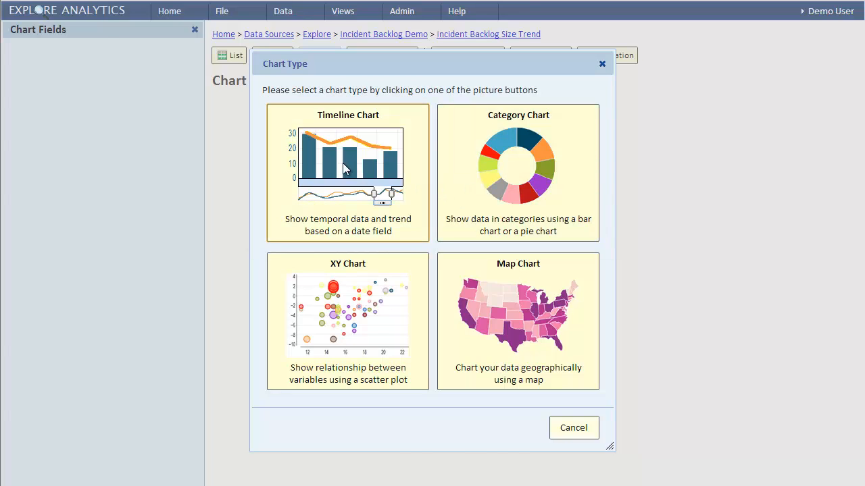
left_click(347, 163)
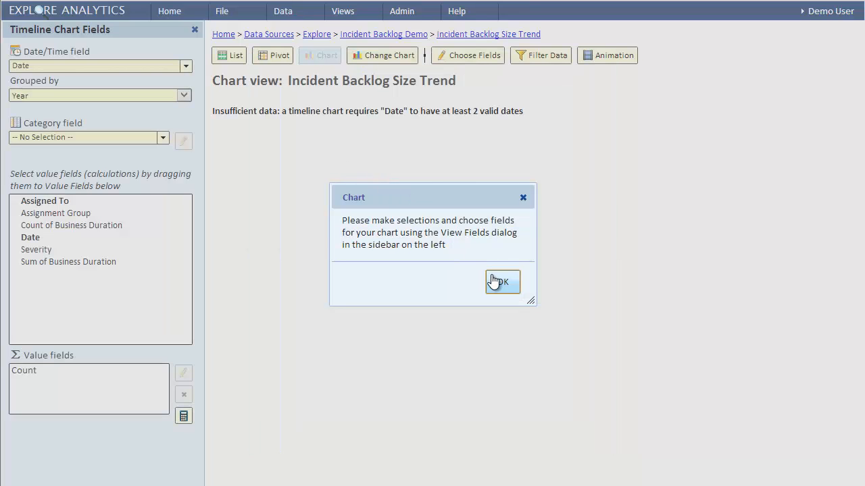
left_click(502, 281)
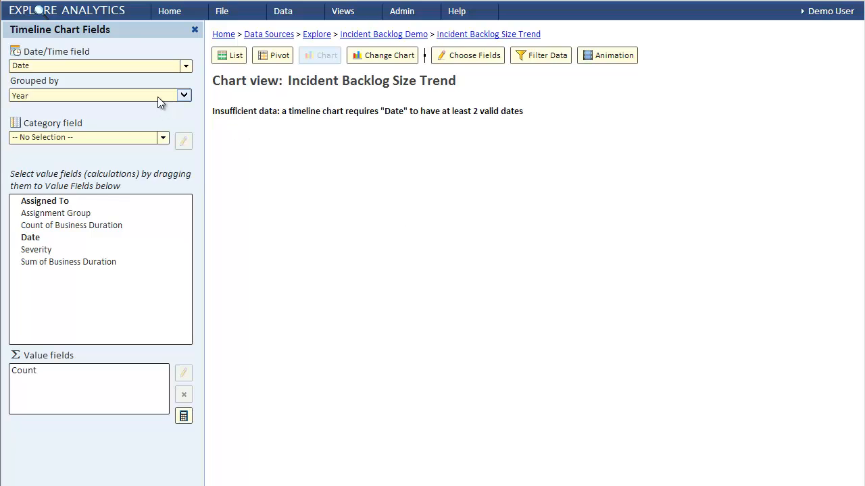
left_click(183, 95)
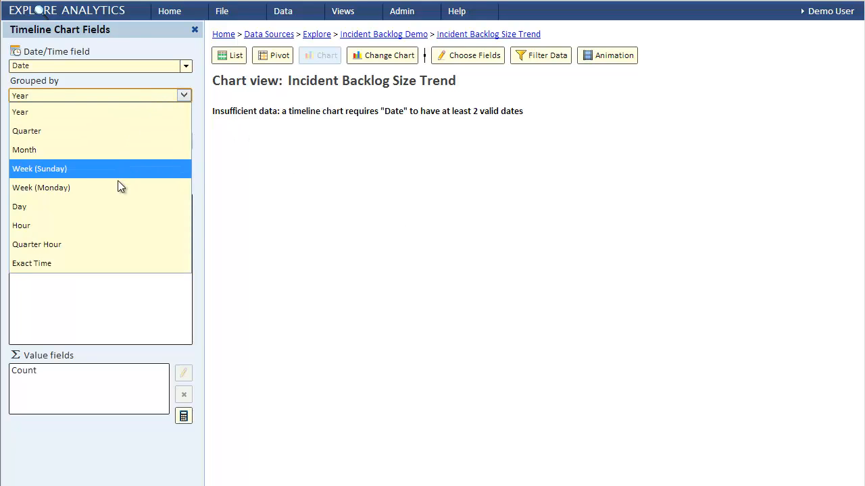
left_click(18, 206)
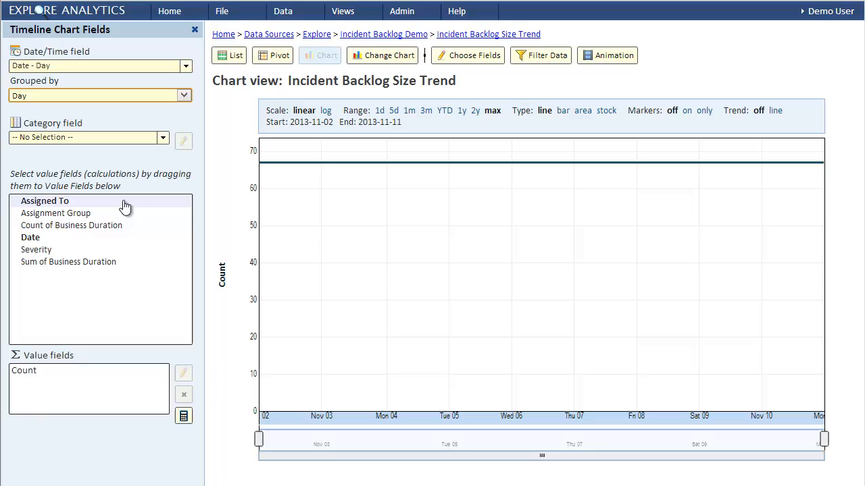
mouse_move(54, 343)
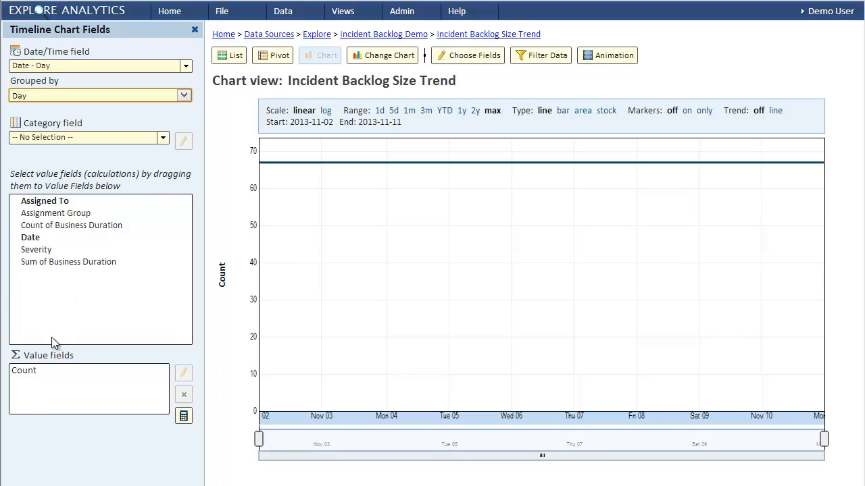
Plot Count of Business Duration as the value field, labelled Count
left_click(183, 395)
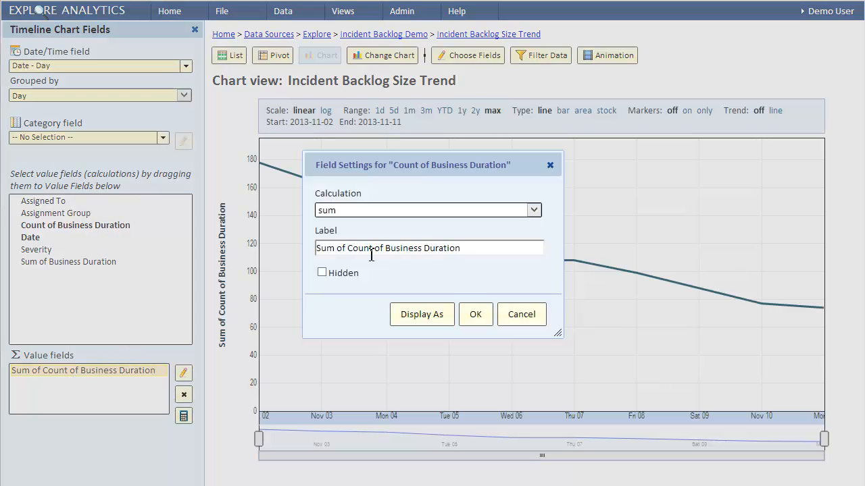
type("Co")
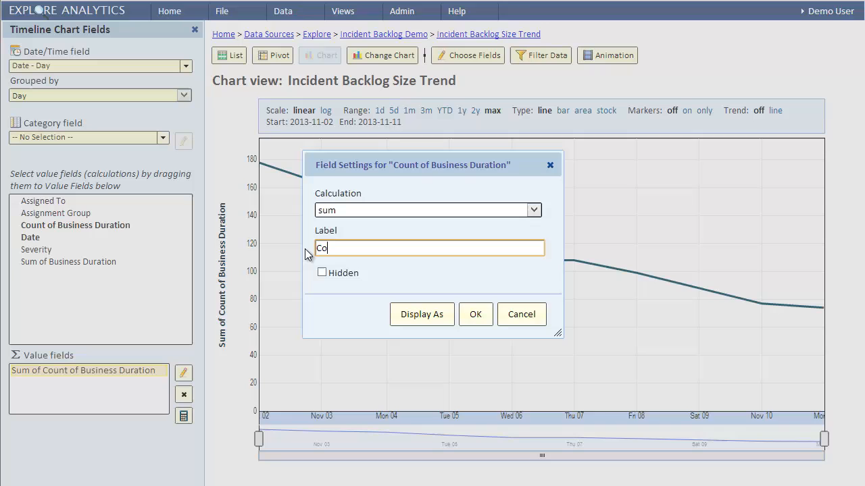
type("unt")
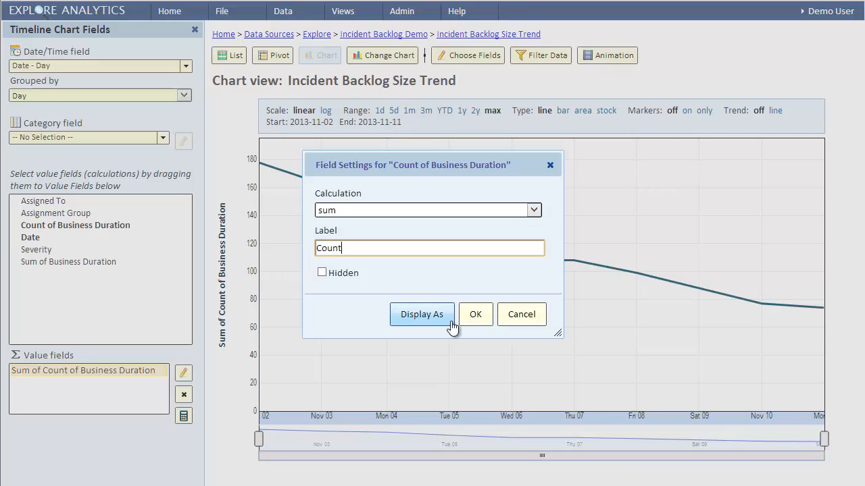
left_click(476, 314)
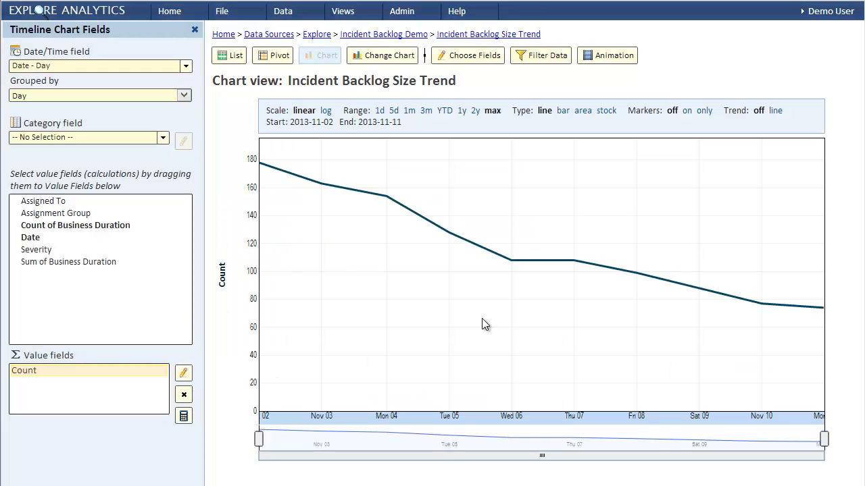
Set the Category field to Severity and the chart type to stacked area
left_click(162, 137)
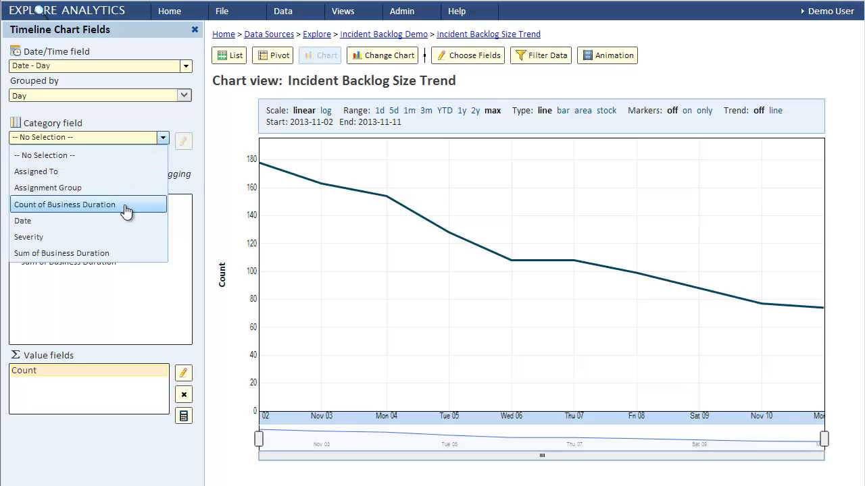
left_click(29, 236)
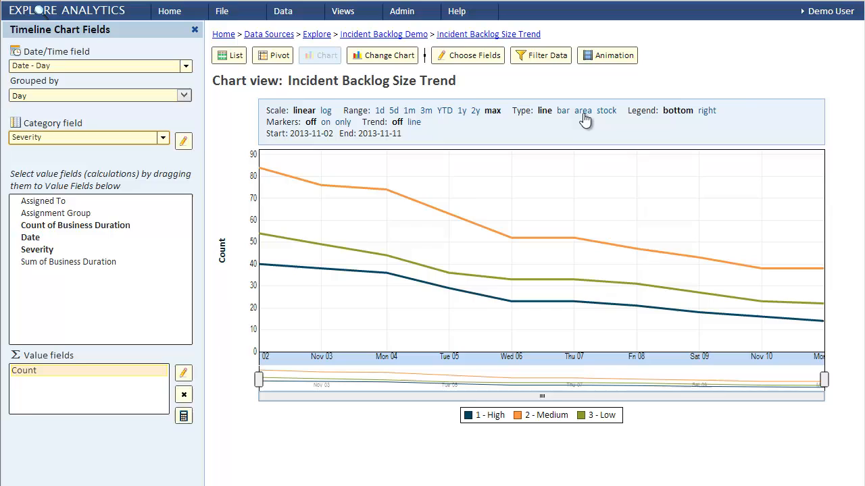
left_click(582, 110)
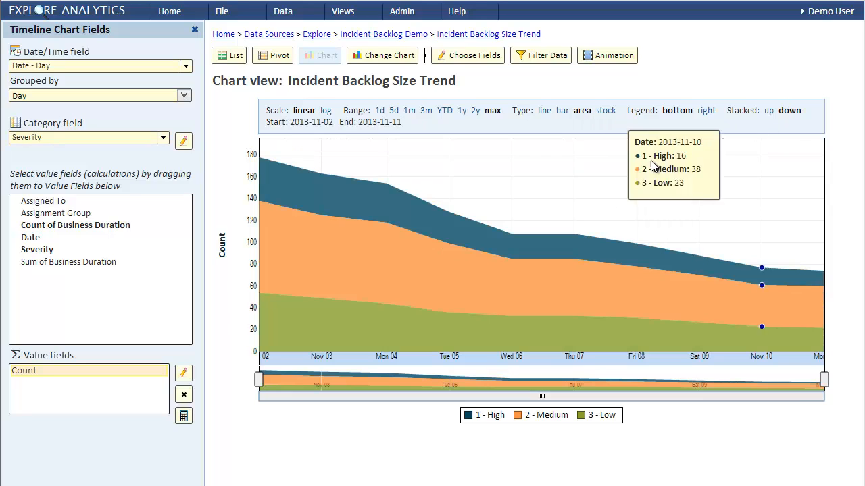
mouse_move(449, 212)
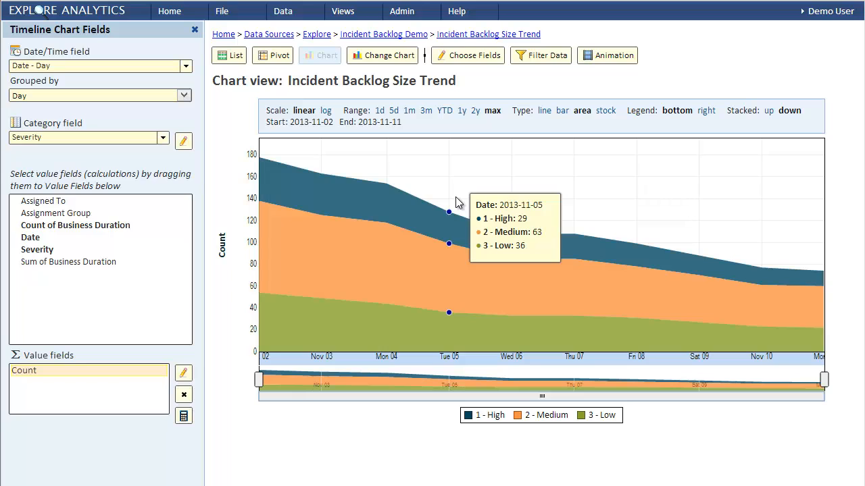
left_click(222, 11)
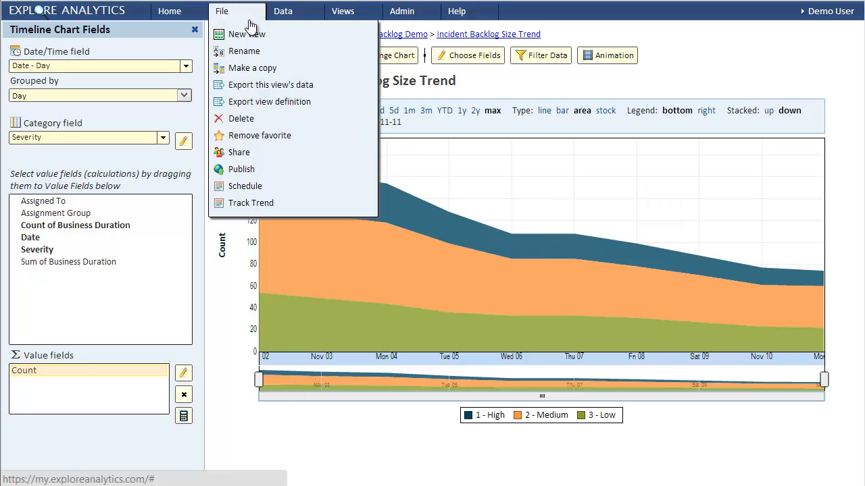
Make a copy, replacing 'Copy of' and 'Size' so it reads Incident Backlog Duration Trend
left_click(252, 67)
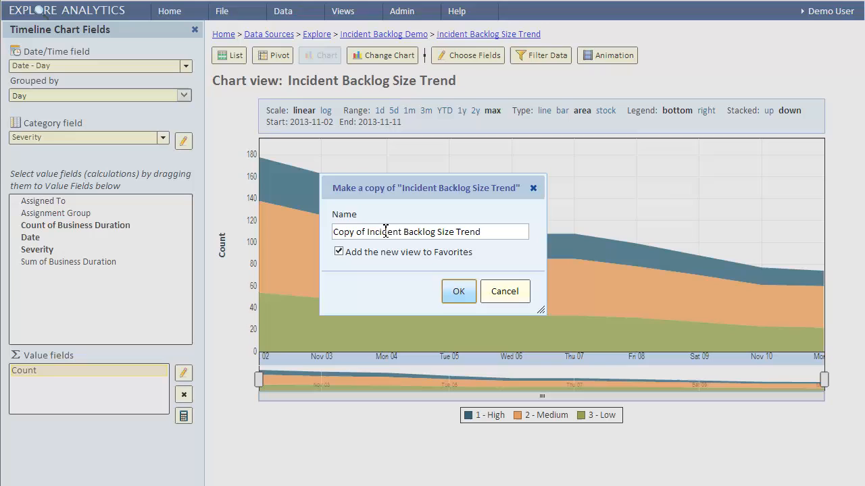
double_click(346, 232)
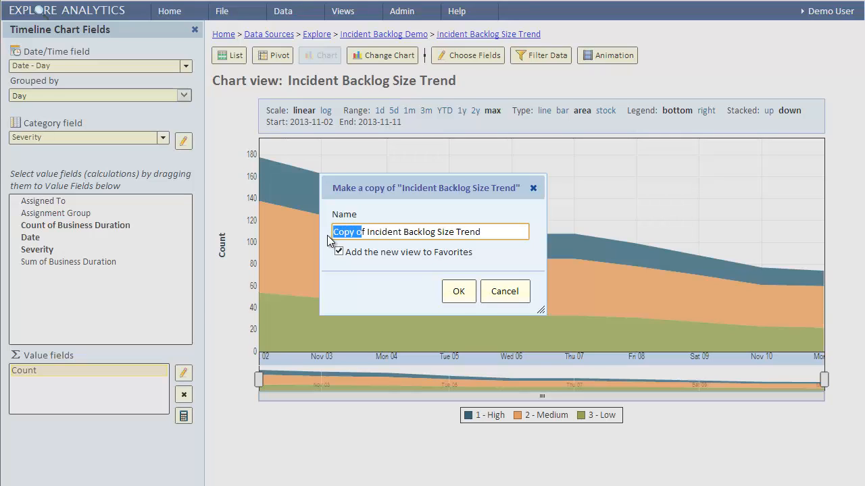
double_click(412, 232)
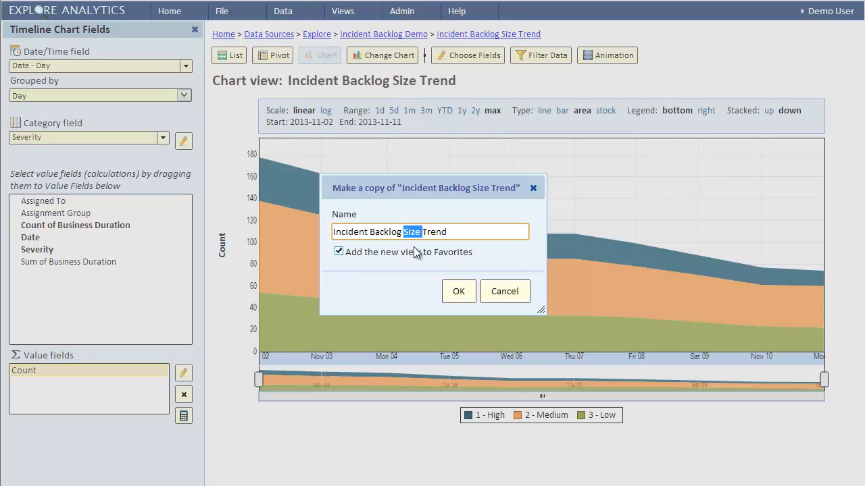
type("Duration")
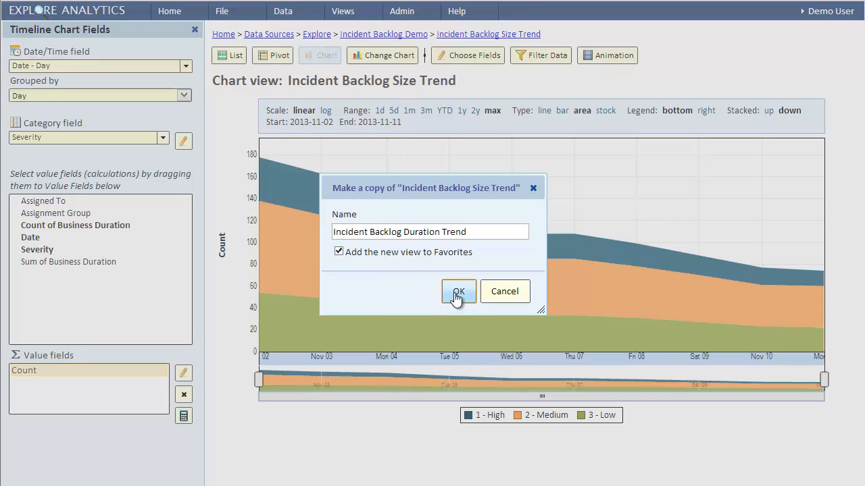
left_click(457, 291)
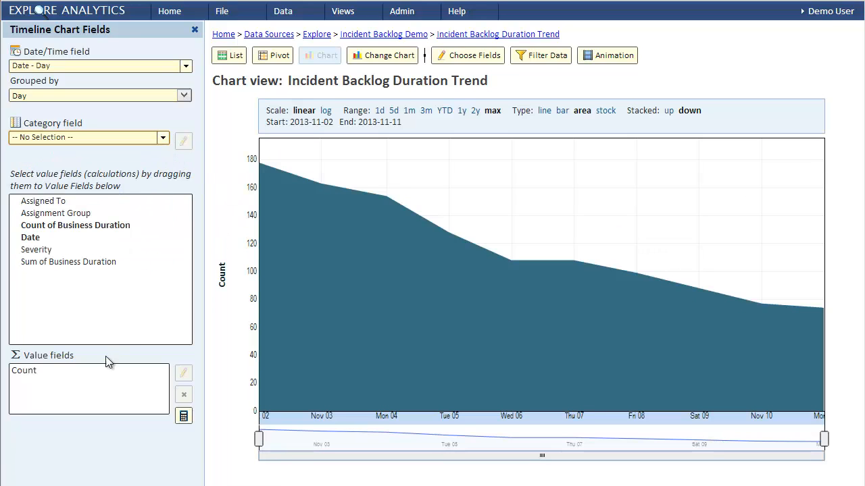
Replace the Count value with Count of Business Duration labelled Count
left_click(88, 370)
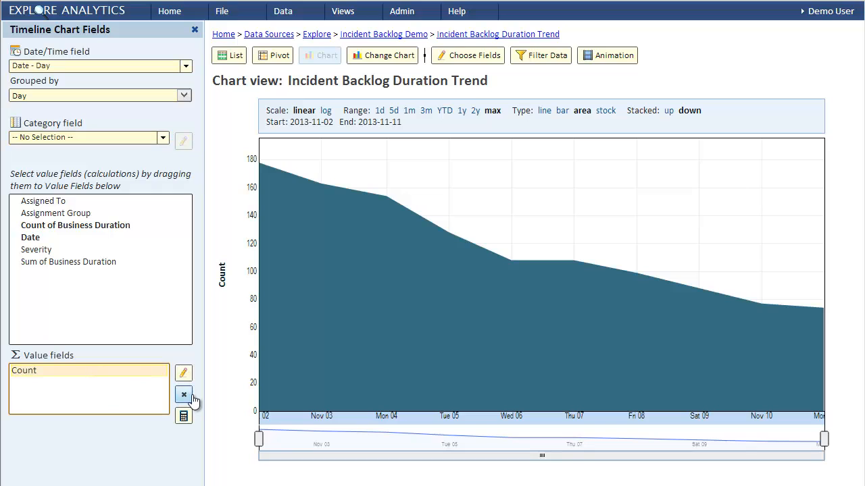
left_click(184, 394)
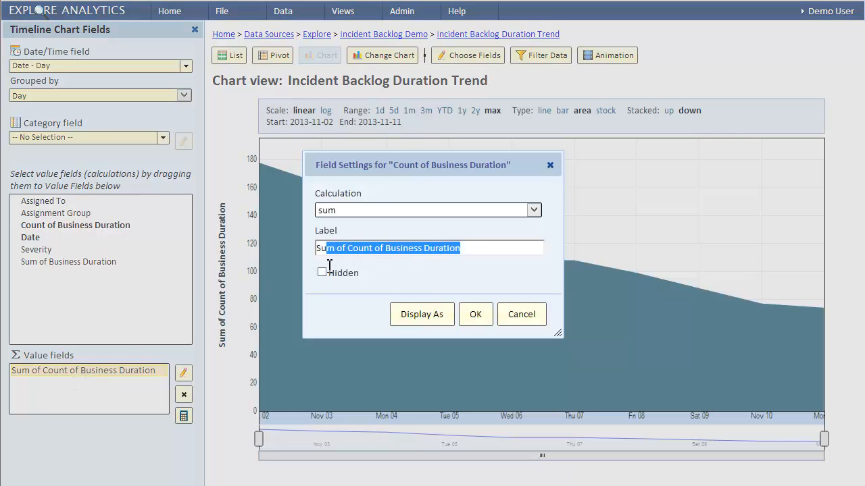
type("Count")
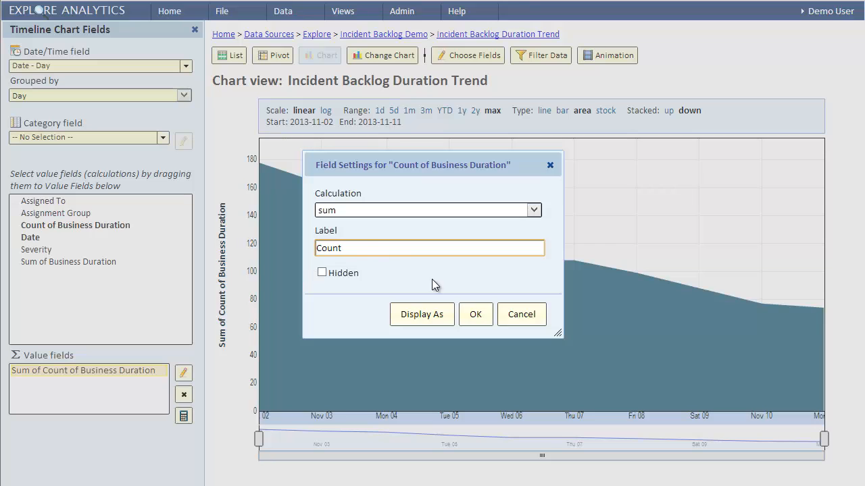
left_click(475, 314)
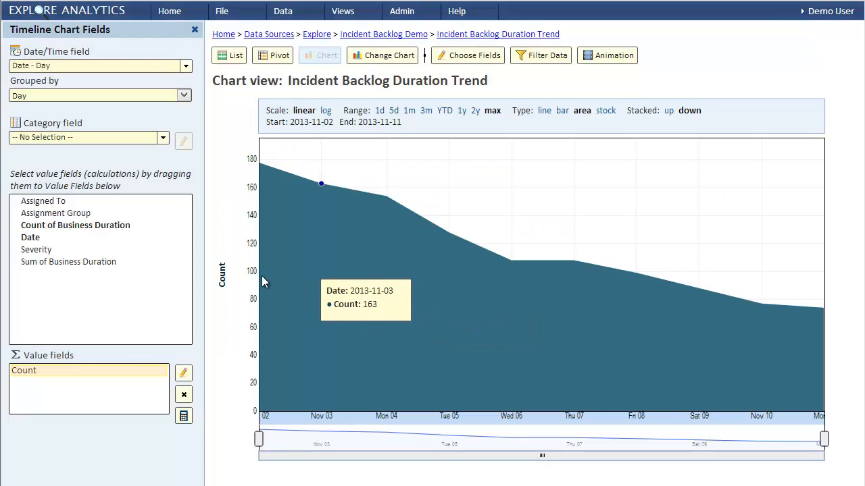
mouse_move(113, 321)
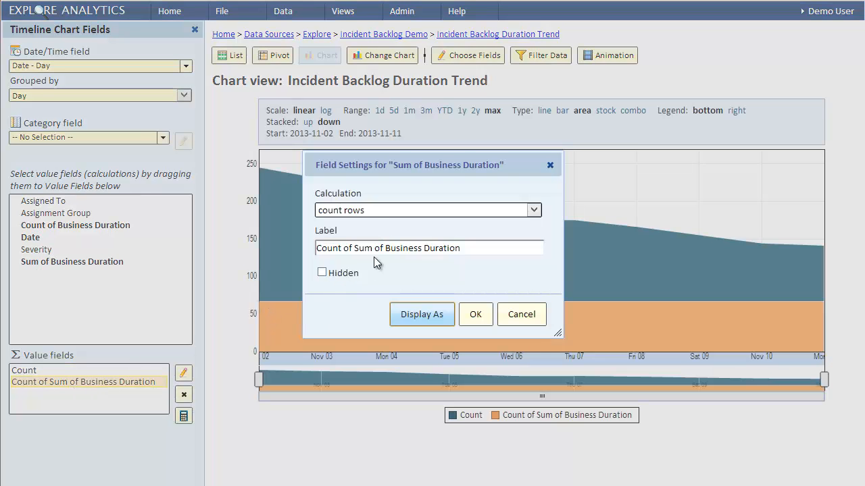
Add Sum of Business Duration using sum, labelled Sum, and switch the chart to lines
left_click(428, 210)
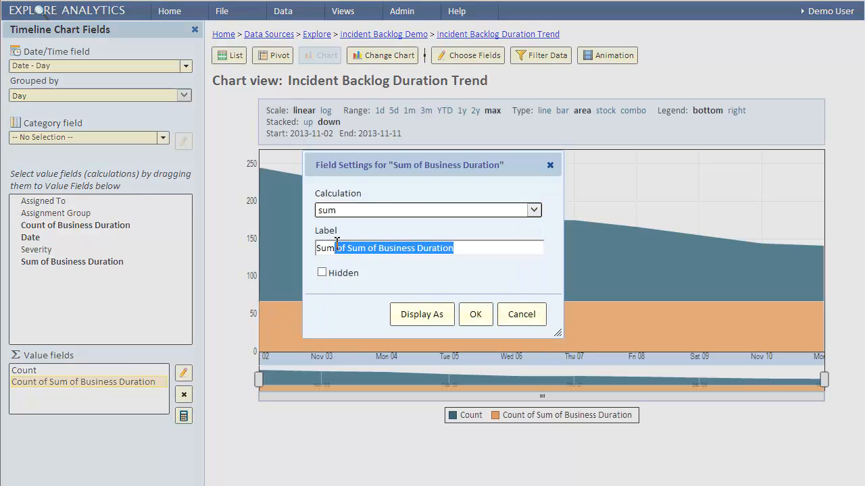
left_click(475, 315)
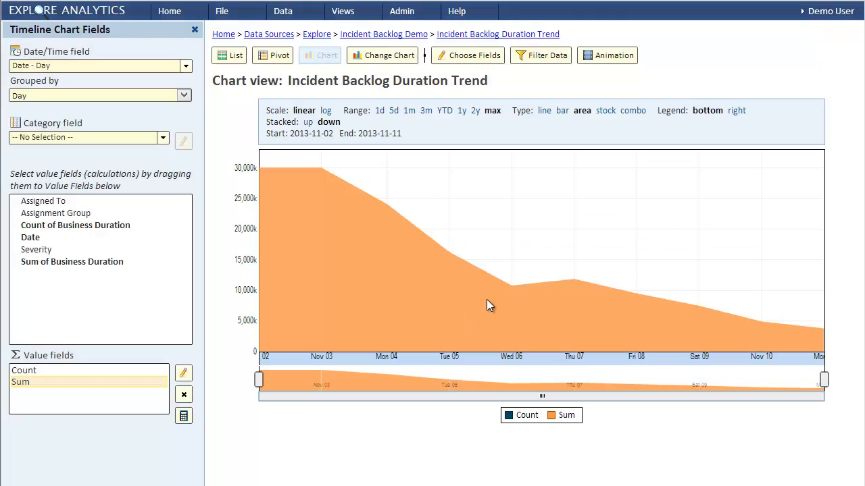
left_click(544, 110)
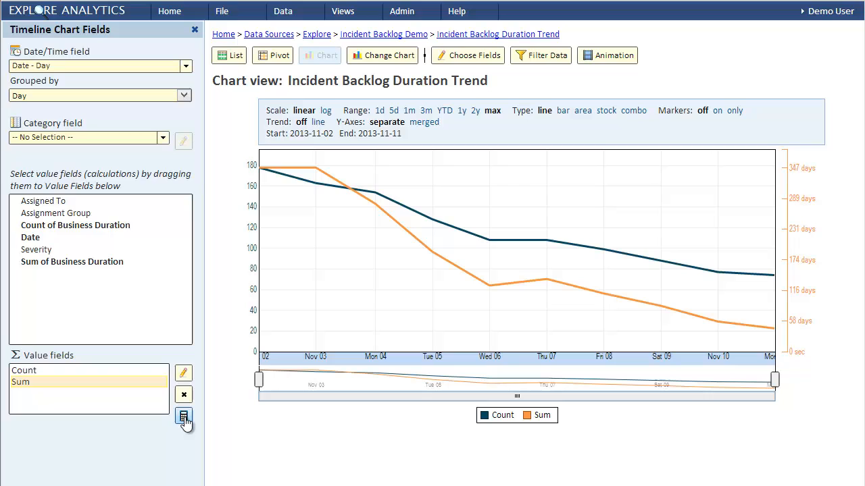
left_click(183, 416)
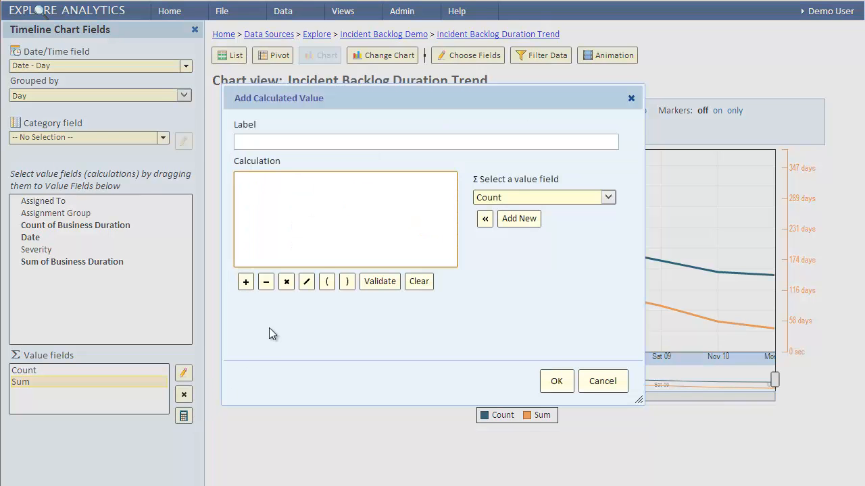
Define an Average Duration calculated value as Sum / Count
type("Average Duration")
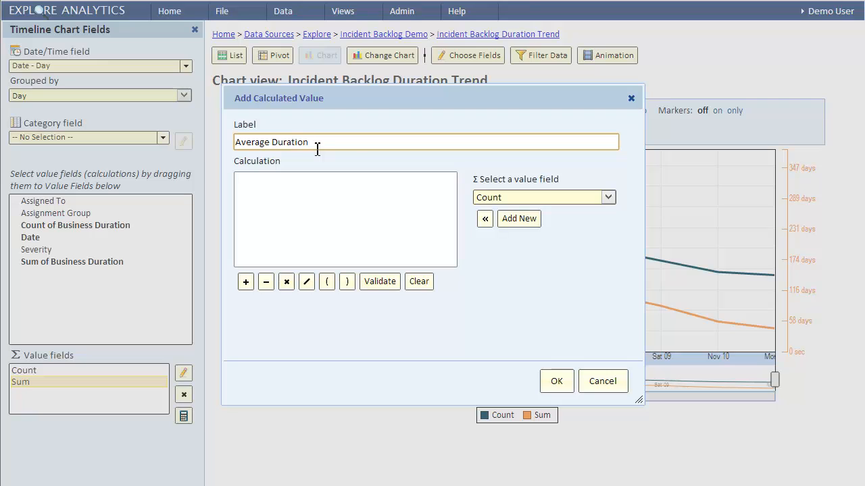
left_click(606, 197)
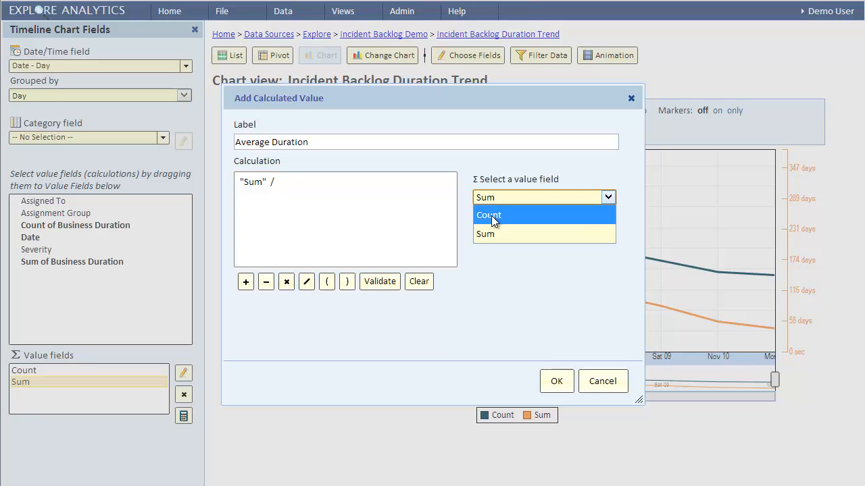
left_click(488, 215)
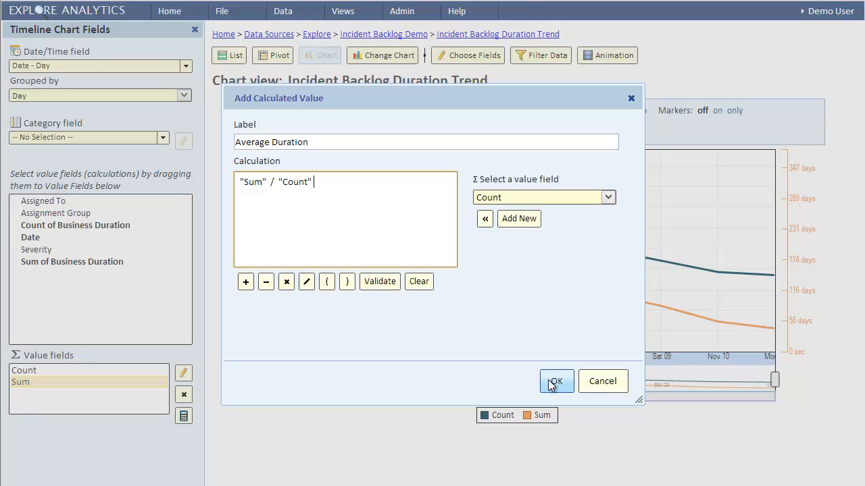
left_click(555, 381)
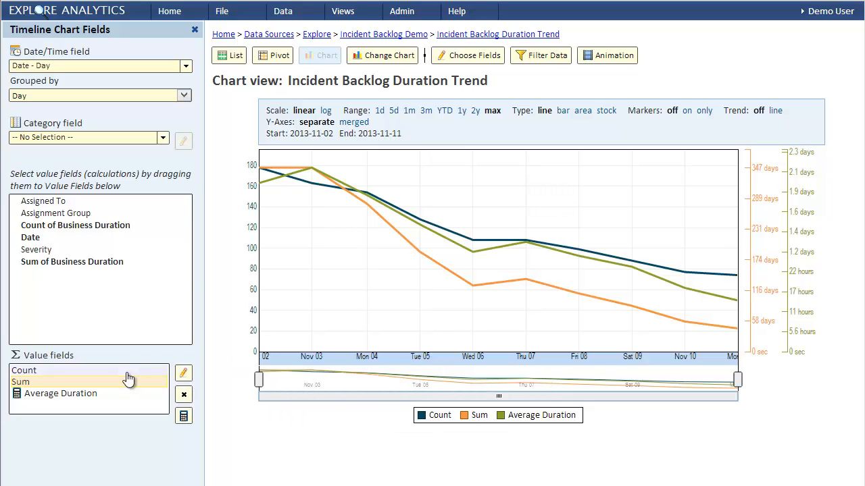
Hide the Count and Sum lines and split Average Duration by Severity
left_click(183, 372)
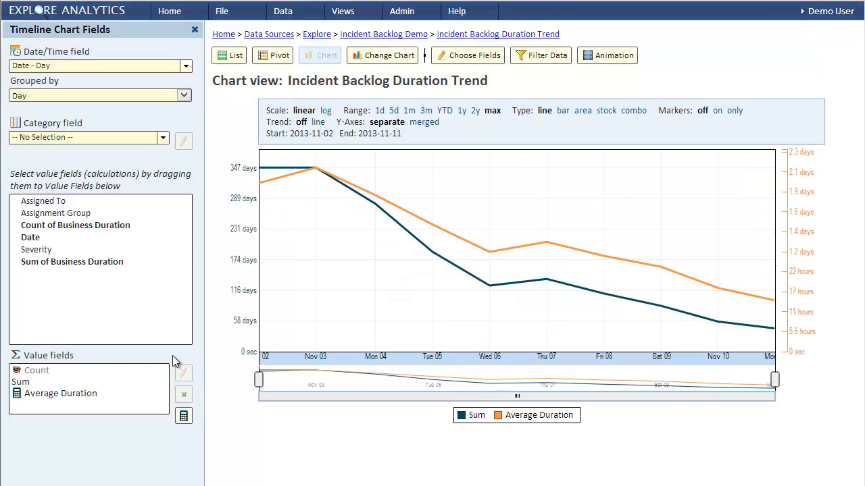
double_click(20, 382)
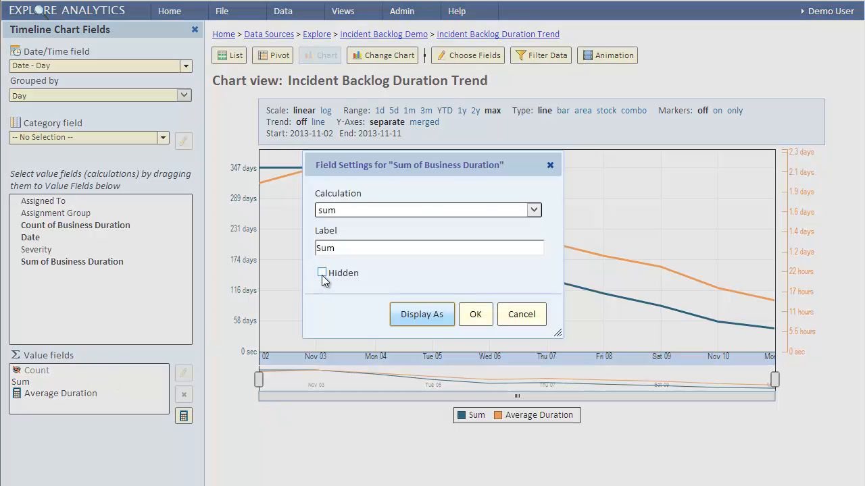
left_click(475, 314)
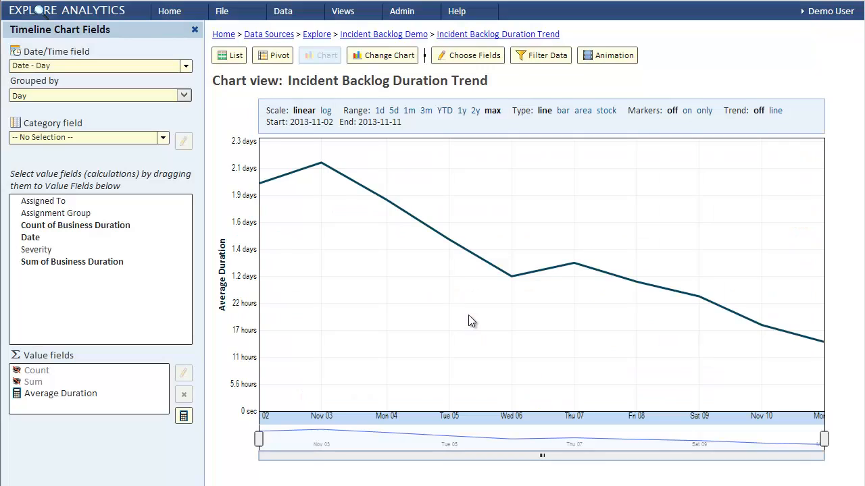
mouse_move(260, 183)
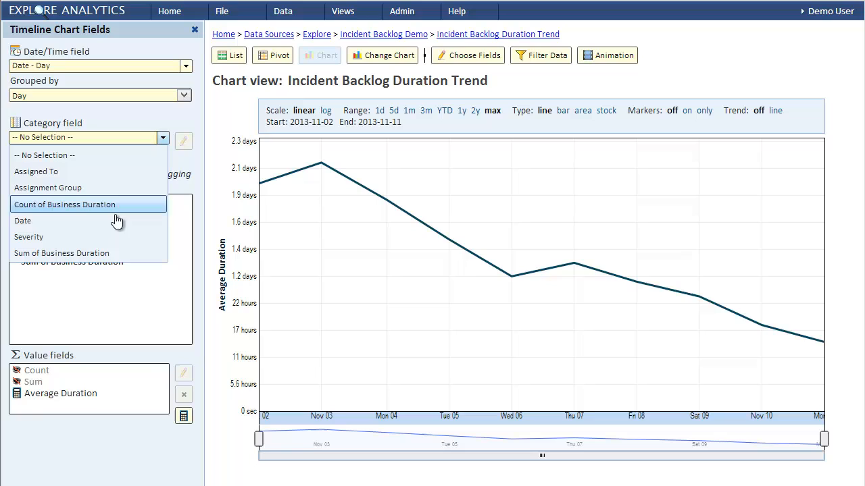
left_click(37, 249)
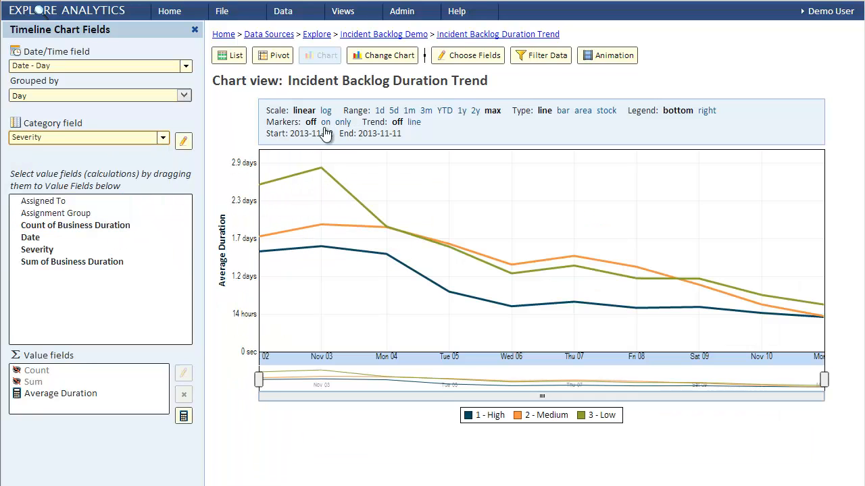
left_click(326, 121)
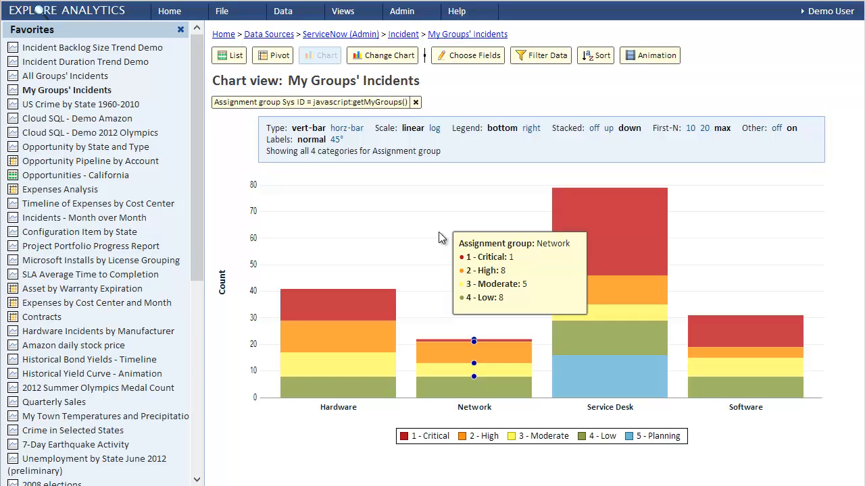
mouse_move(434, 235)
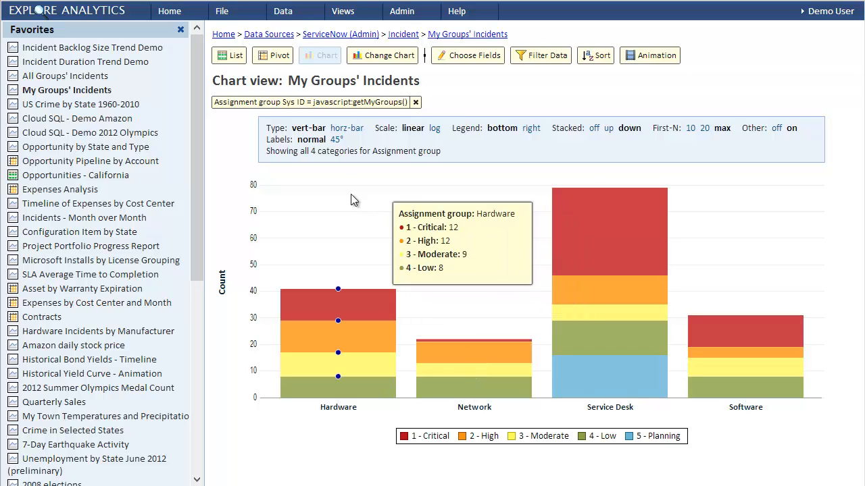
Open All Groups' Incidents from Favorites, then My Groups' Incidents
left_click(65, 76)
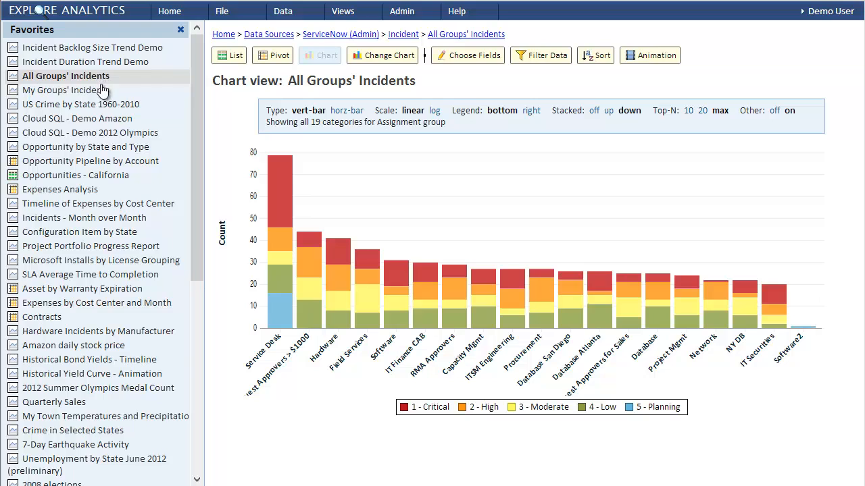
left_click(66, 90)
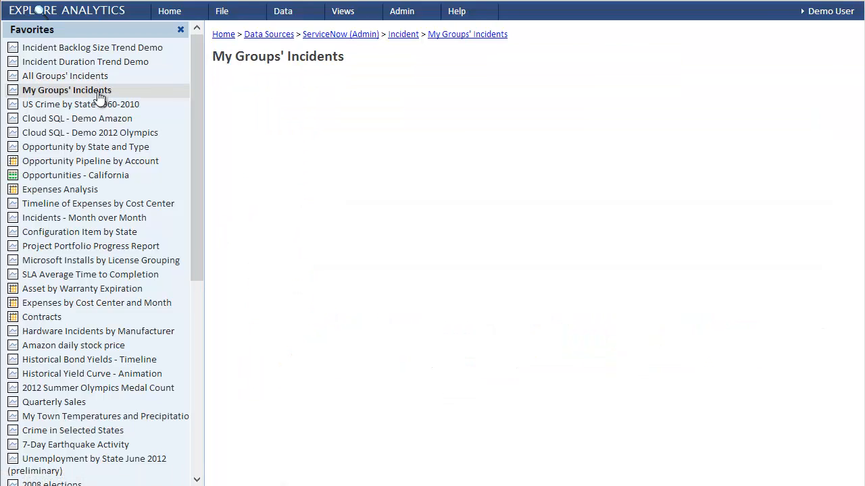
left_click(66, 90)
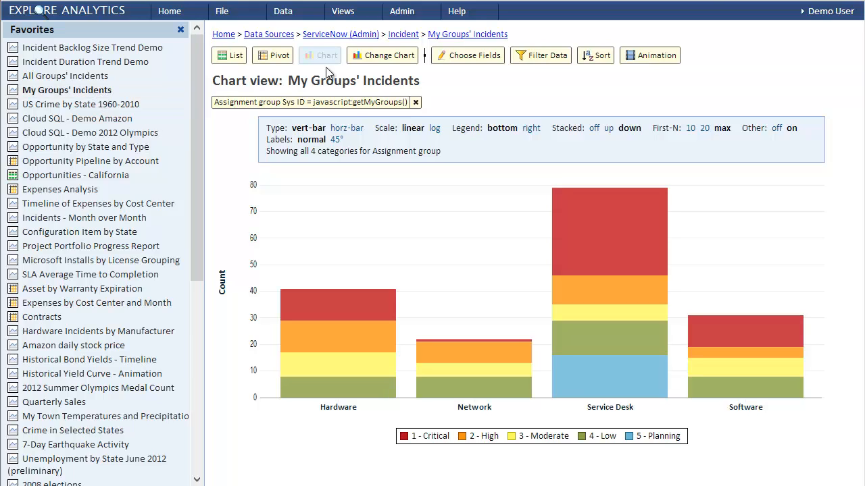
mouse_move(831, 12)
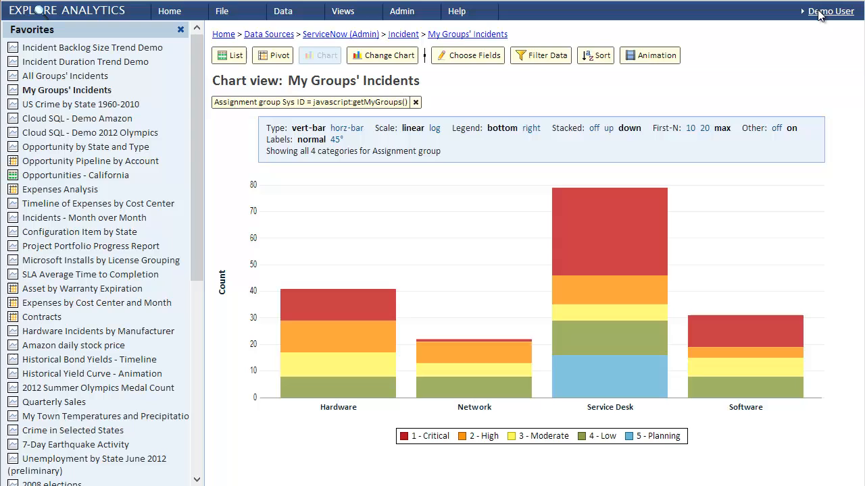
left_click(830, 11)
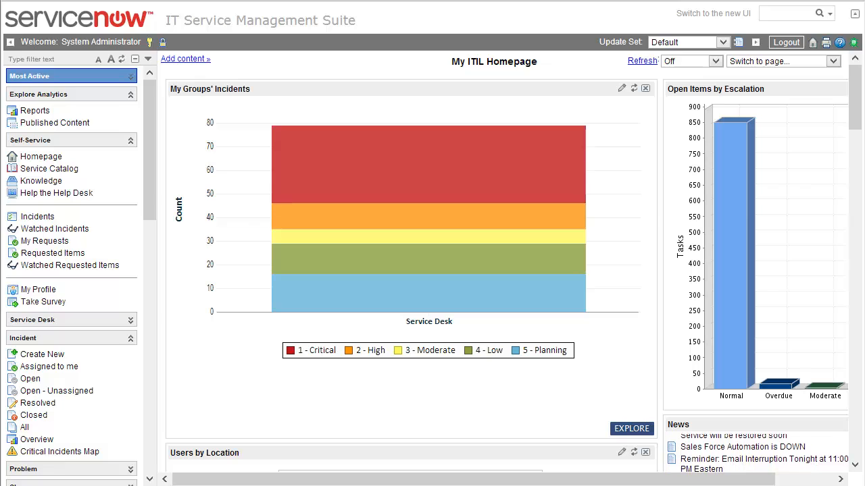
Scroll the News panel on the ServiceNow ITIL homepage showing the embedded chart
scroll("down", 3)
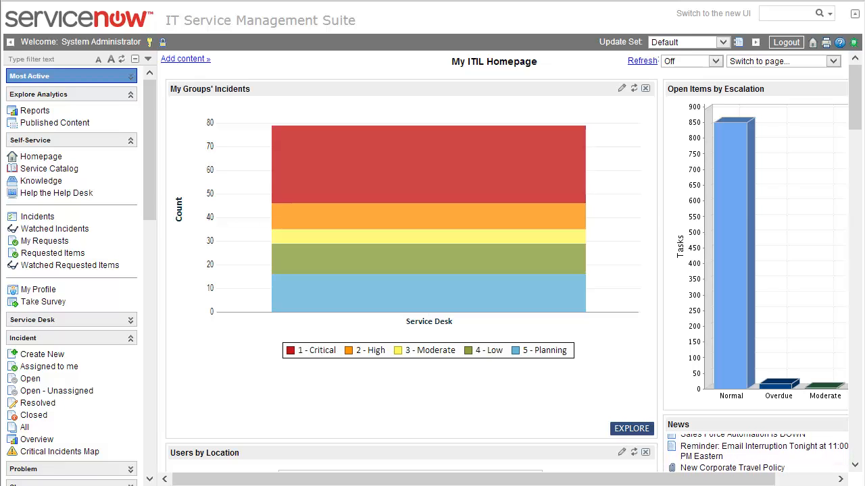
mouse_move(101, 42)
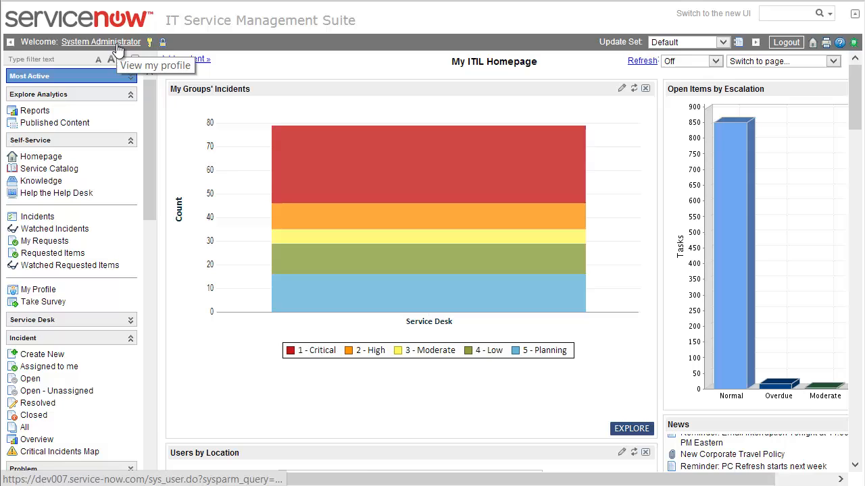
mouse_move(120, 59)
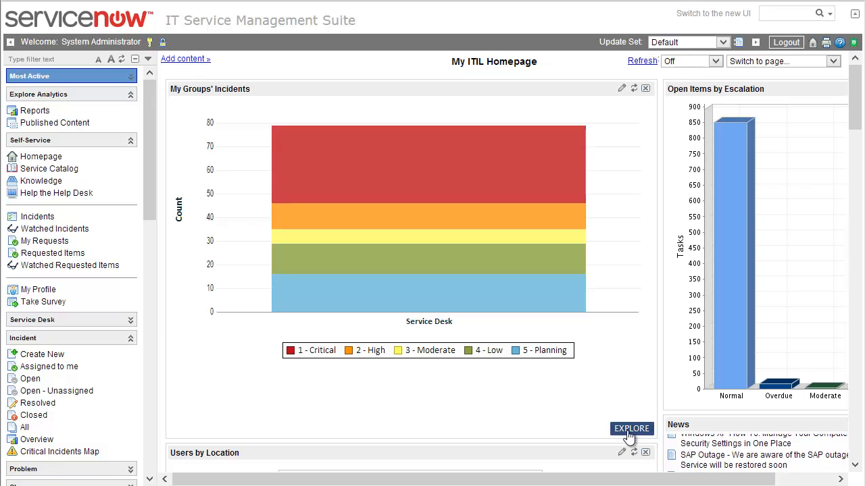
View and cancel the System Administrator profile, then sign out of Explore Analytics
left_click(631, 428)
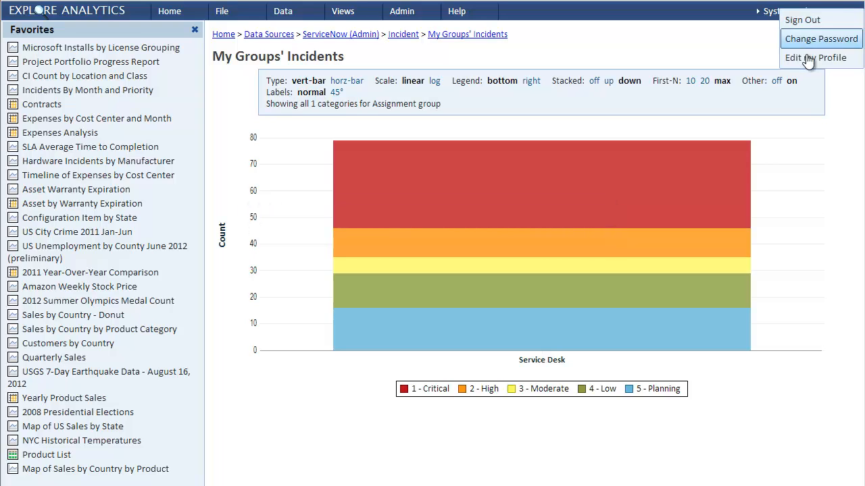
left_click(817, 57)
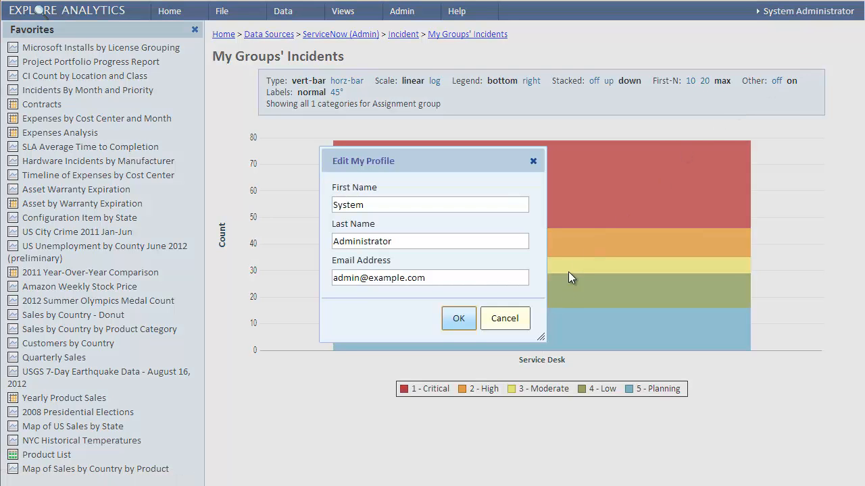
left_click(504, 319)
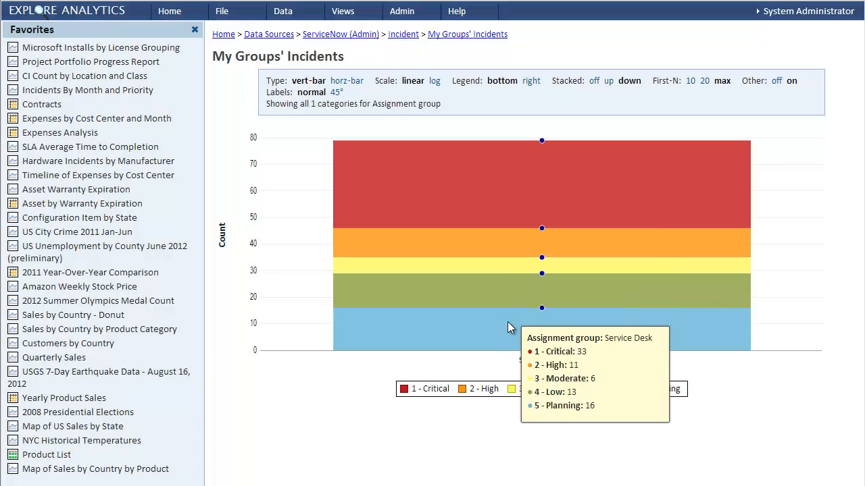
left_click(807, 11)
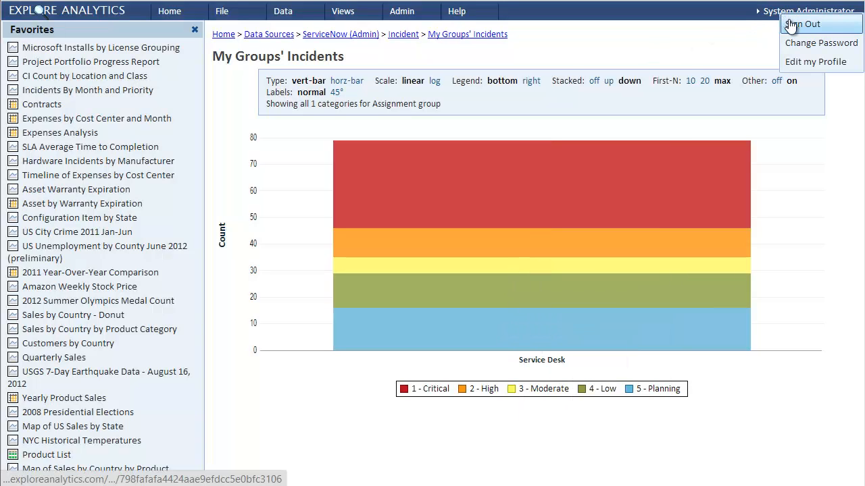
left_click(802, 23)
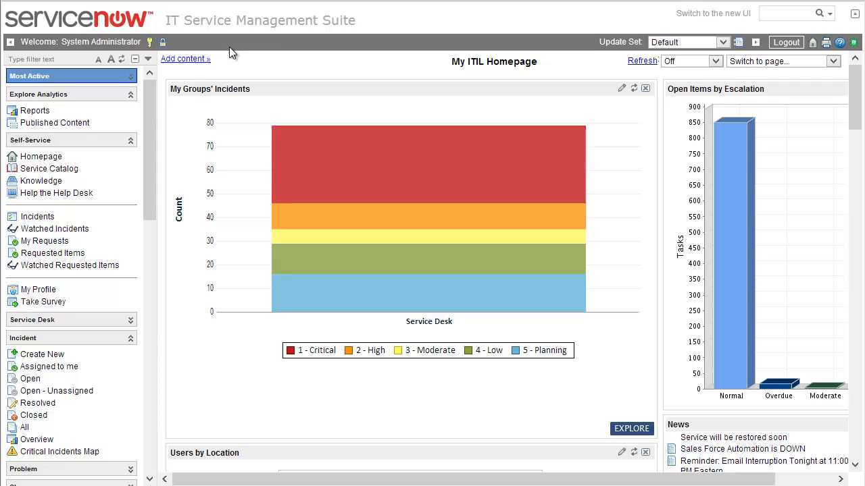
Impersonate David Loo so the incidents chart spans eight assignment groups
left_click(149, 42)
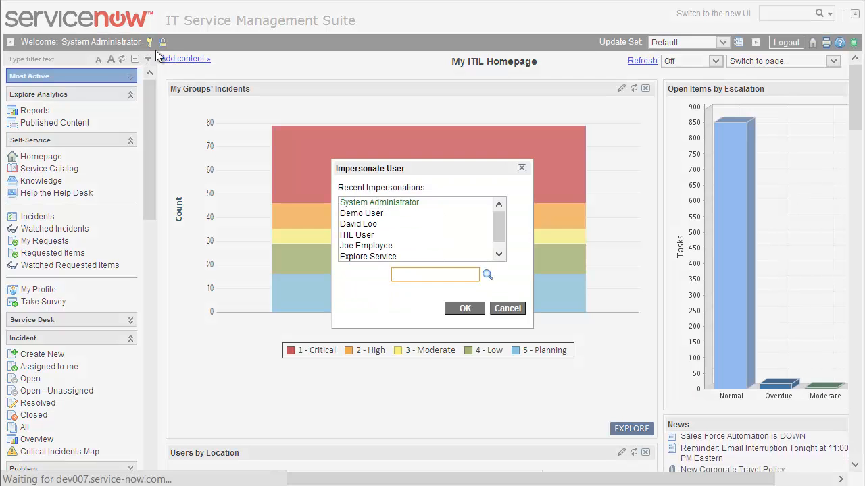
left_click(359, 224)
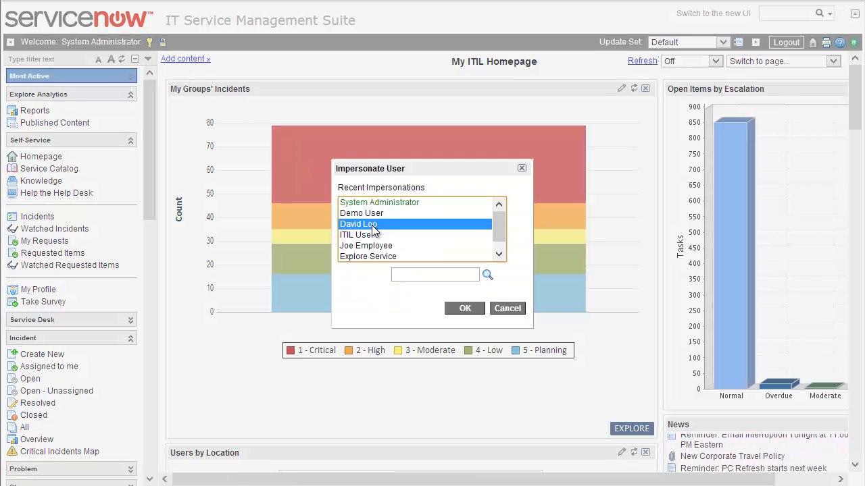
left_click(465, 308)
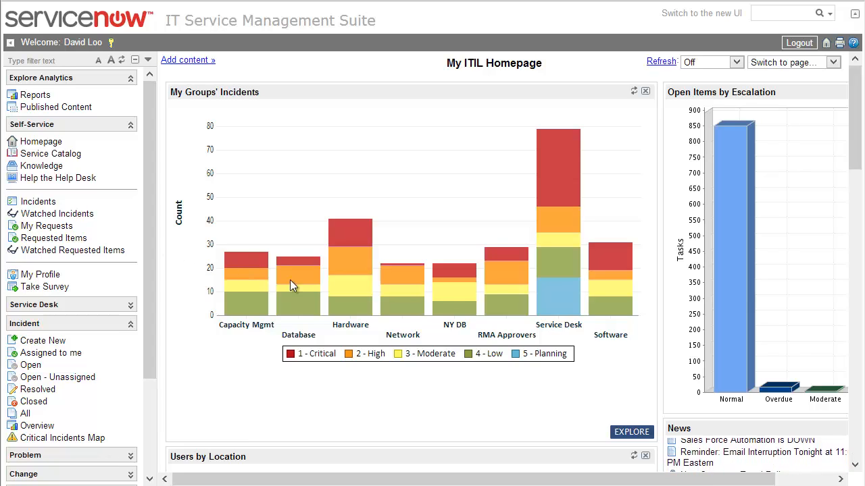
left_click(631, 431)
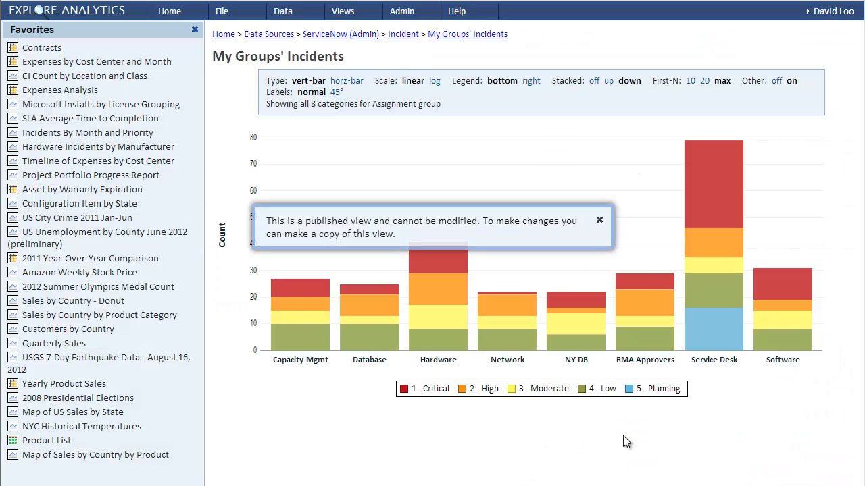
left_click(598, 221)
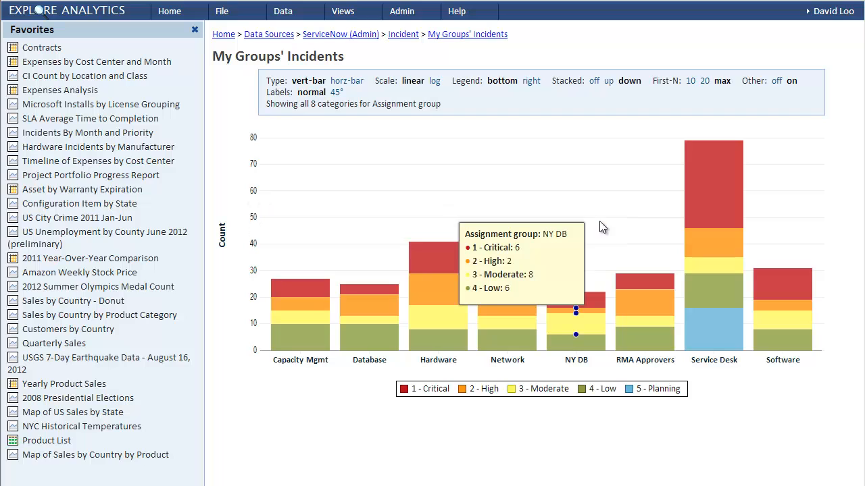
left_click(832, 11)
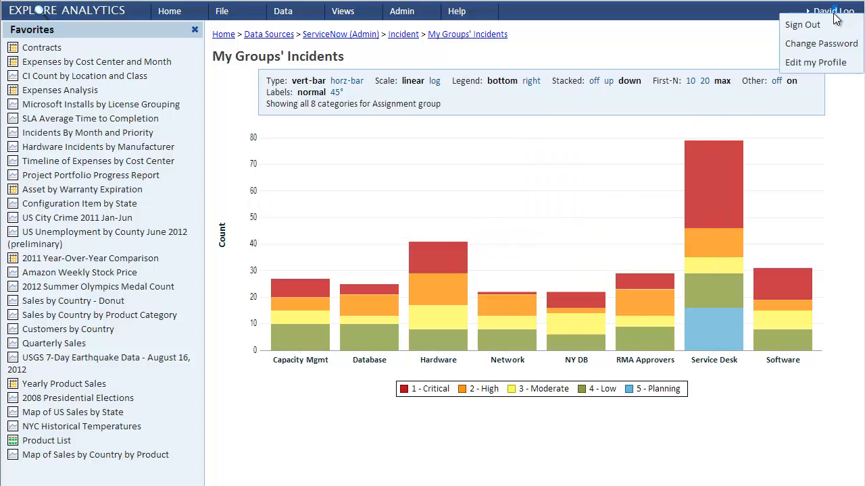
left_click(802, 24)
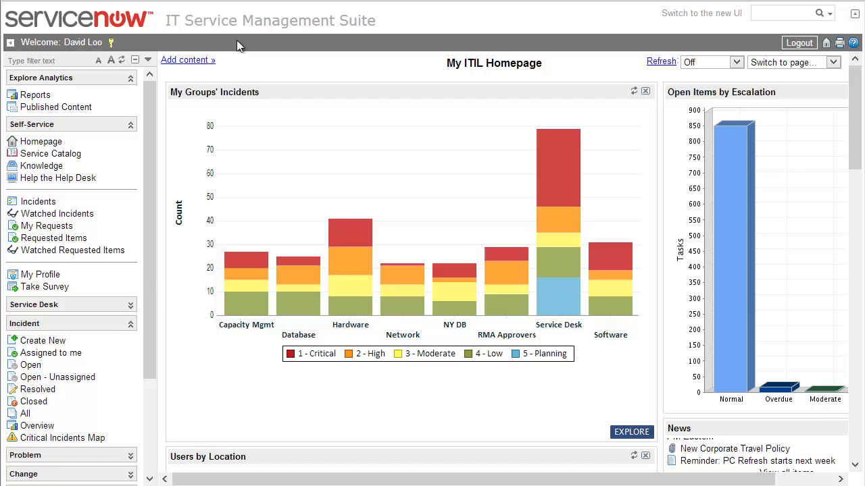
Impersonate Demo User and open the incidents chart in Explore Analytics
left_click(111, 42)
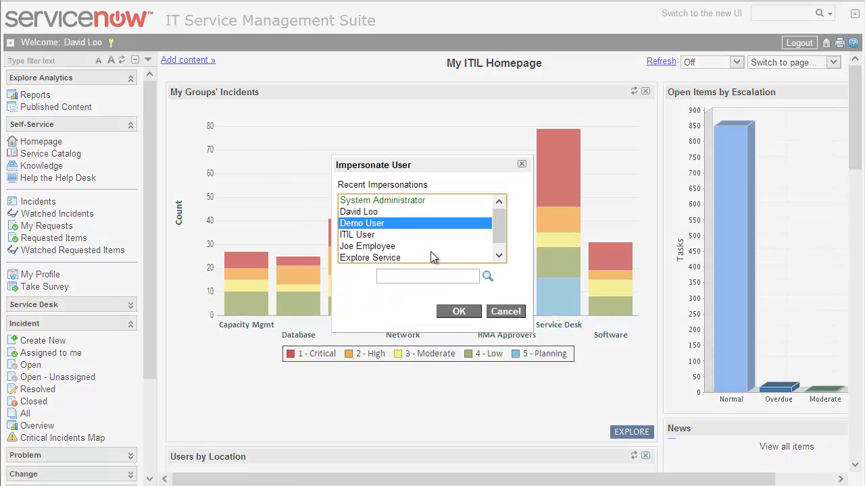
left_click(459, 311)
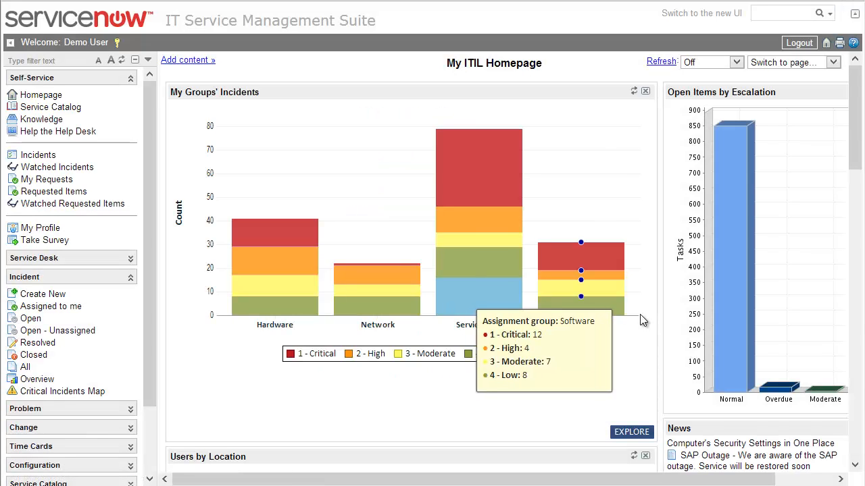
mouse_move(689, 324)
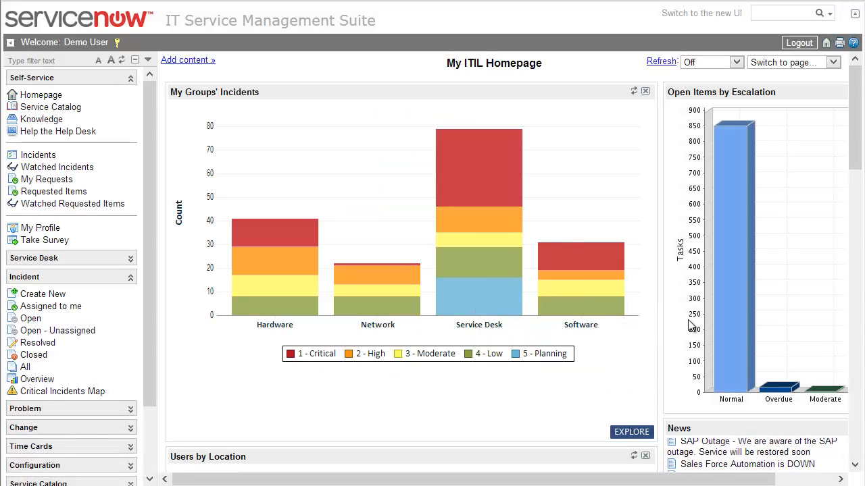
left_click(632, 431)
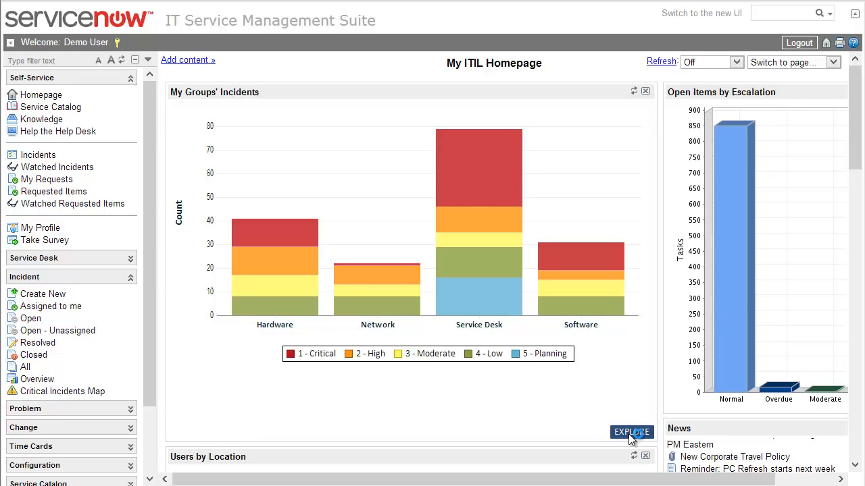
left_click(631, 432)
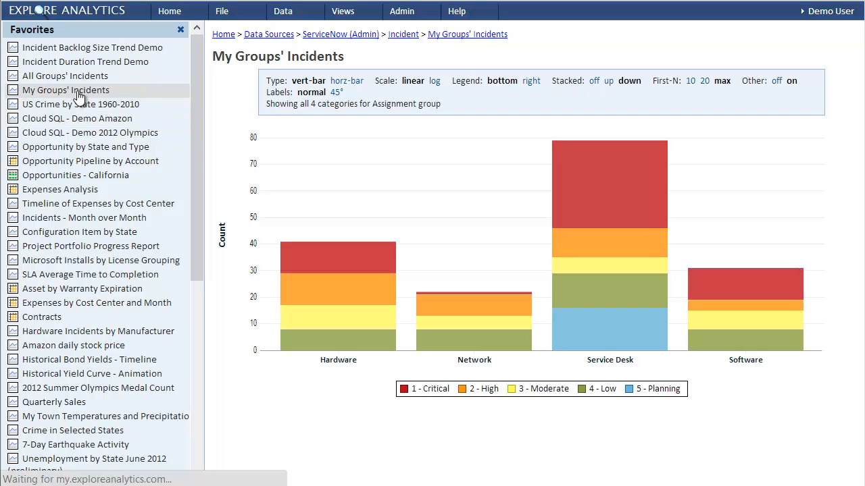
Open My Groups' Incidents from Favorites and inspect its javascript:getMyGroups() filter
left_click(66, 89)
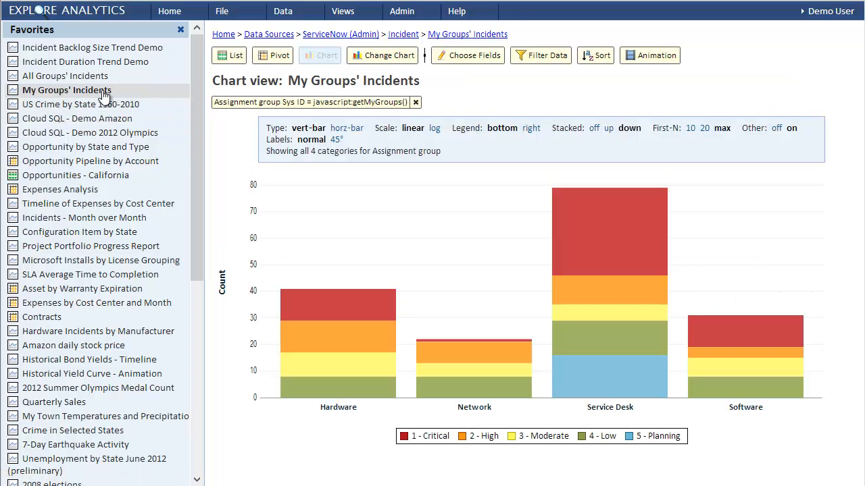
left_click(310, 102)
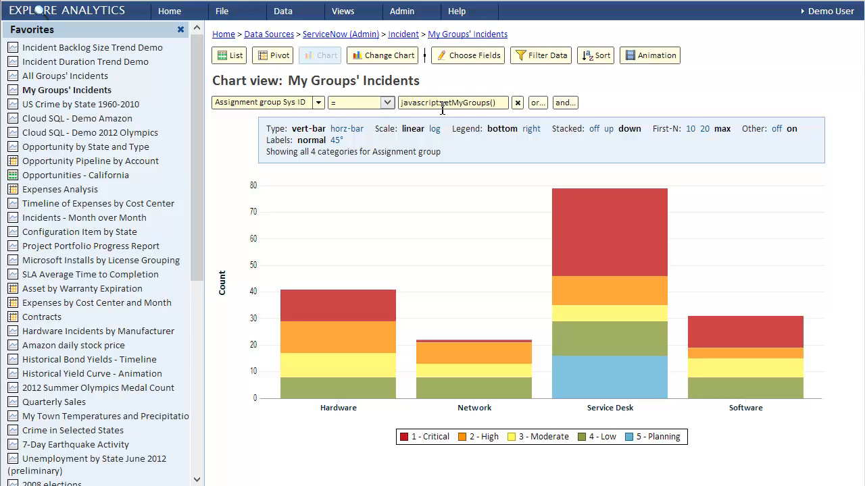
double_click(466, 102)
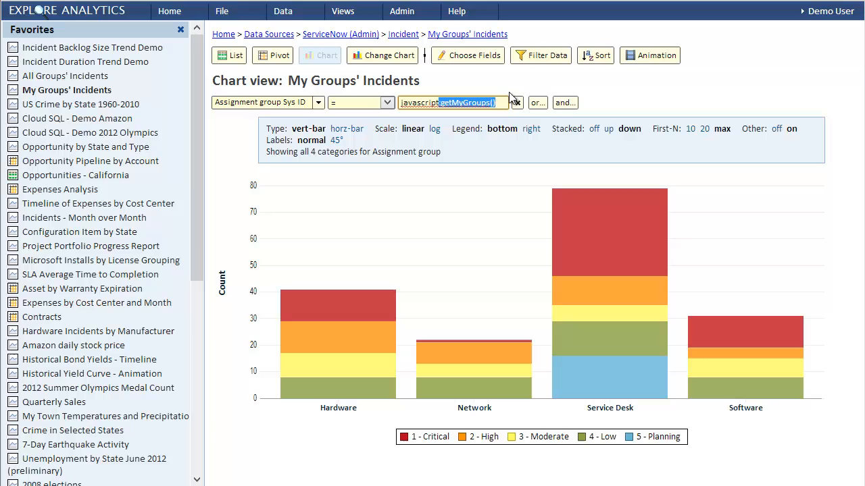
left_click(540, 55)
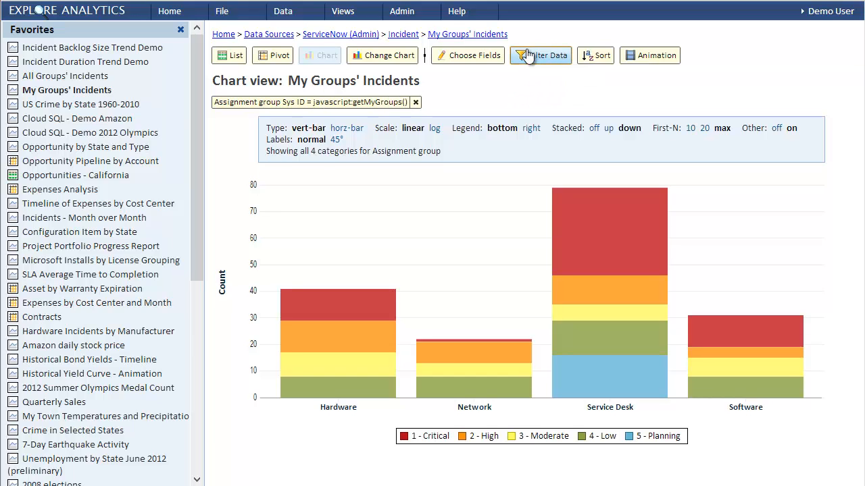
mouse_move(540, 56)
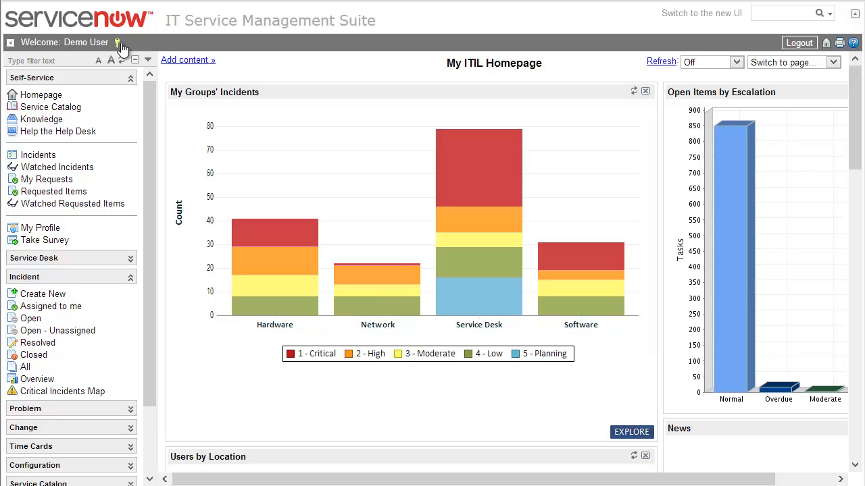
End impersonation and view getMyGroups() in the 'groups, banners' business rule
left_click(118, 42)
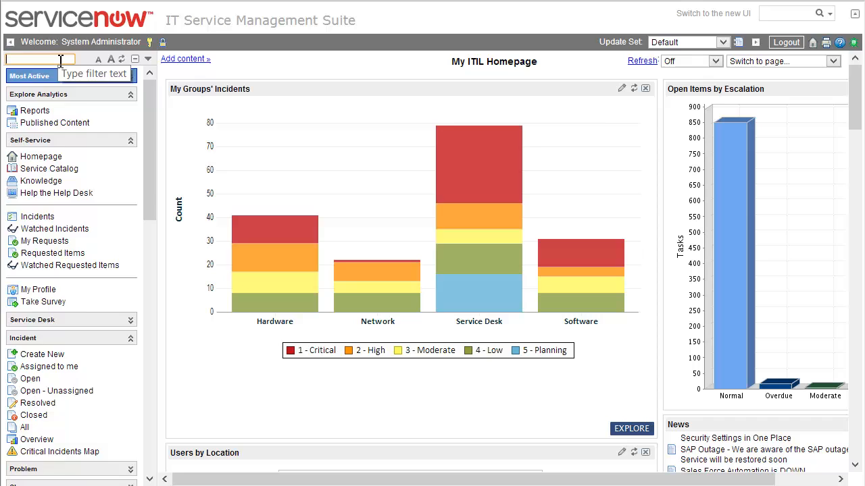
type("business")
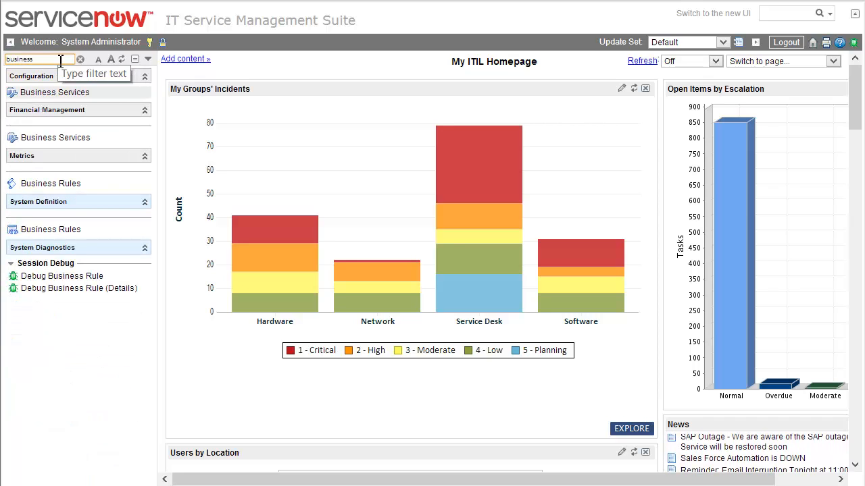
left_click(51, 229)
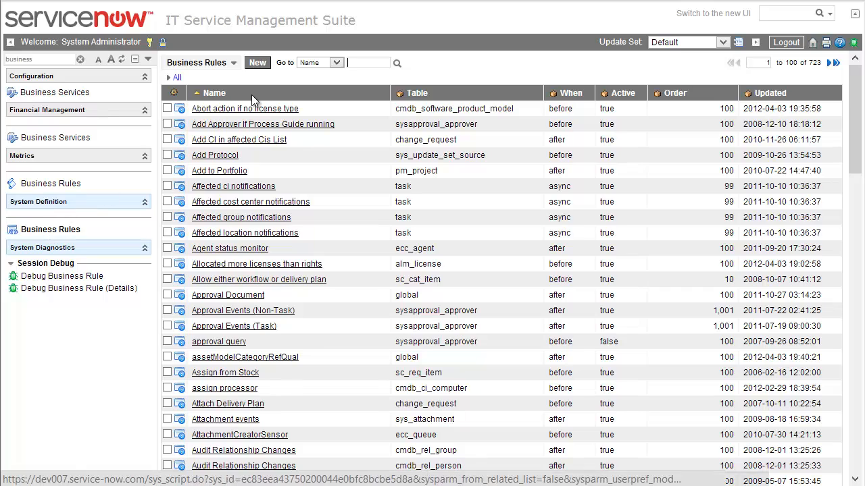
type("gr")
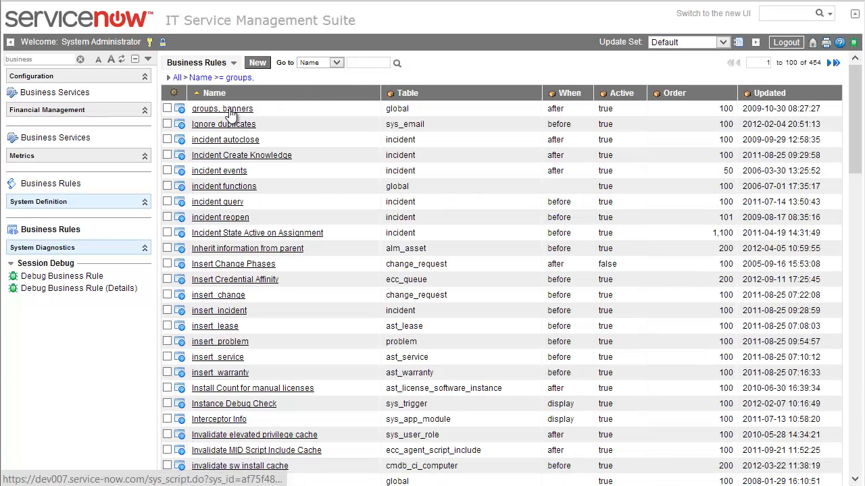
left_click(222, 109)
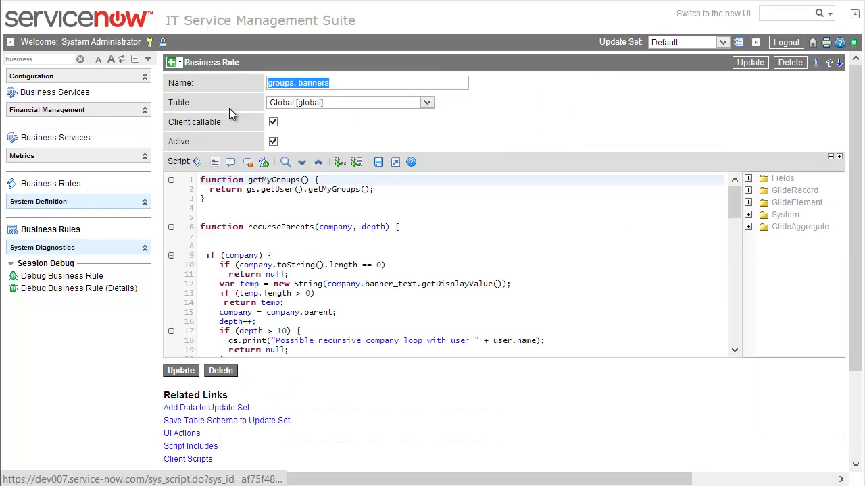
left_click(171, 180)
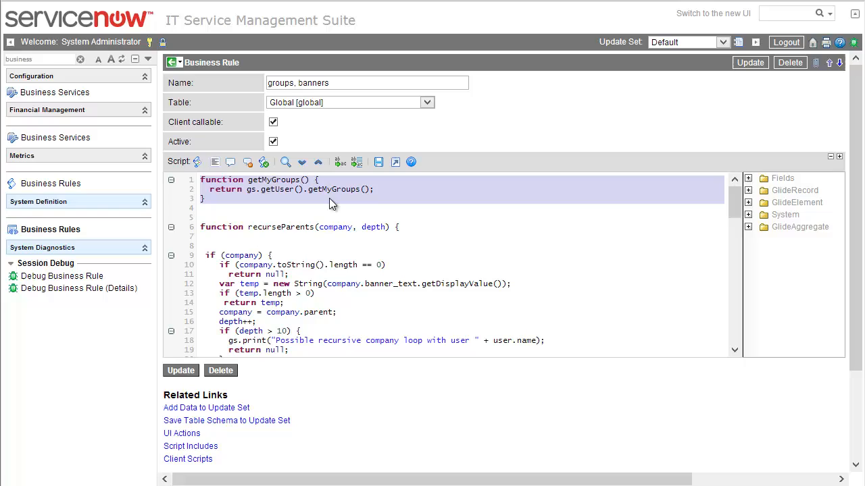
mouse_move(250, 131)
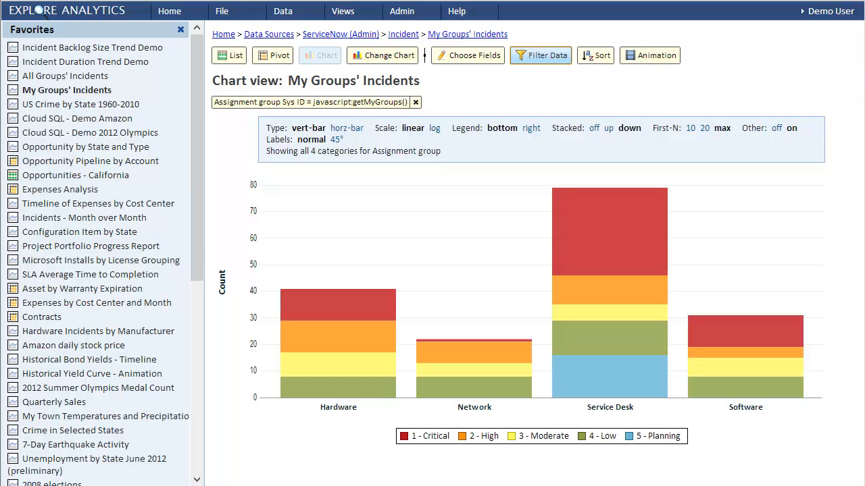
mouse_move(383, 56)
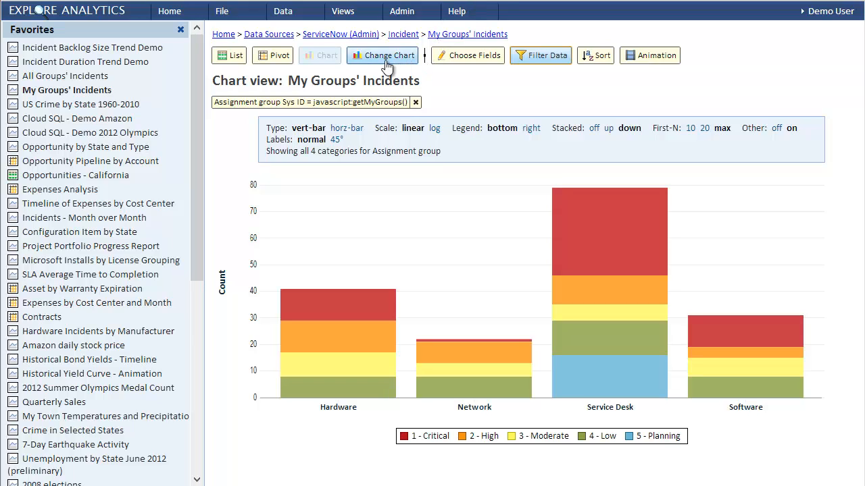
mouse_move(268, 34)
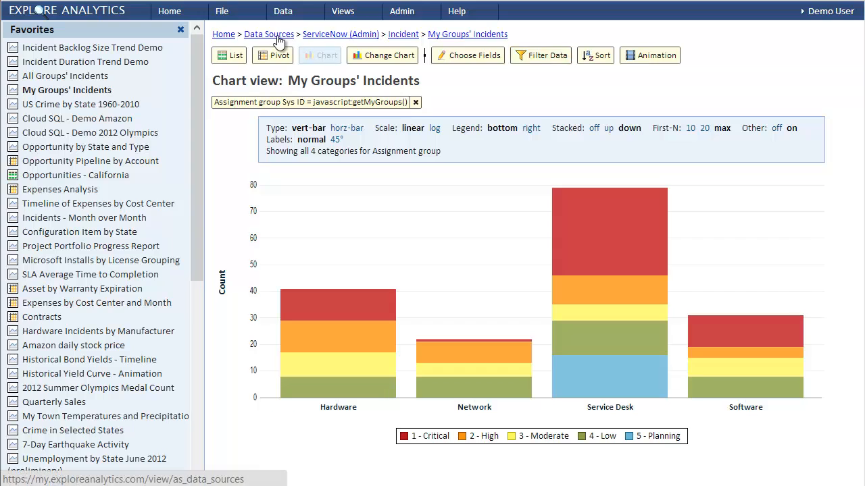
Review the ServiceNow (Admin) data source fields and cancel without changes
left_click(268, 34)
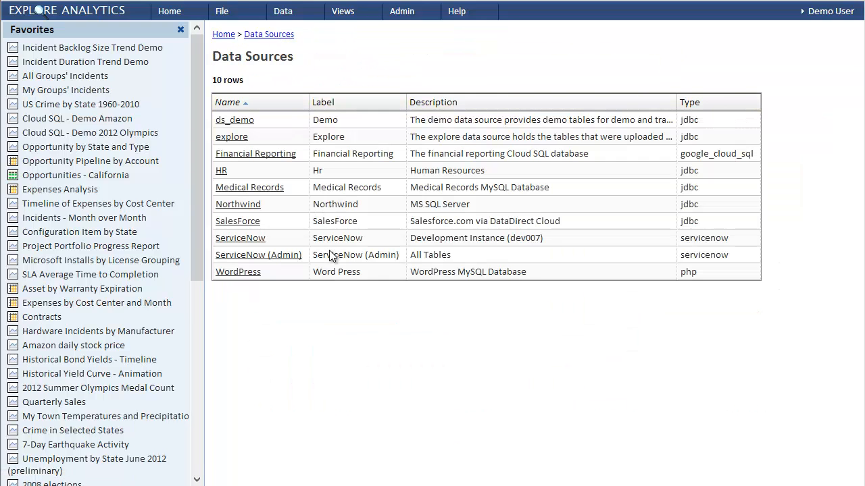
left_click(258, 255)
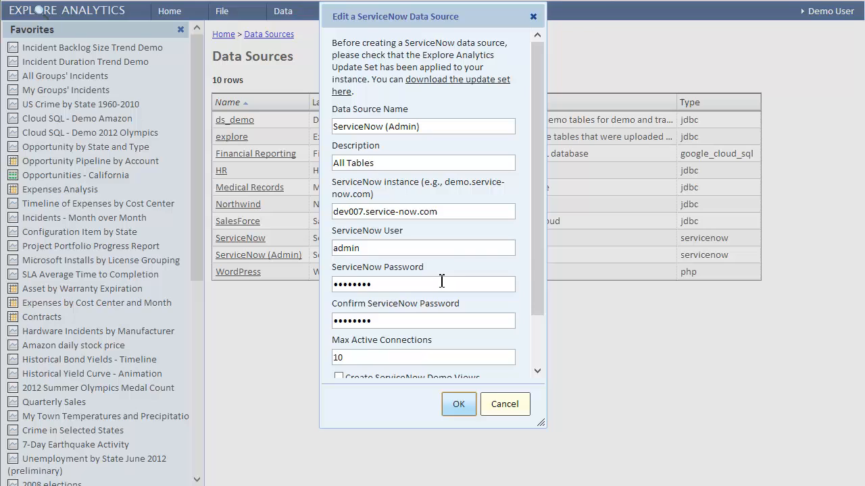
scroll("down", 3)
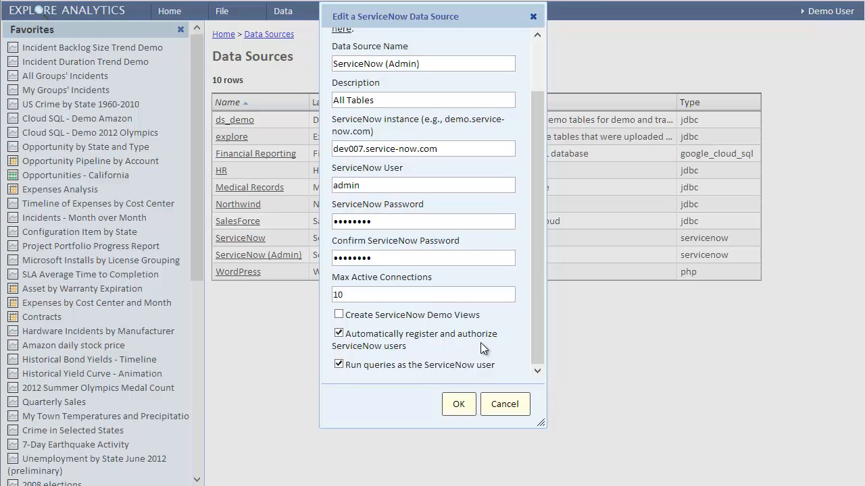
mouse_move(439, 378)
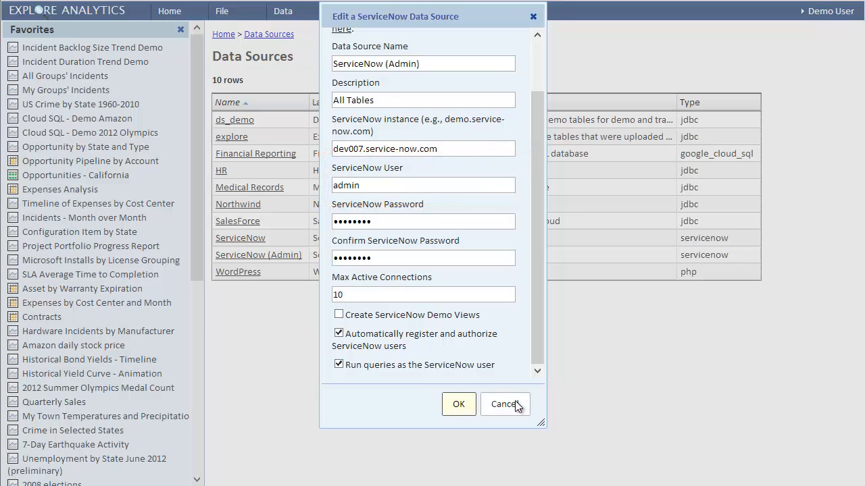
left_click(504, 403)
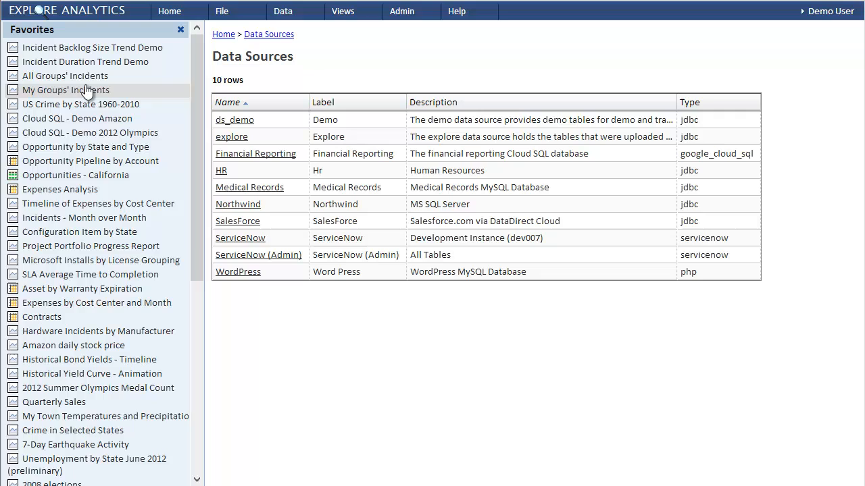
Reopen My Groups' Incidents and sort groups by count, largest to smallest
left_click(66, 90)
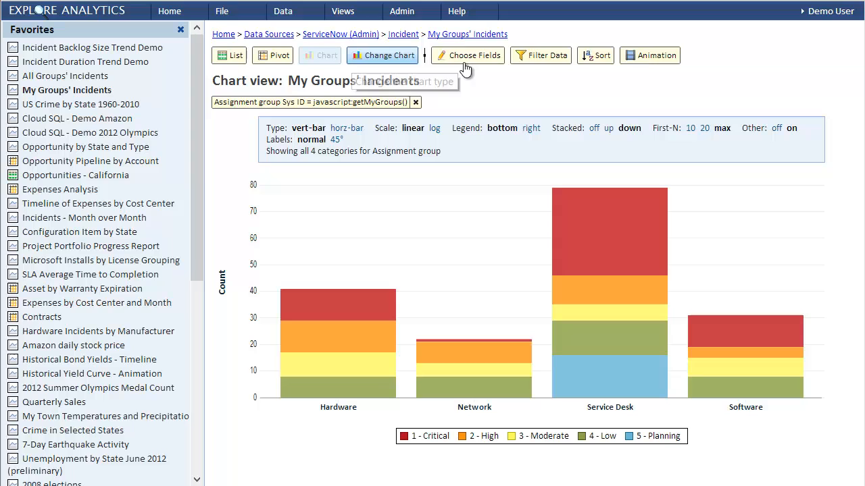
left_click(594, 55)
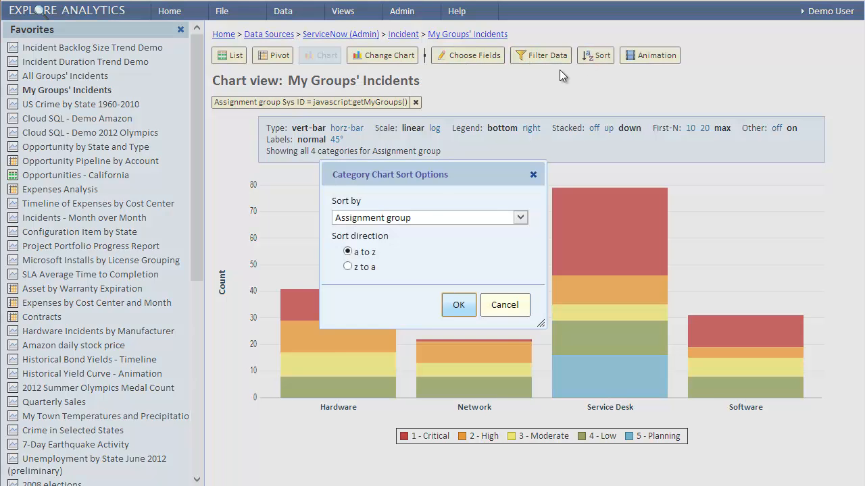
left_click(519, 217)
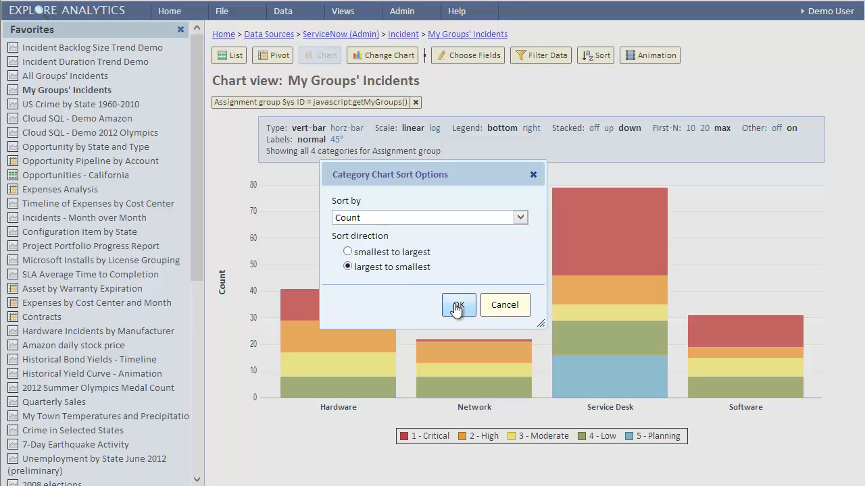
left_click(458, 305)
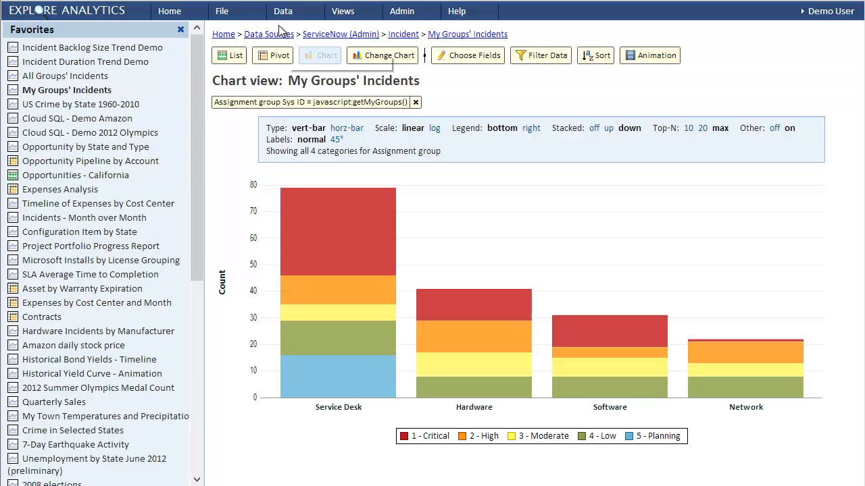
left_click(222, 10)
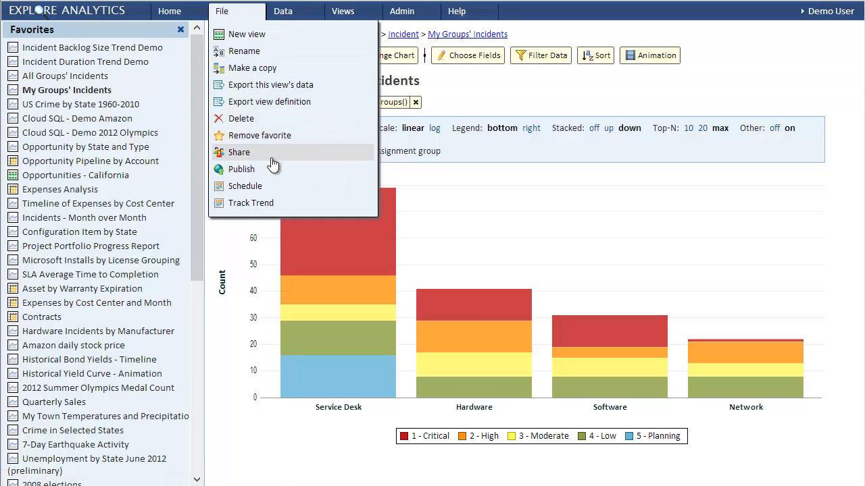
Publish a copy without subtitle, as Live, with Publish to ServiceNow enabled
left_click(241, 169)
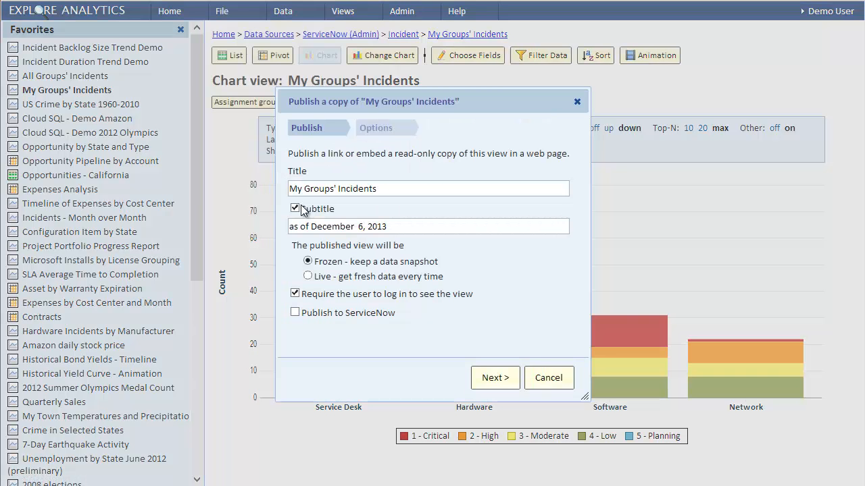
left_click(295, 208)
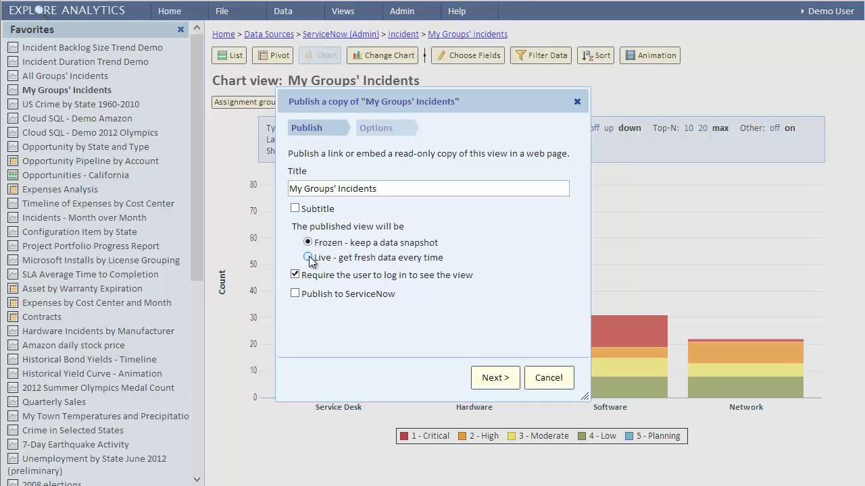
left_click(307, 258)
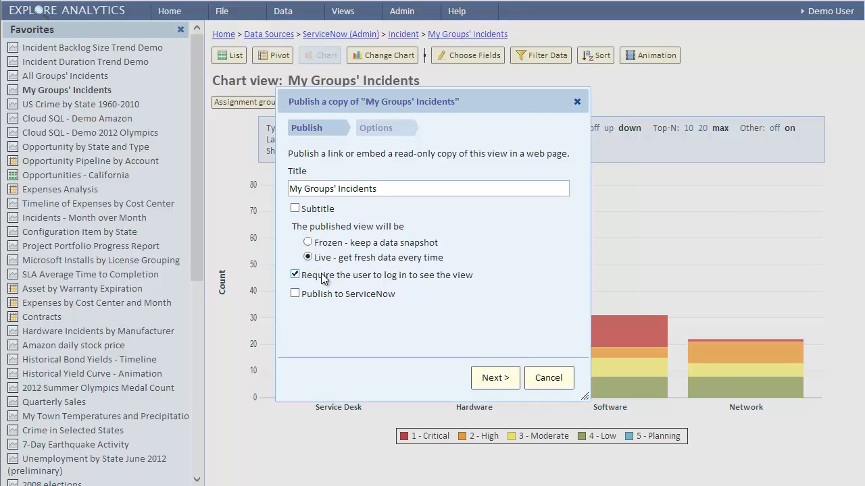
left_click(294, 294)
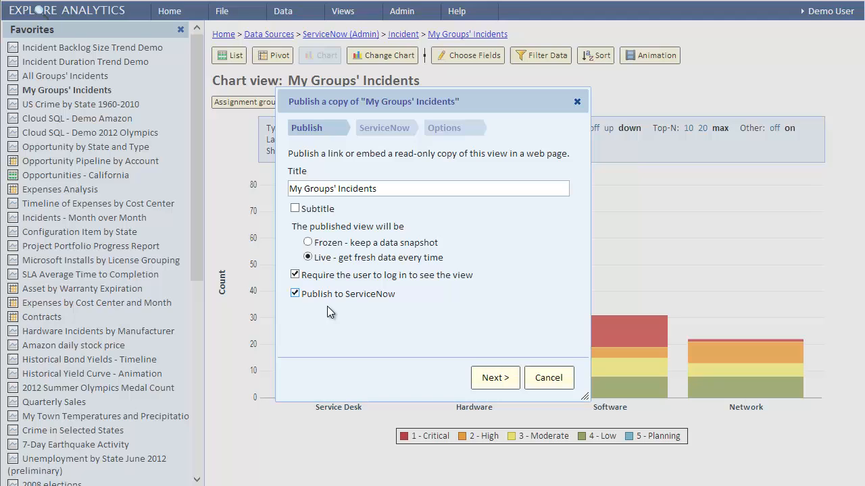
left_click(494, 378)
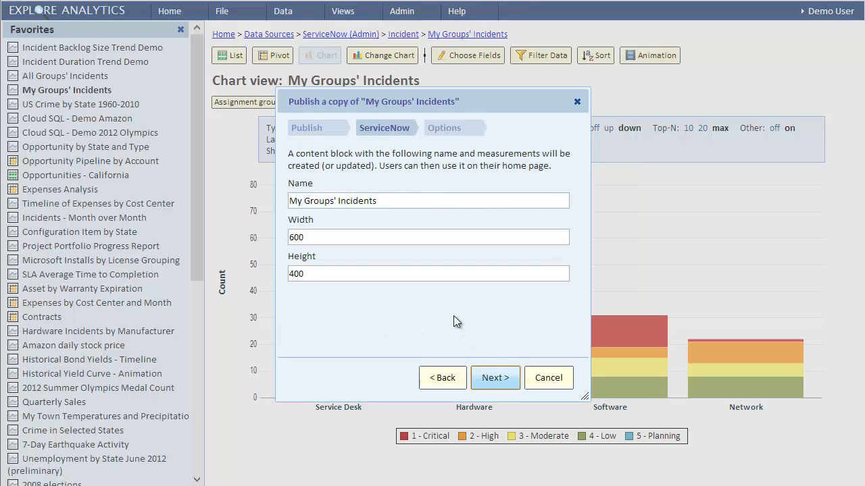
Set the content block to 720×500, finish publishing, and dismiss the confirmation
triple_click(405, 237)
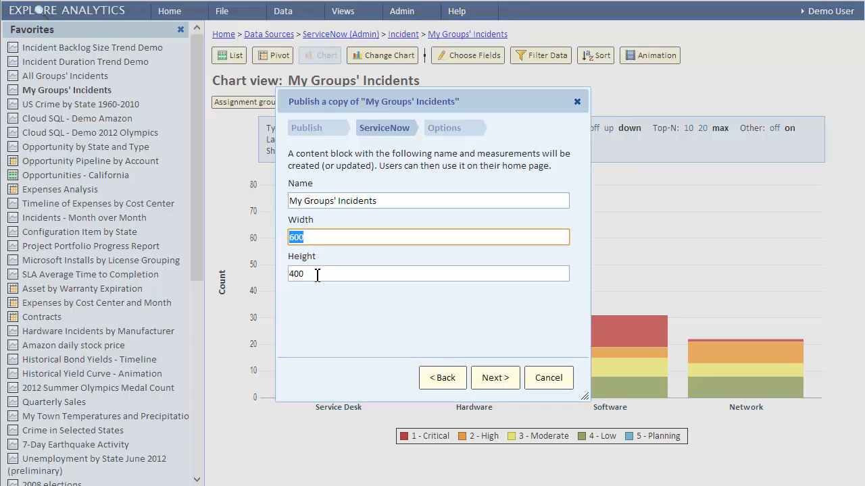
type("720")
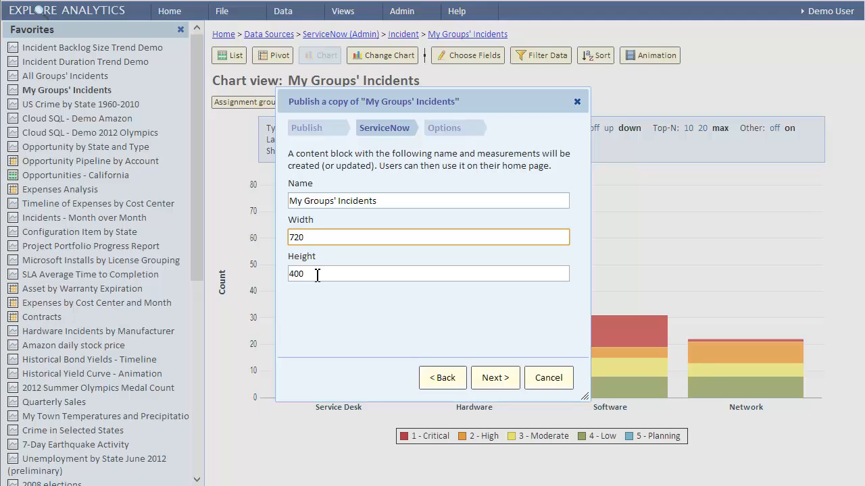
type("500")
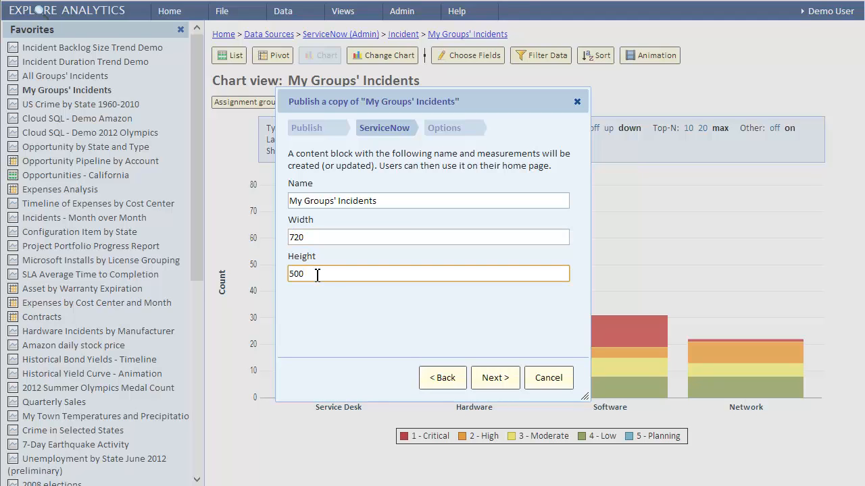
left_click(495, 377)
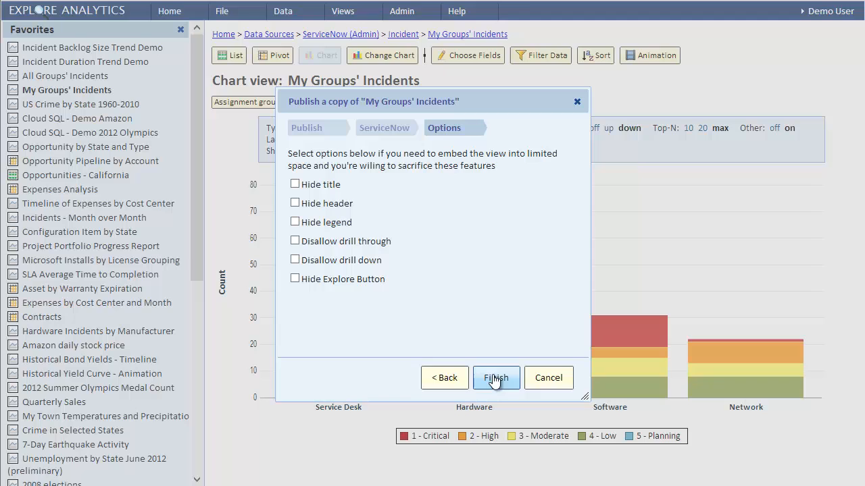
mouse_move(295, 190)
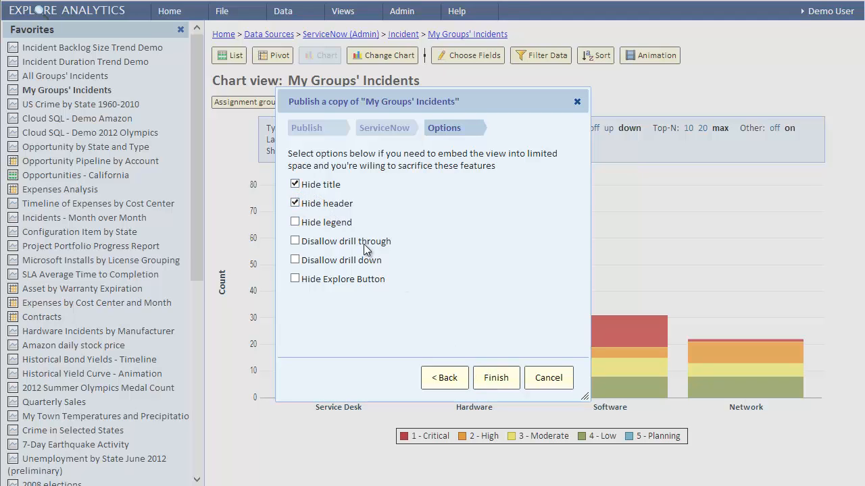
left_click(496, 378)
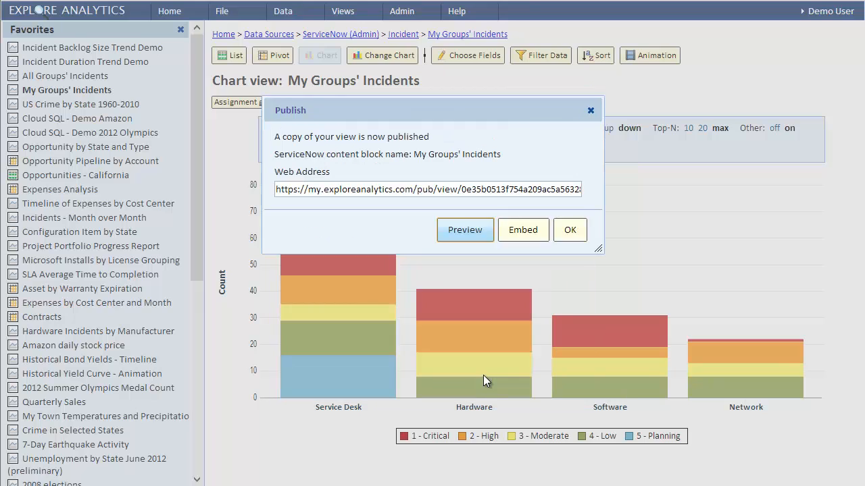
double_click(302, 154)
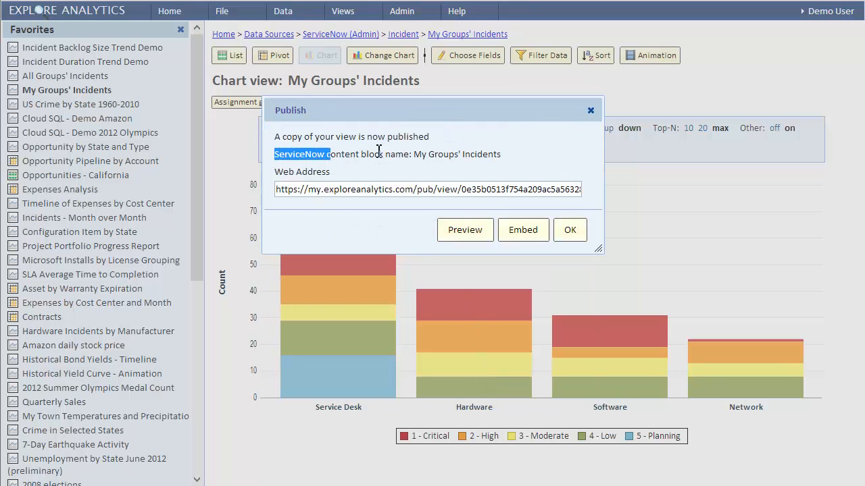
triple_click(387, 154)
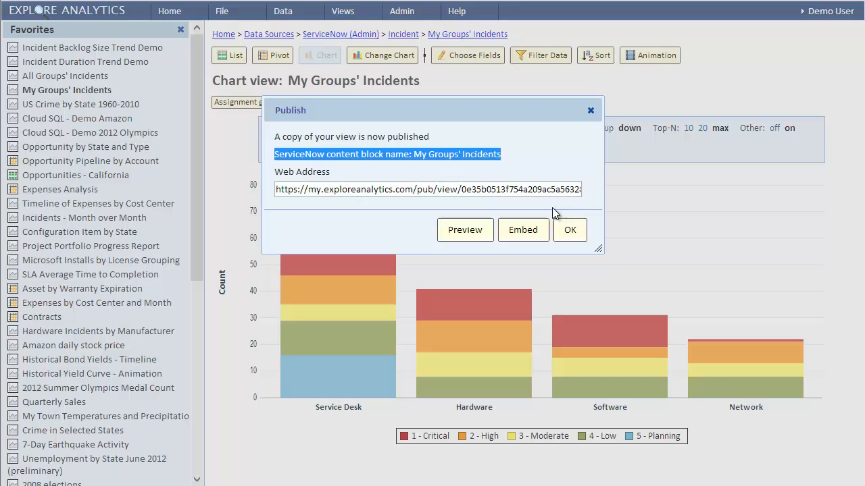
left_click(570, 230)
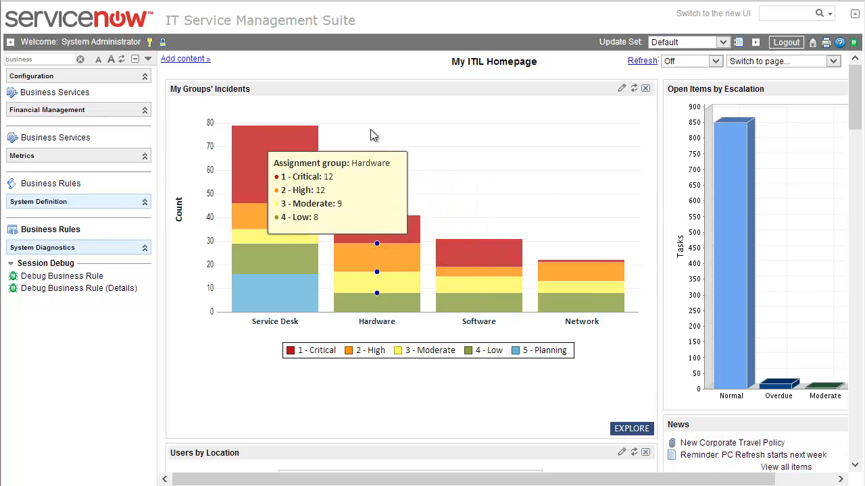
Open the My Groups' Incidents iframe block under Explore Analytics > Published Content
left_click(71, 76)
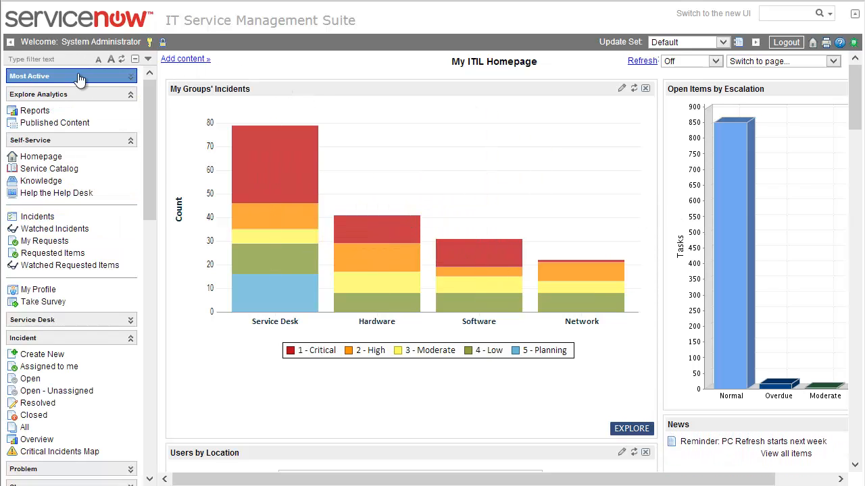
left_click(54, 122)
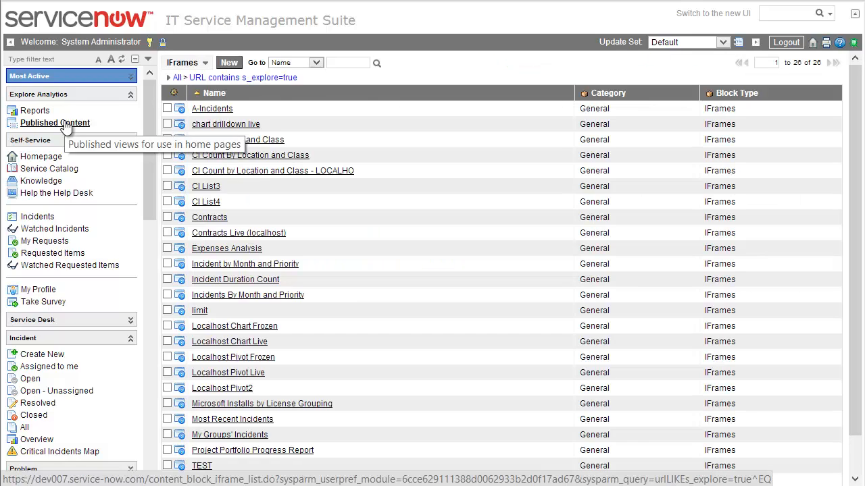
mouse_move(308, 290)
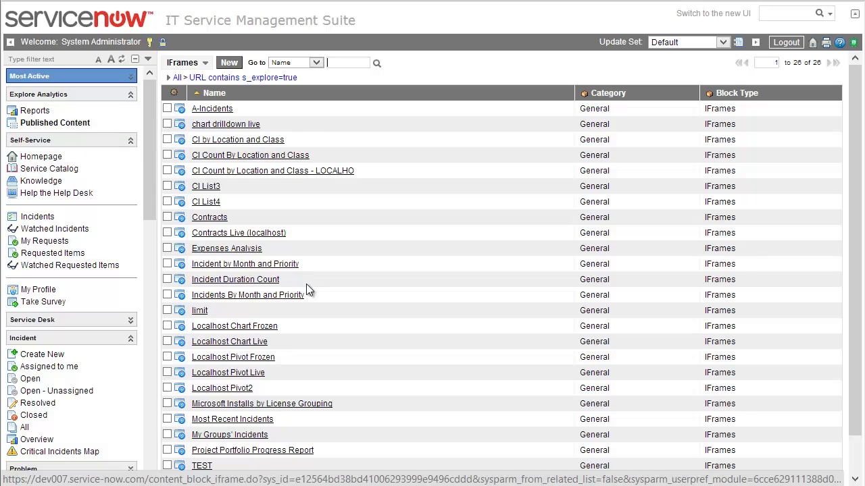
scroll("down", 3)
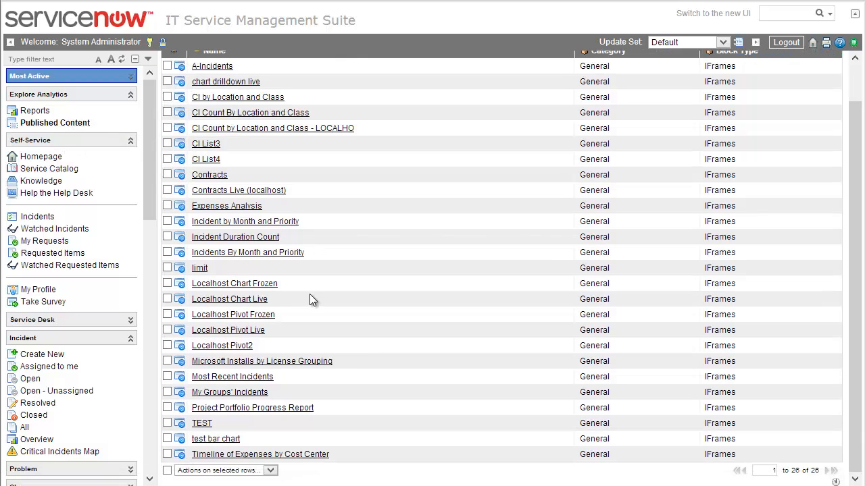
mouse_move(229, 392)
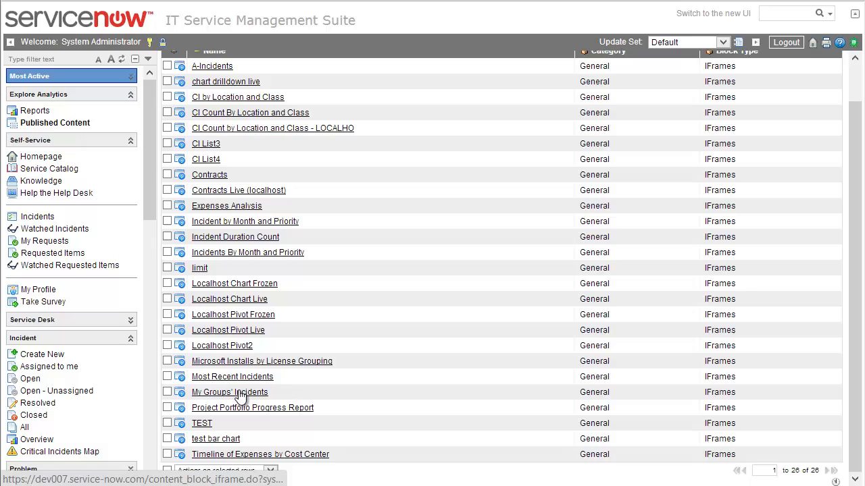
left_click(229, 392)
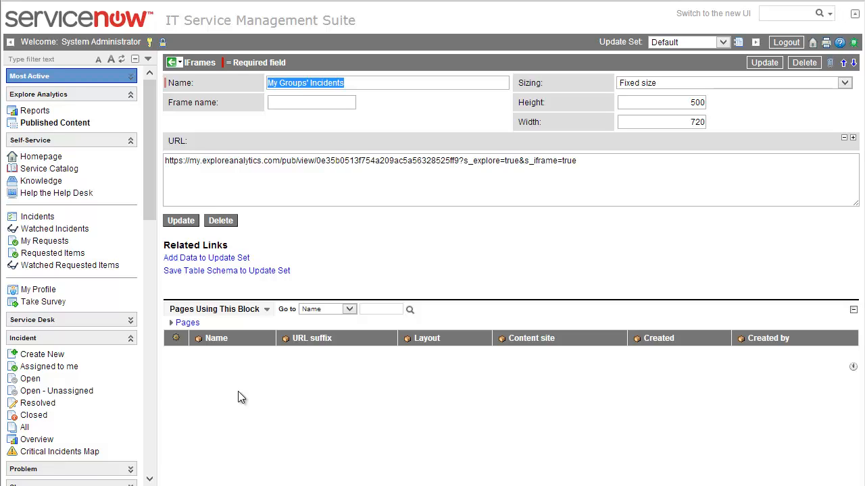
mouse_move(246, 398)
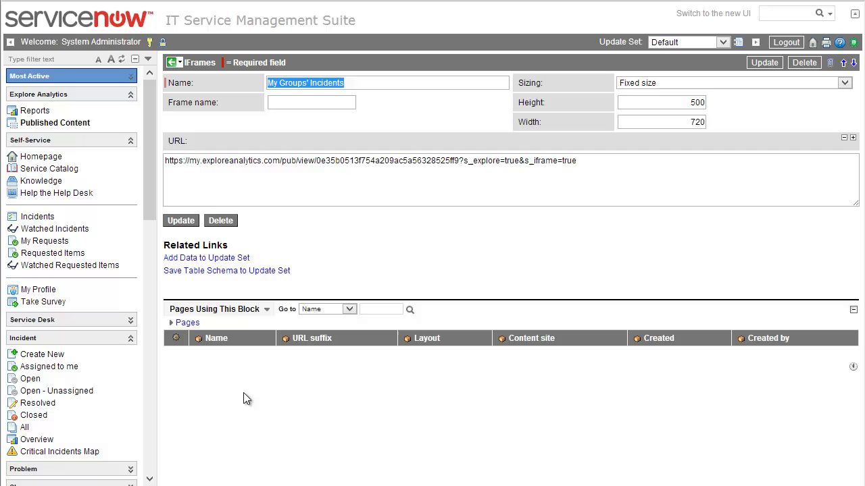